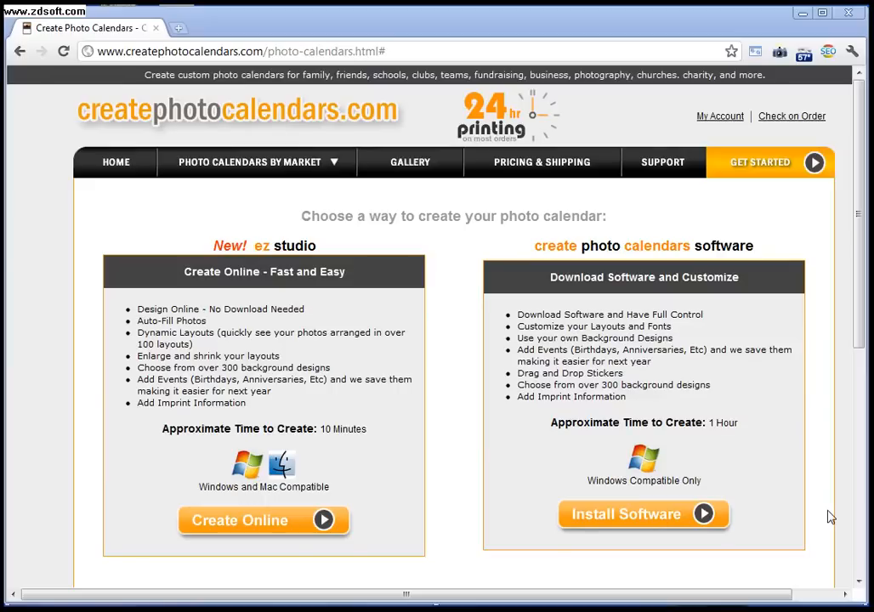
mouse_move(758, 499)
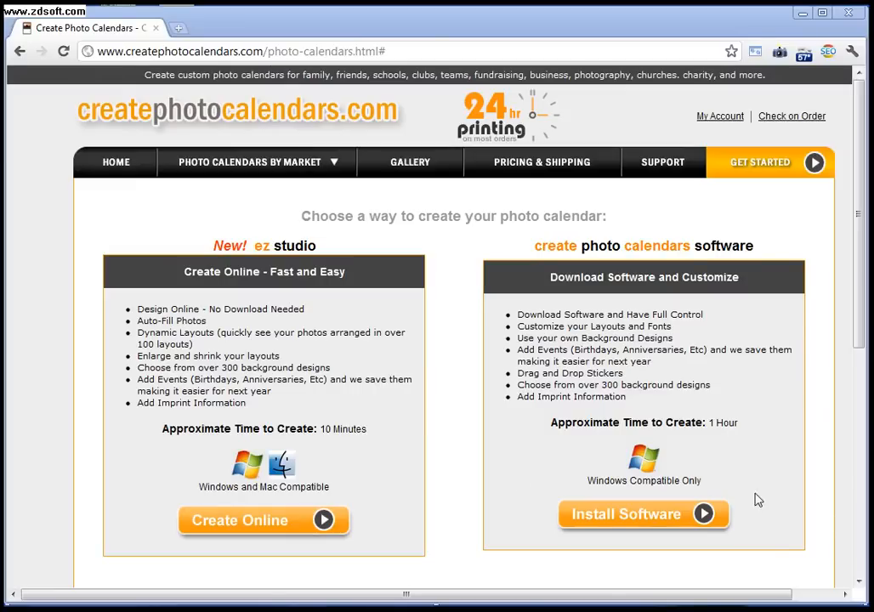
mouse_move(367, 118)
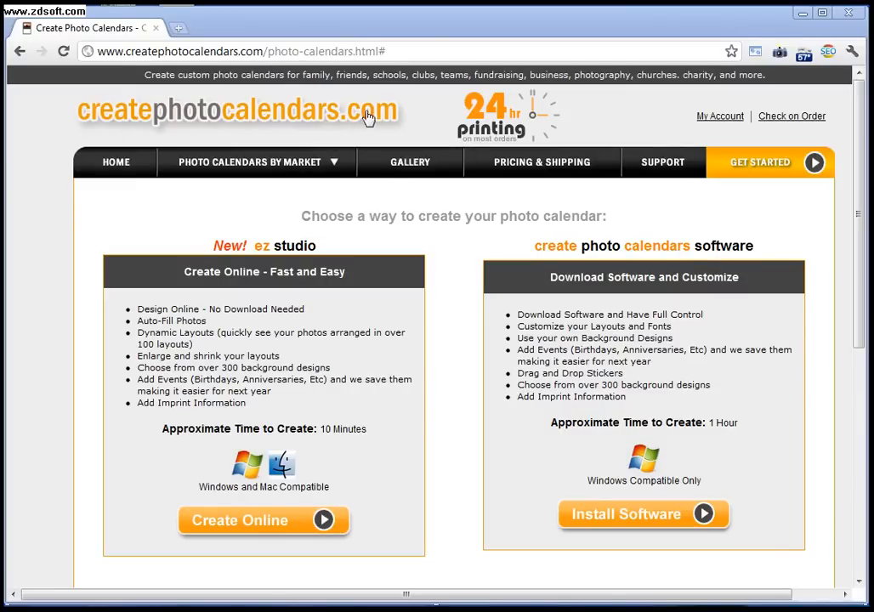
mouse_move(739, 119)
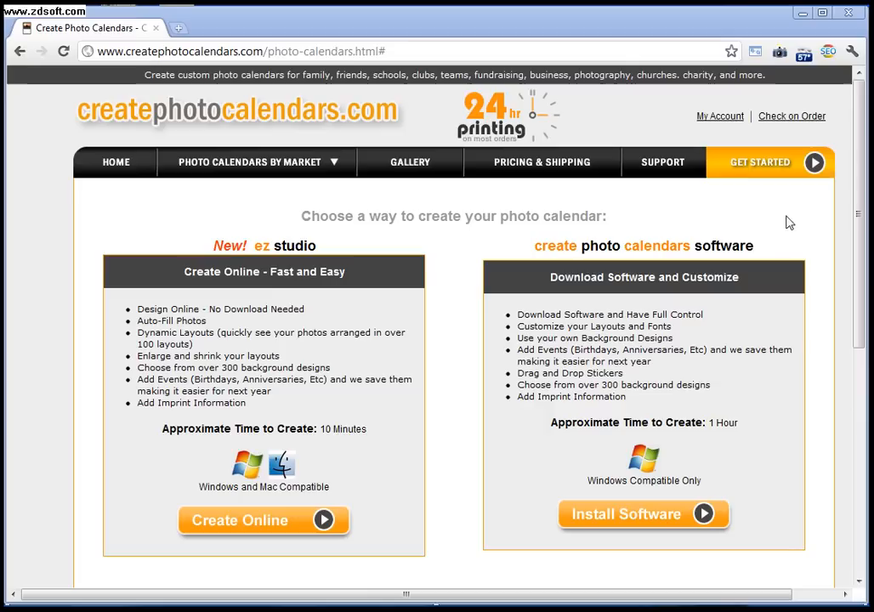
mouse_move(464, 332)
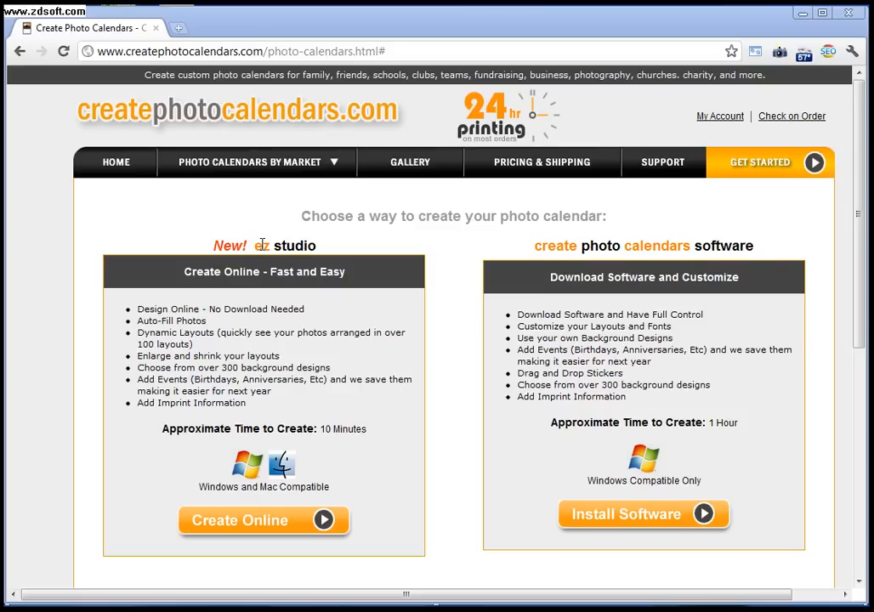
mouse_move(307, 248)
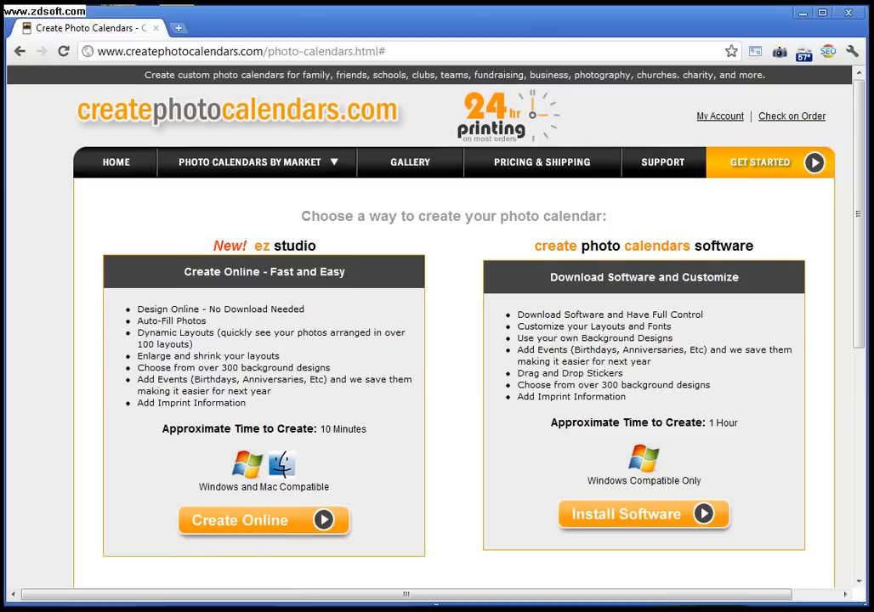
- Start an online wall calendar named 'Family Calendar 2012' beginning January 2012
left_click(264, 519)
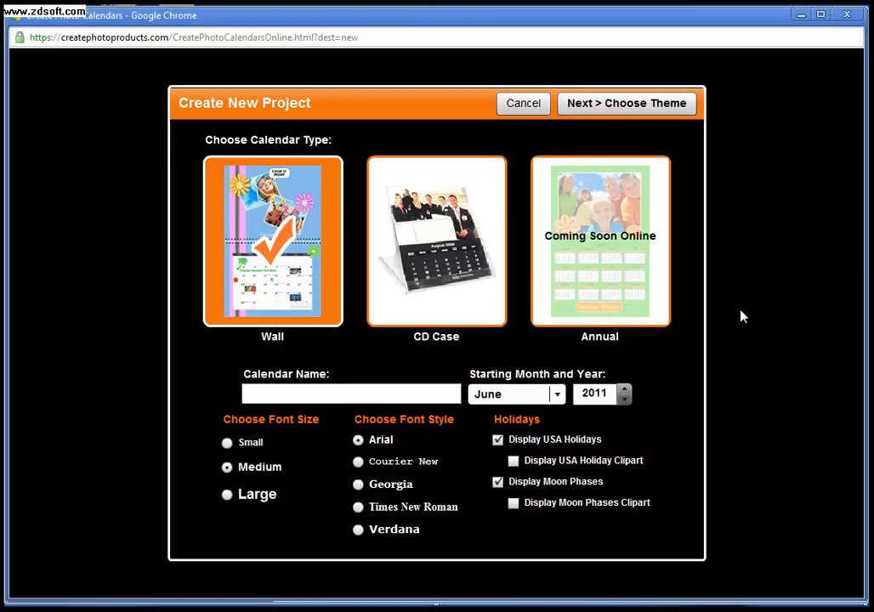
left_click(350, 394)
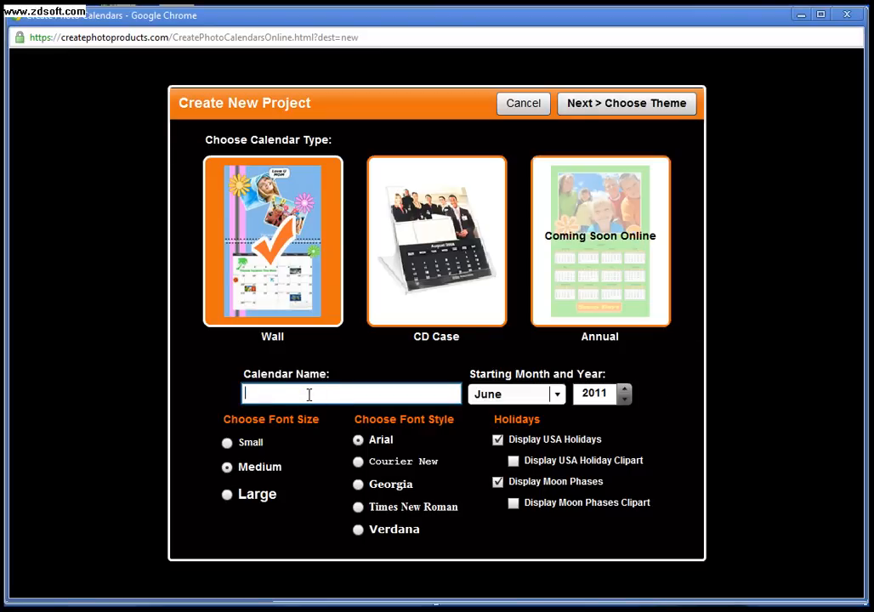
mouse_move(282, 275)
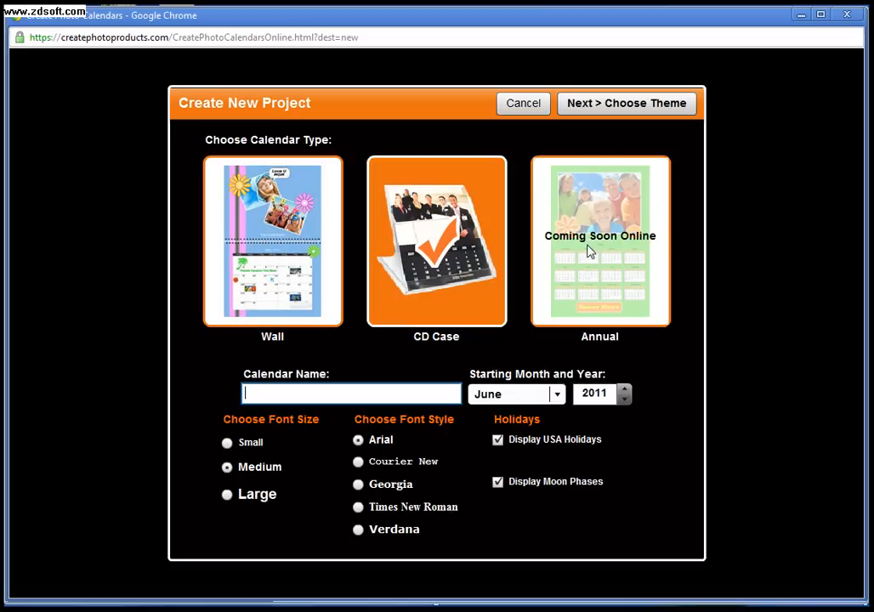
left_click(272, 241)
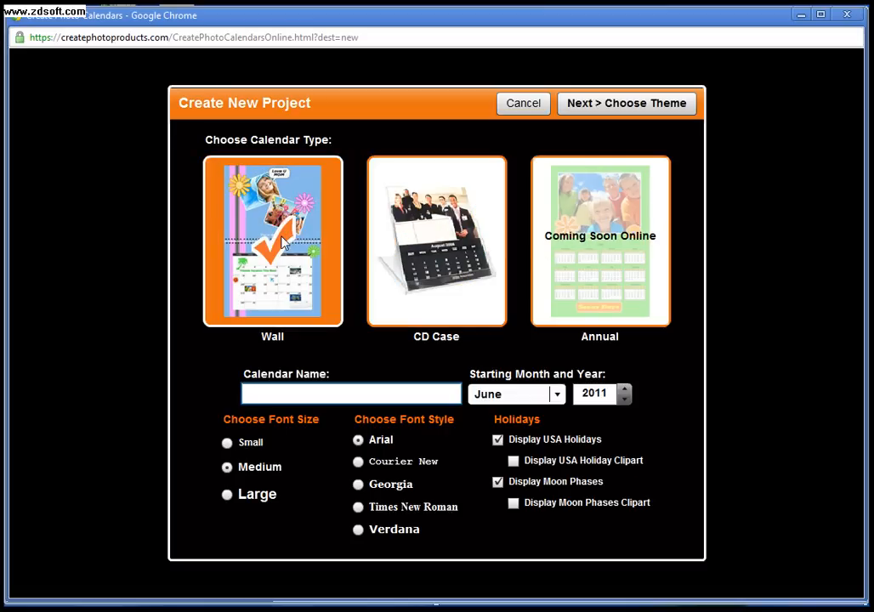
left_click(350, 392)
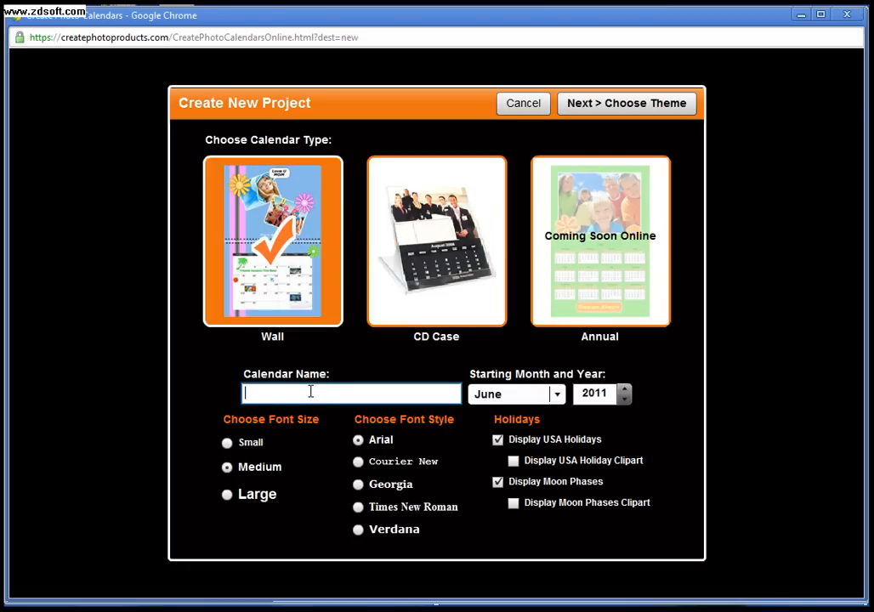
type("Family Calendar 2012")
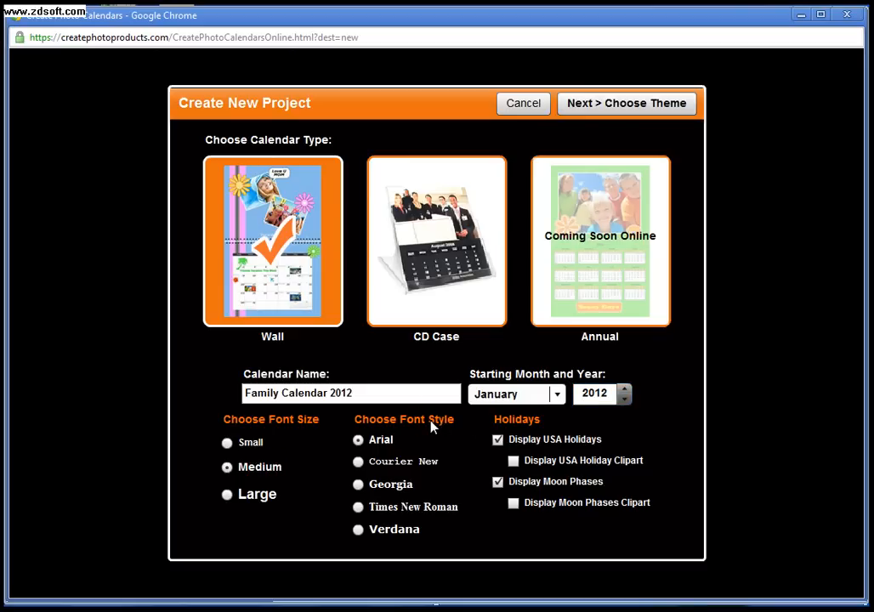
mouse_move(448, 491)
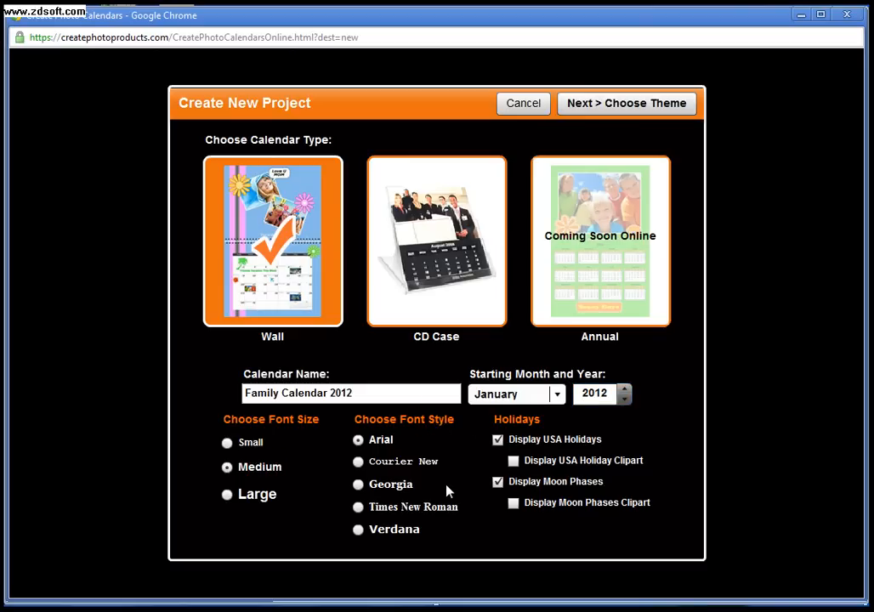
- Use the Georgia font and show clipart for USA holidays and moon phases
left_click(357, 484)
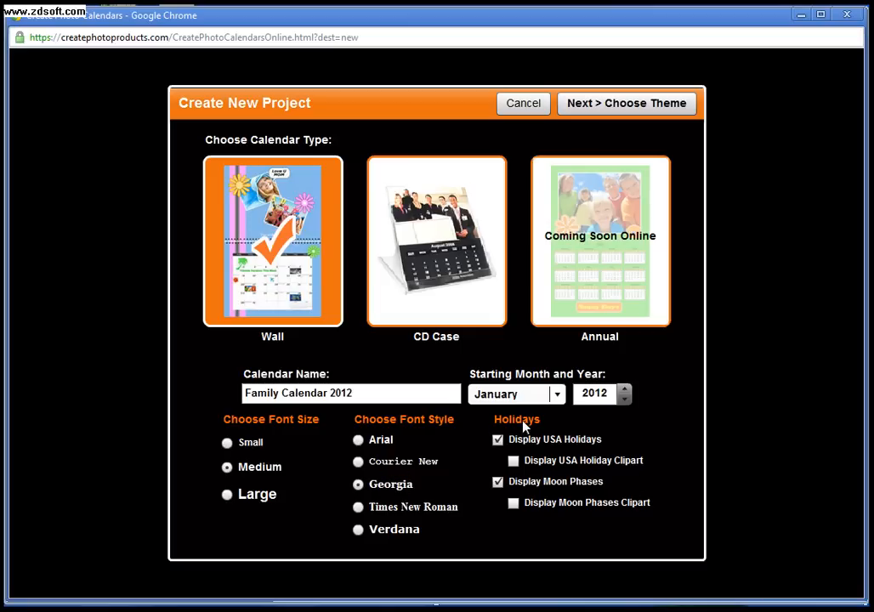
mouse_move(552, 452)
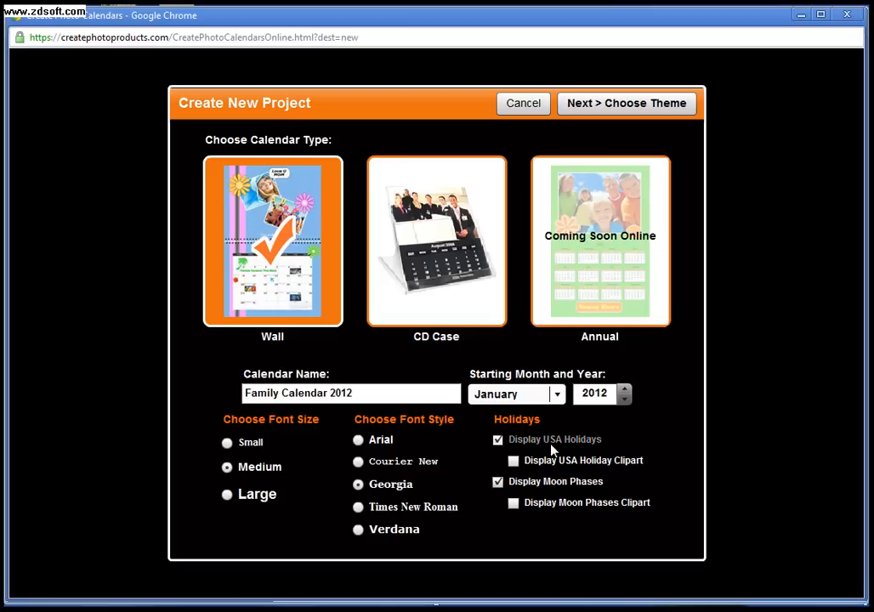
mouse_move(584, 452)
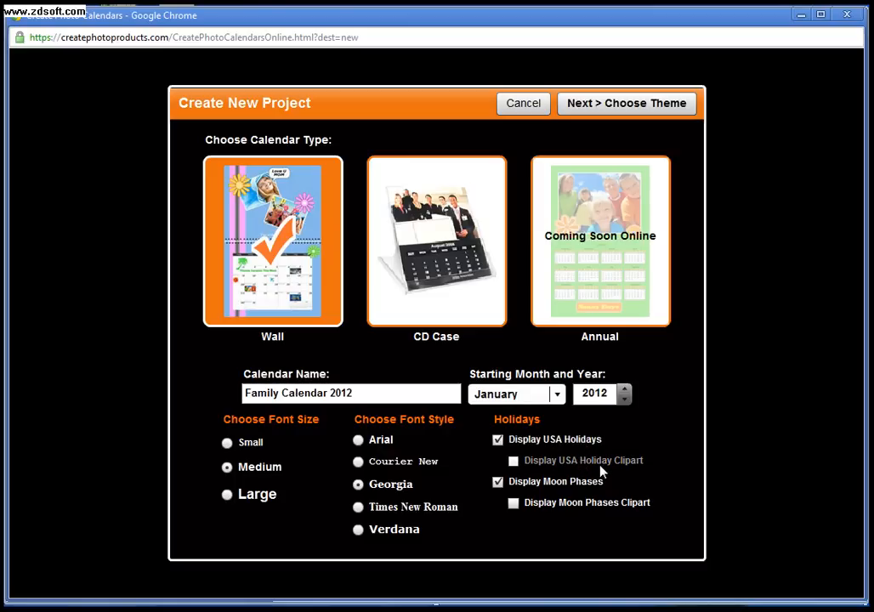
left_click(513, 459)
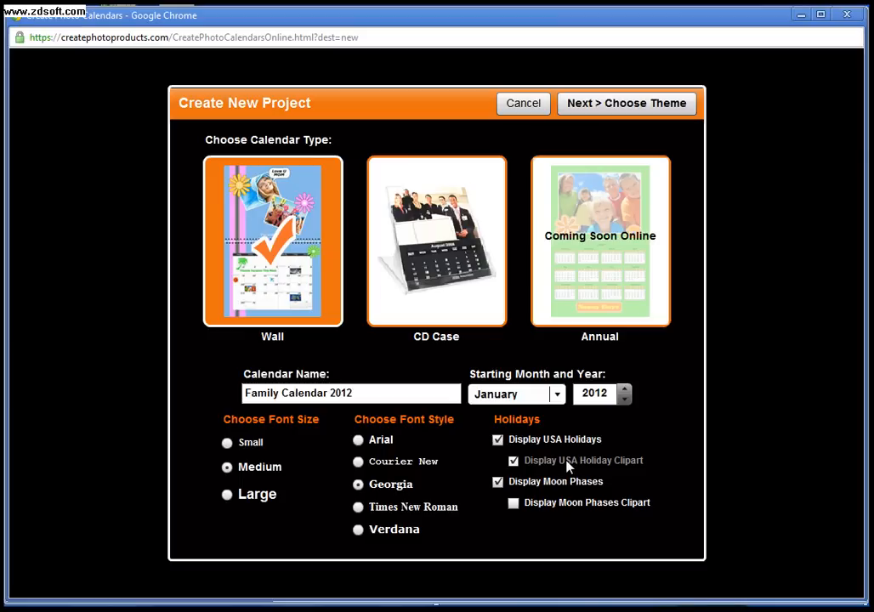
mouse_move(566, 466)
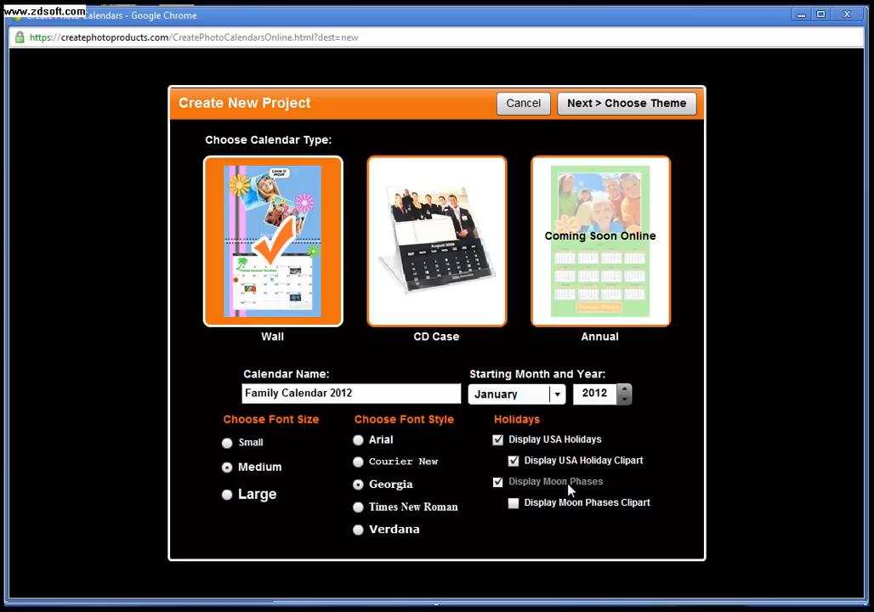
left_click(512, 502)
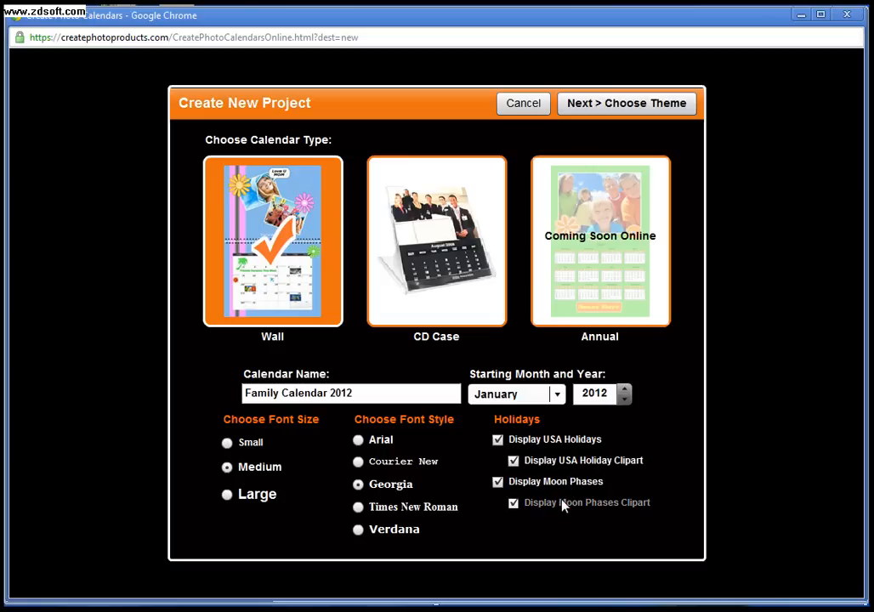
mouse_move(583, 511)
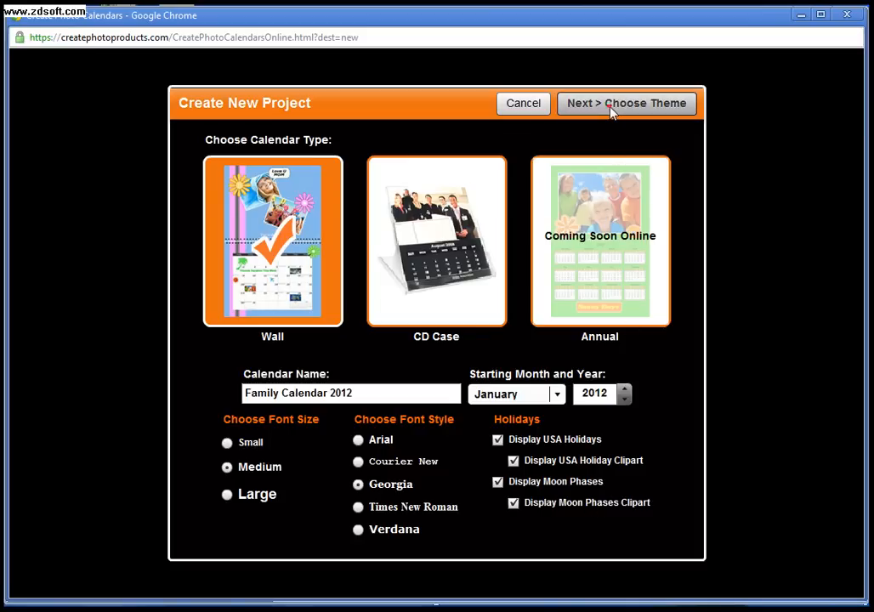
- Choose a dotted background theme for the months after trying the striped one
left_click(627, 103)
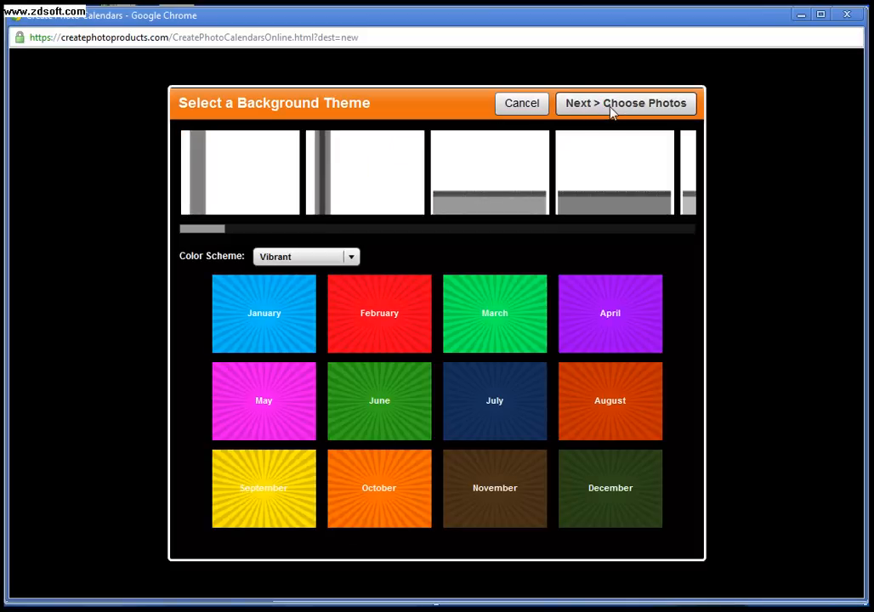
left_click(364, 172)
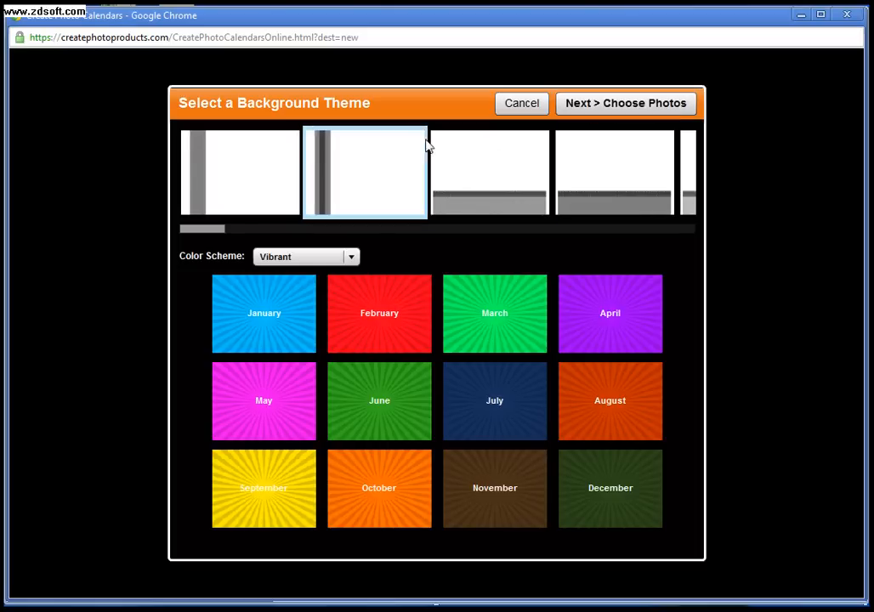
left_click(366, 170)
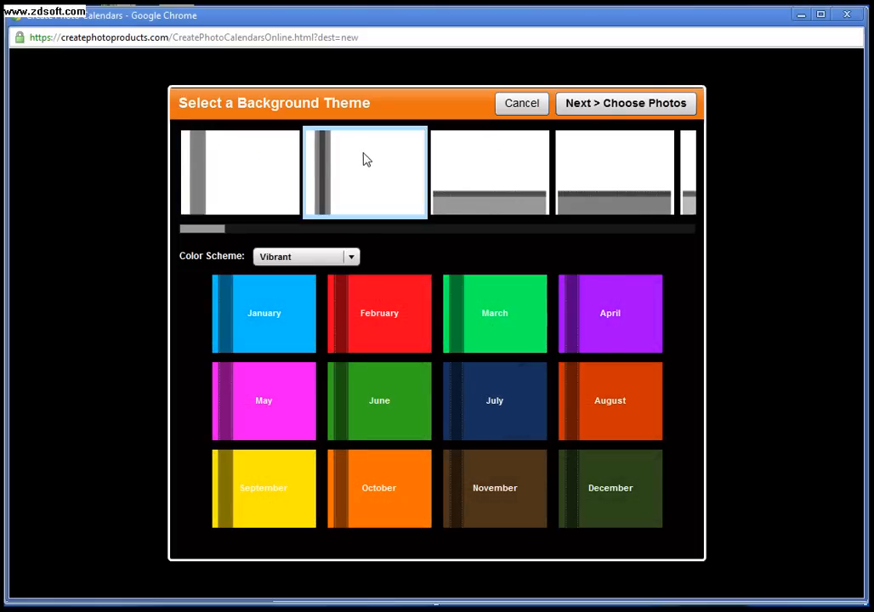
left_click(613, 171)
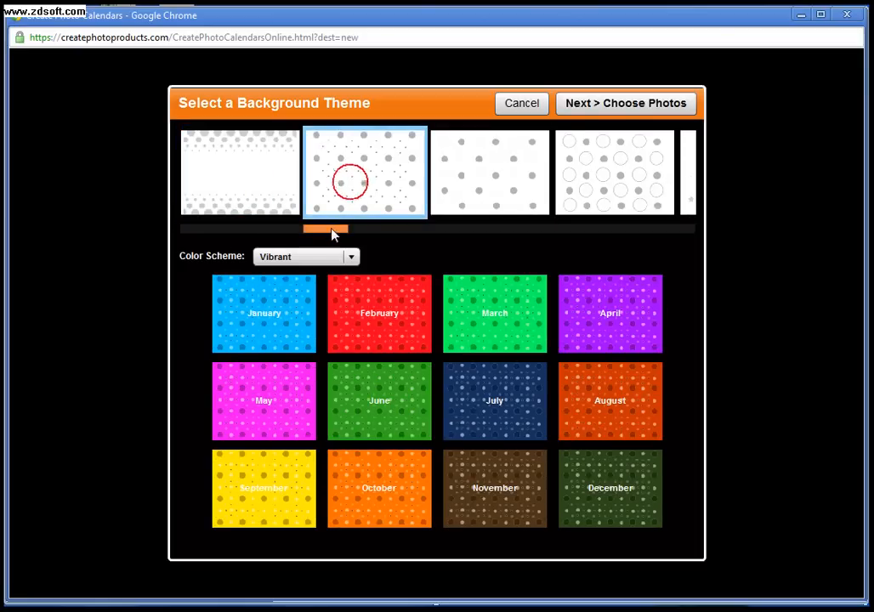
left_click_drag(325, 228, 295, 228)
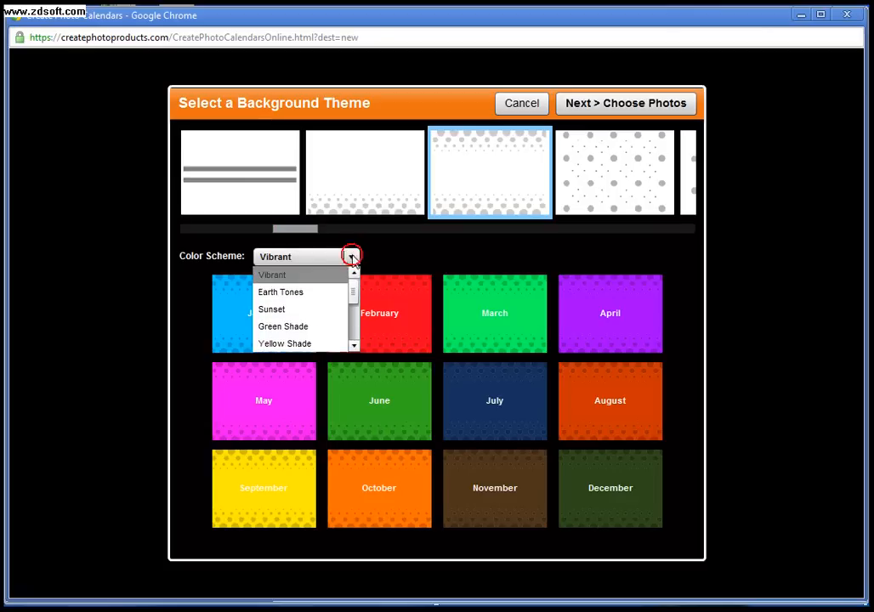
- Try the Earth Tones, Sunset and Boyish color schemes, then settle on Vibrant
left_click(280, 292)
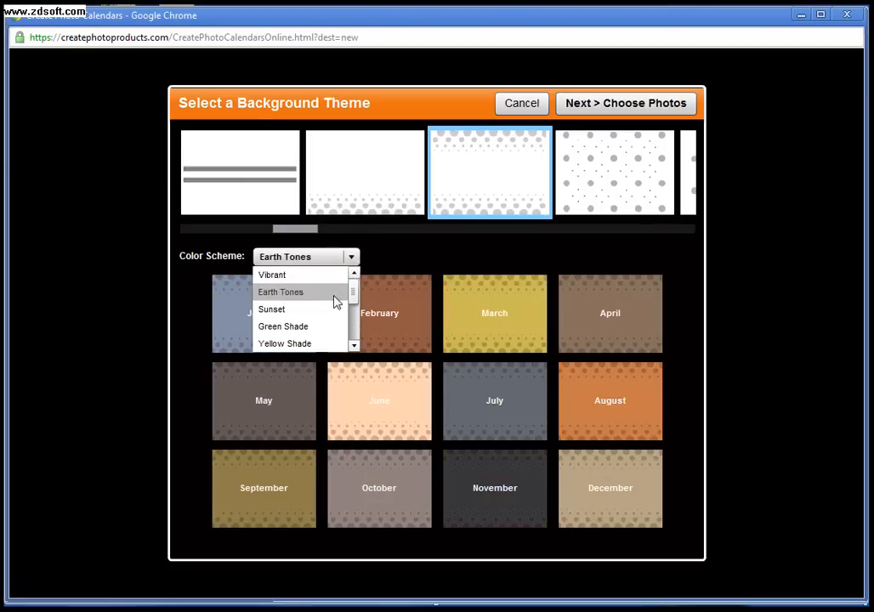
left_click(280, 292)
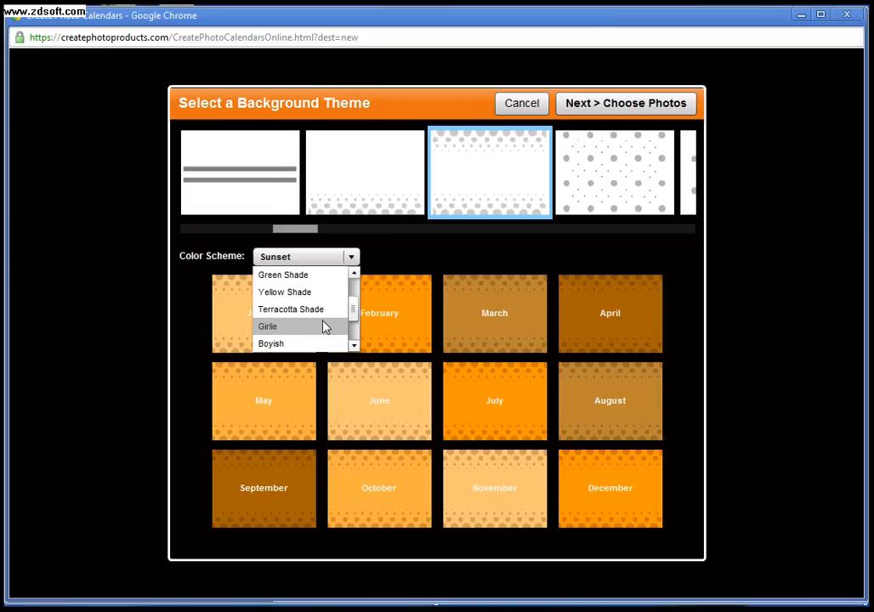
left_click(268, 325)
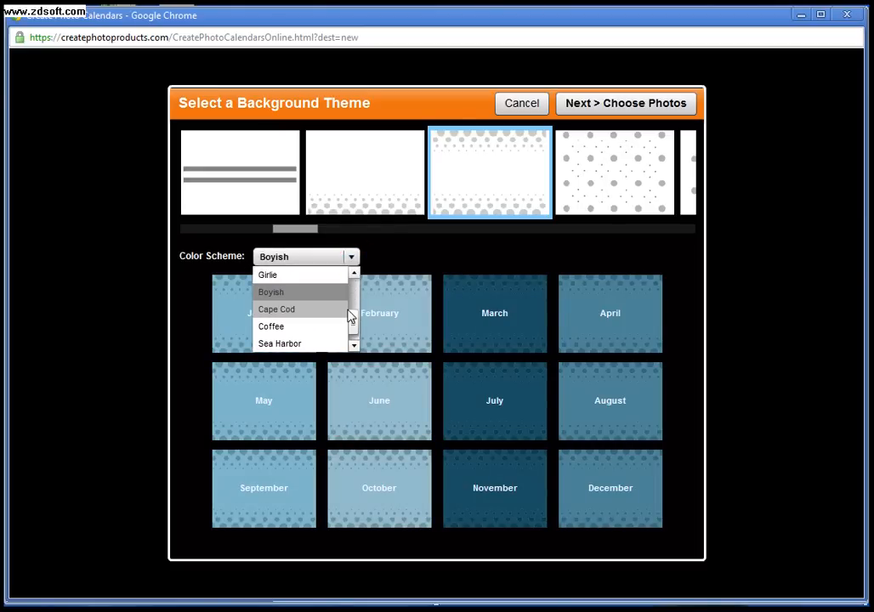
left_click(271, 308)
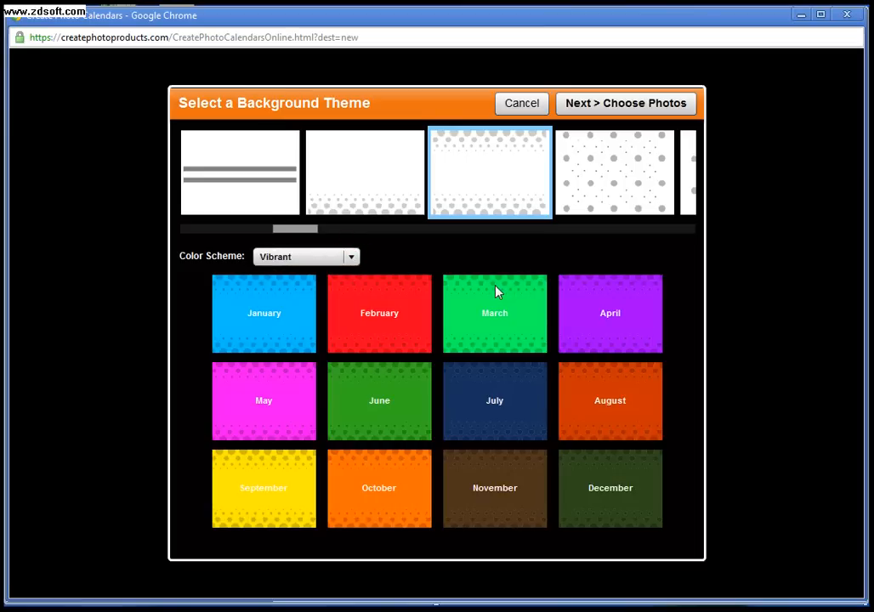
left_click(626, 102)
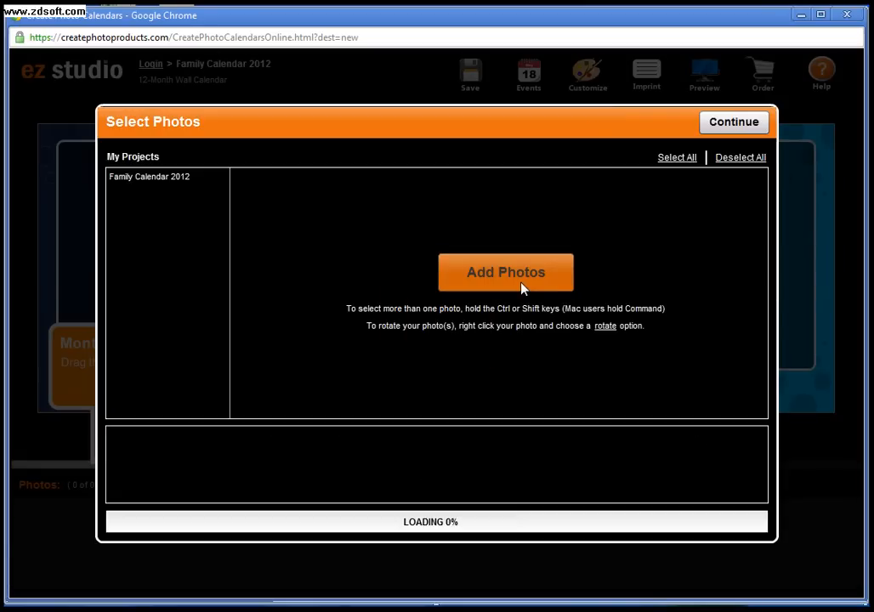
- Select all 22 photos in the test folder and open them for upload
left_click(506, 272)
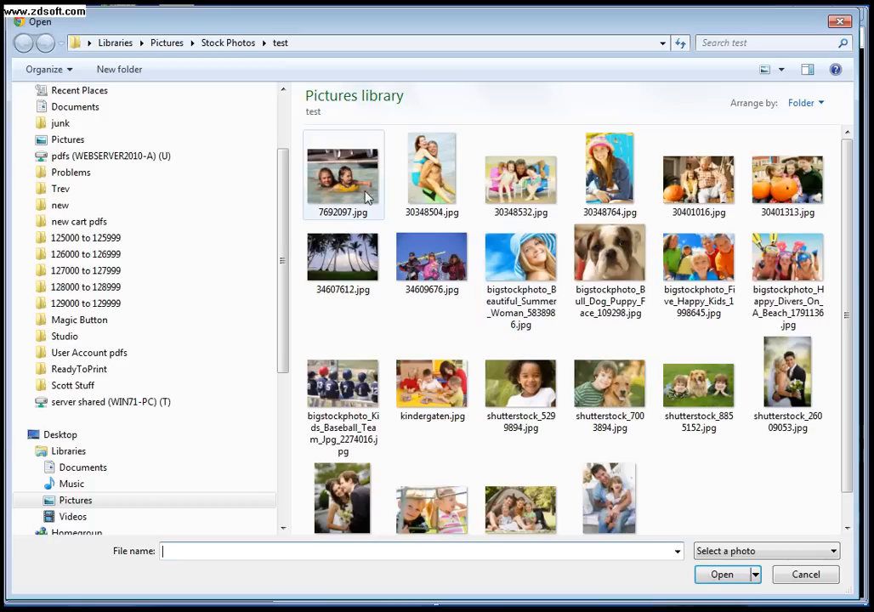
mouse_move(342, 178)
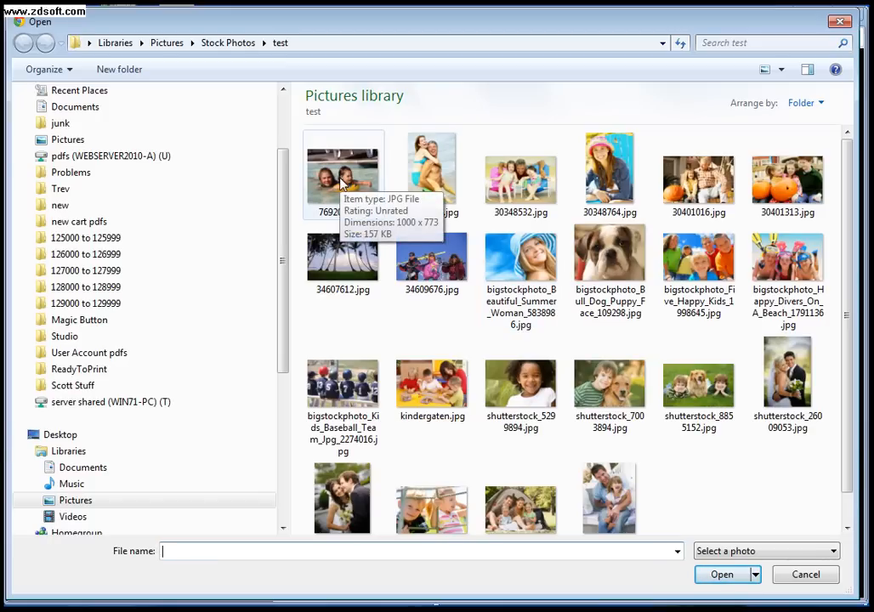
left_click(342, 174)
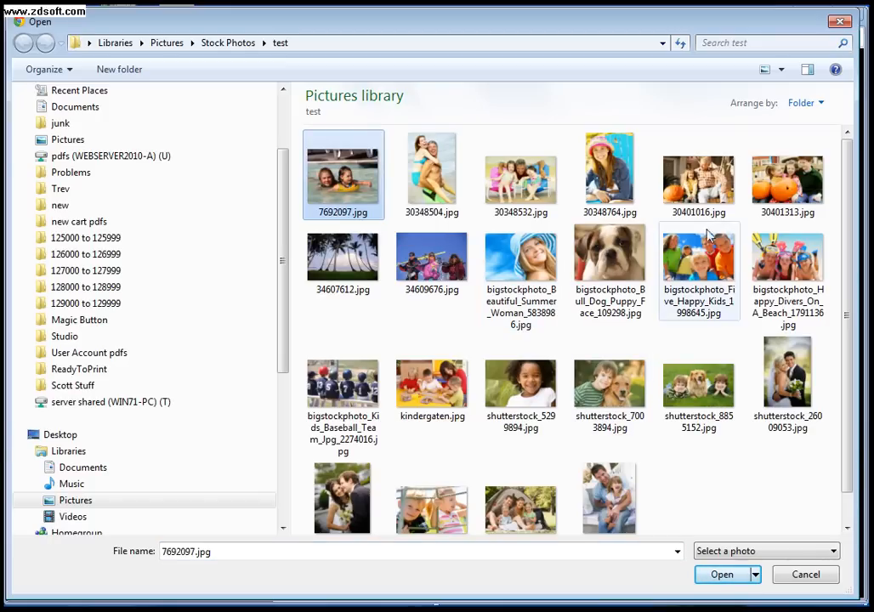
mouse_move(505, 244)
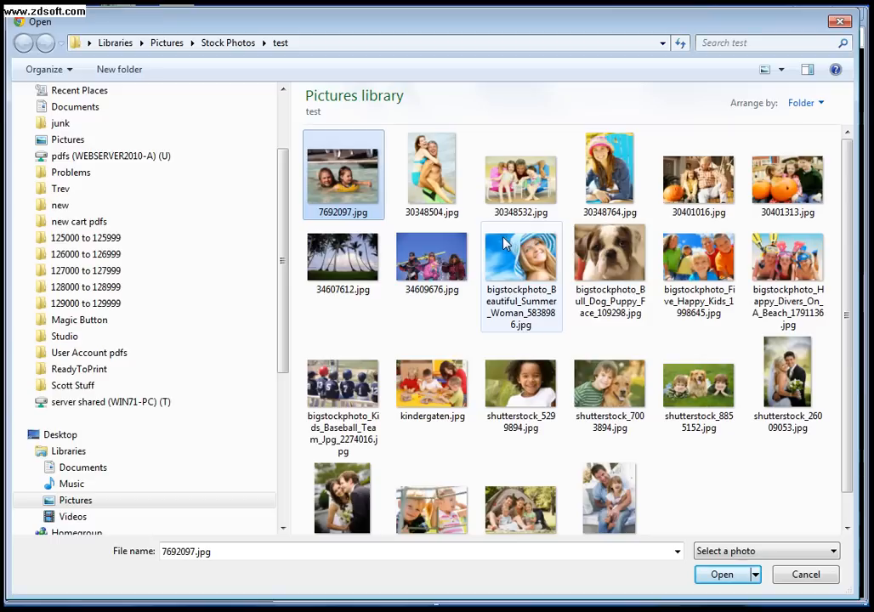
mouse_move(497, 245)
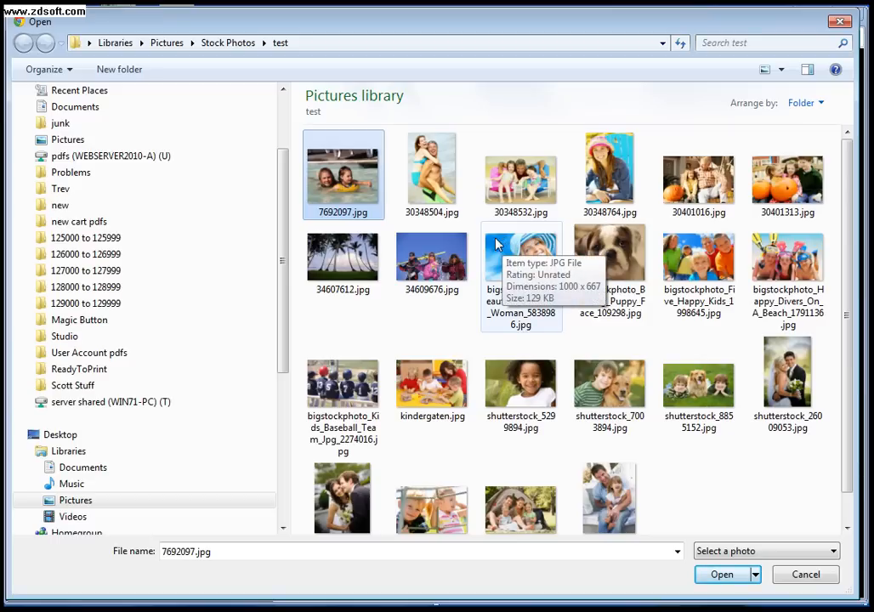
left_click(521, 173)
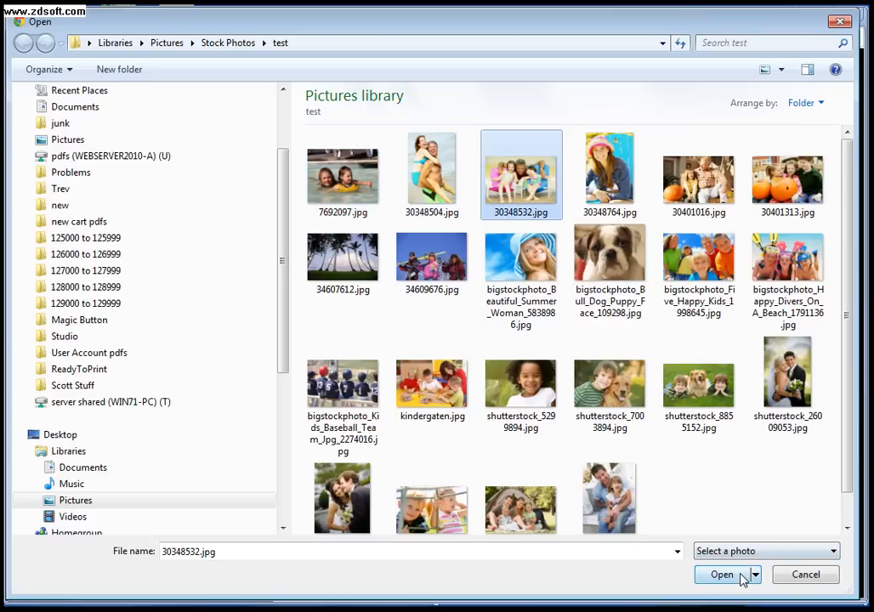
left_click(343, 174)
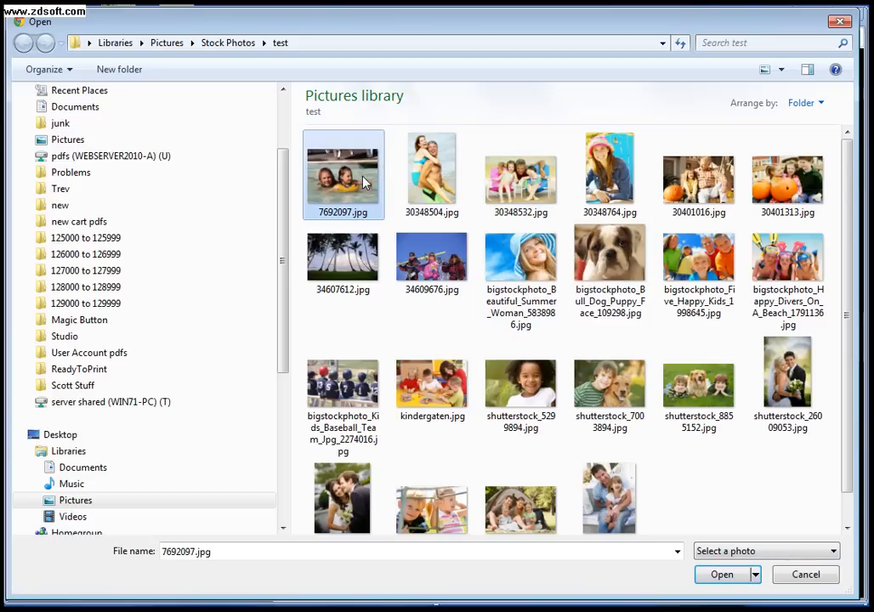
mouse_move(609, 497)
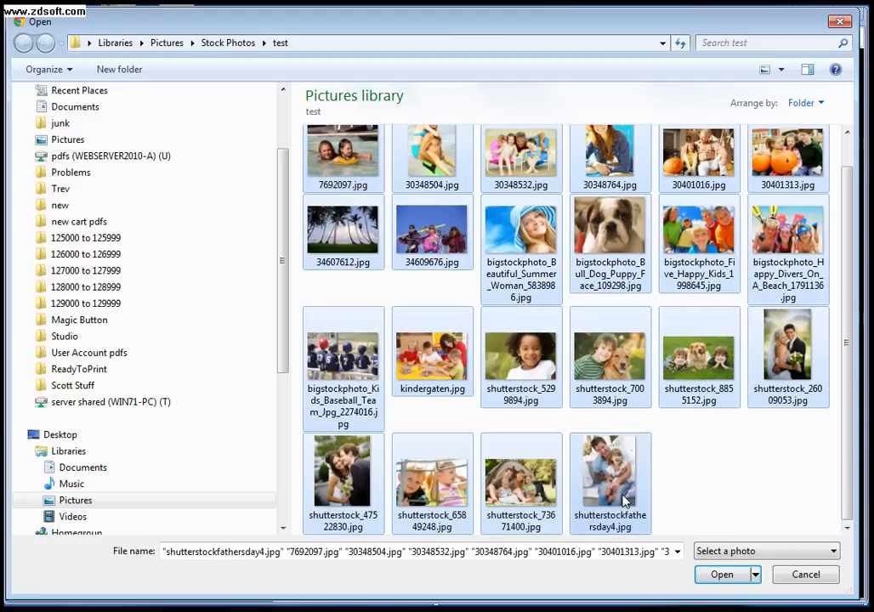
mouse_move(619, 465)
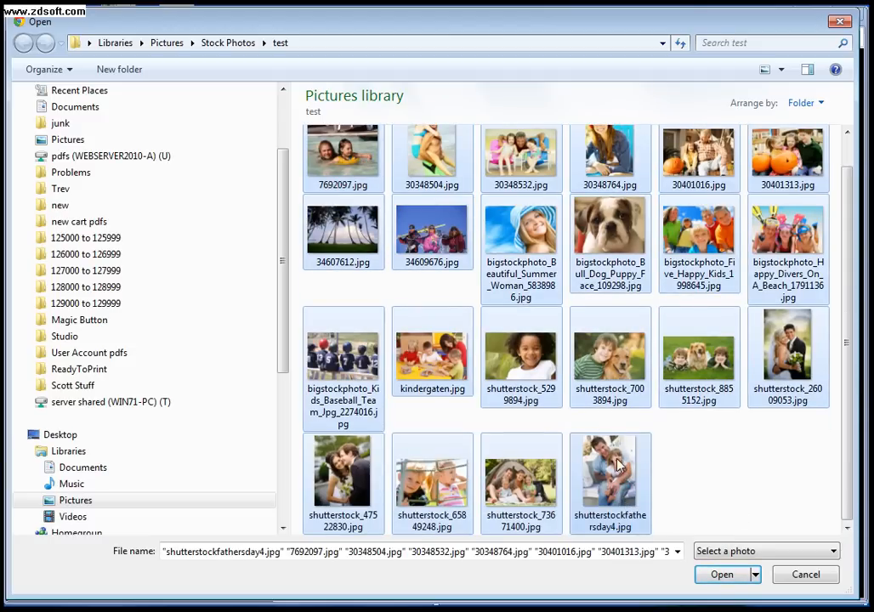
left_click(721, 574)
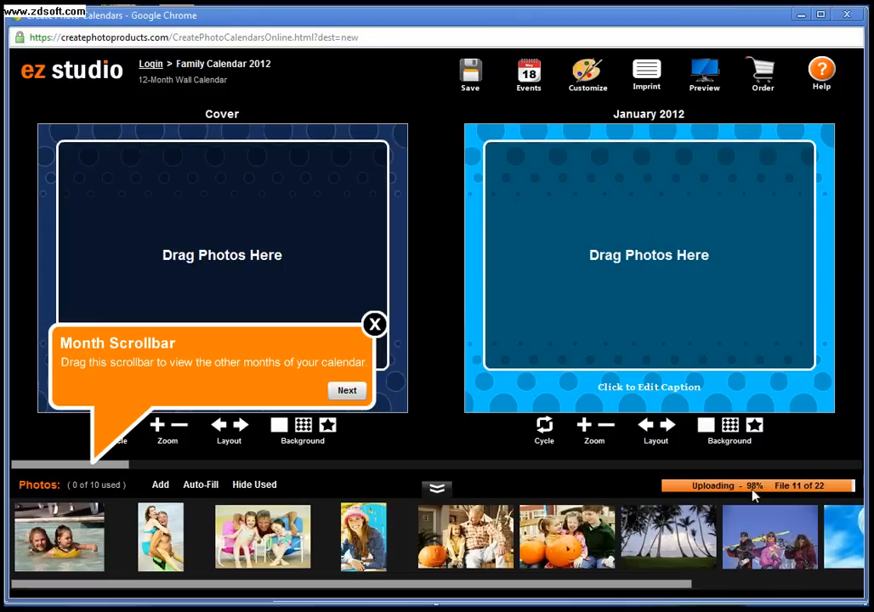
- Dismiss the Month Scrollbar tip and return to the cover while the upload finishes
left_click(374, 324)
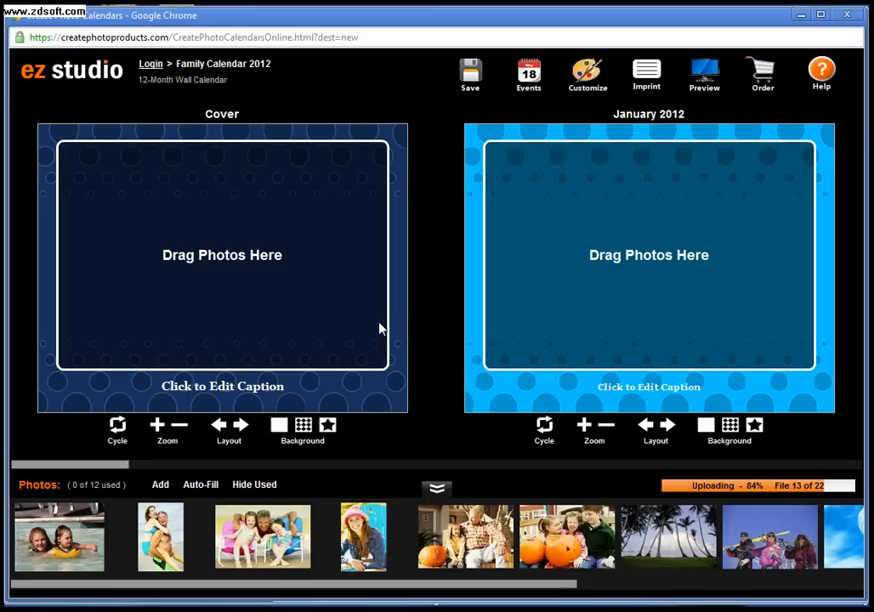
mouse_move(260, 234)
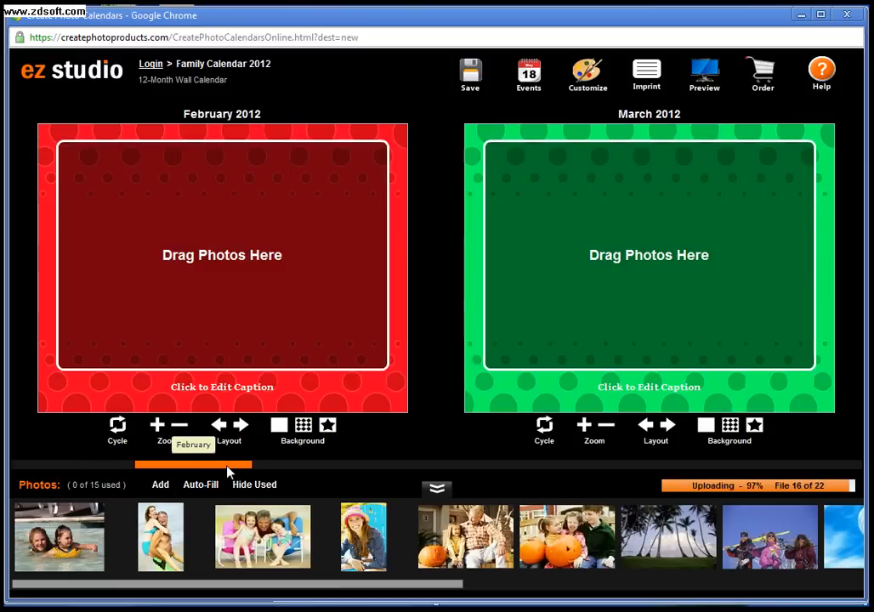
left_click(240, 425)
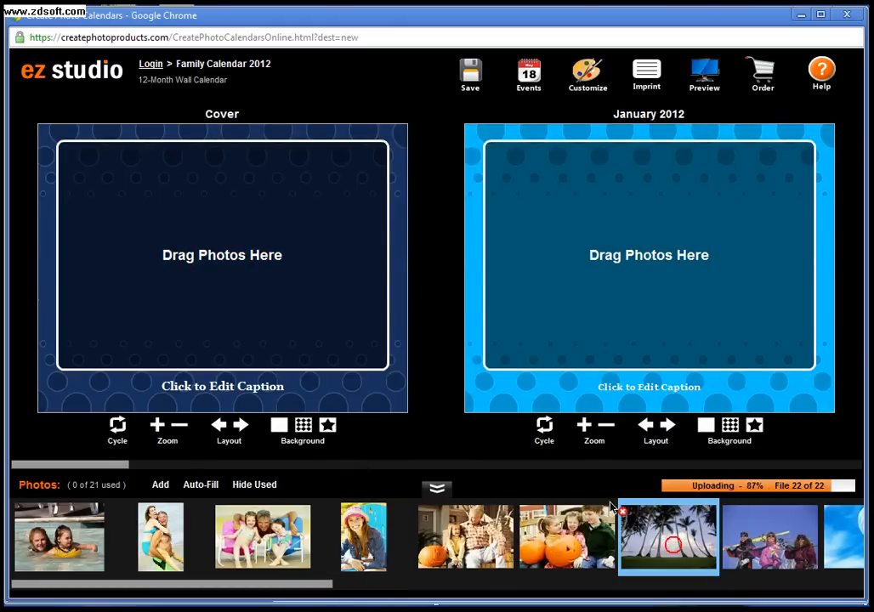
- Place the palm-tree photo on the cover and settle on the centred framed landscape layout
left_click_drag(668, 537, 222, 268)
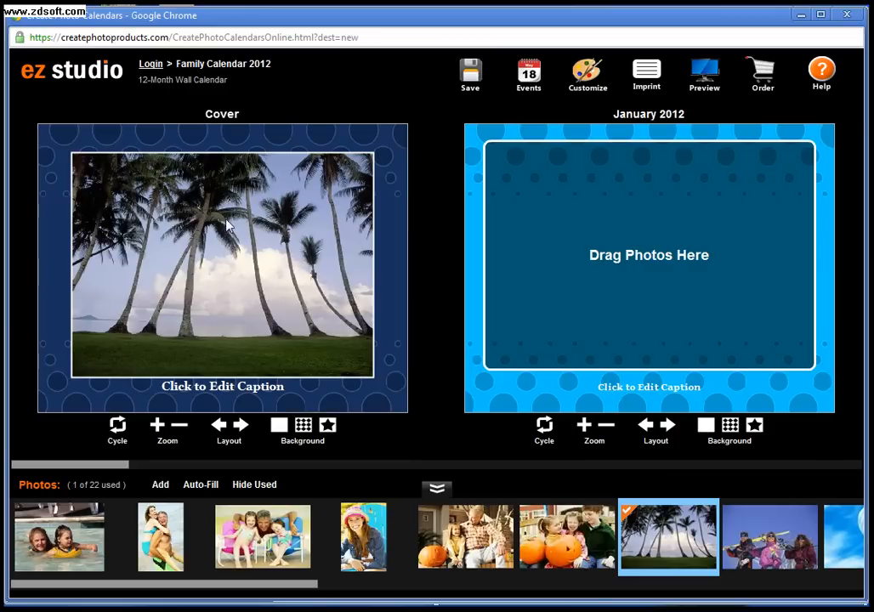
mouse_move(294, 236)
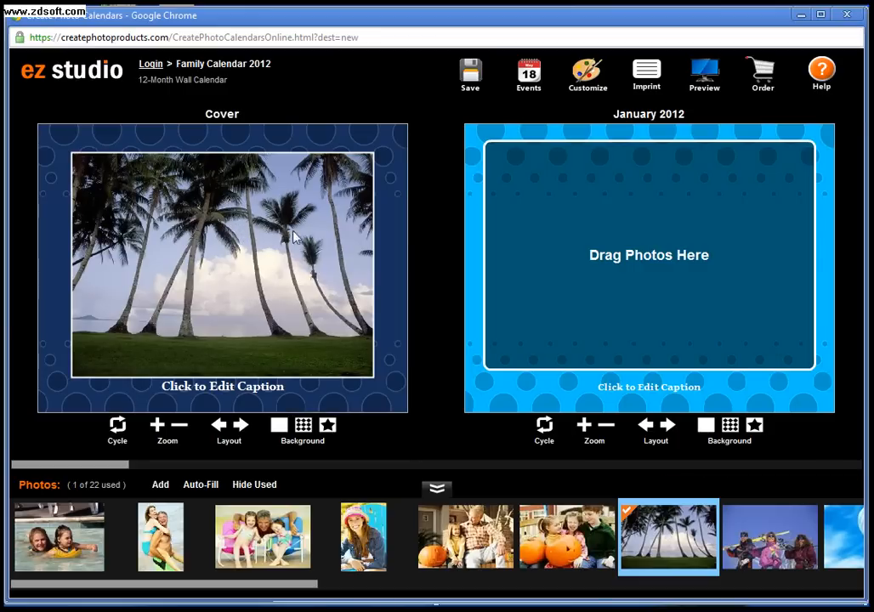
mouse_move(242, 378)
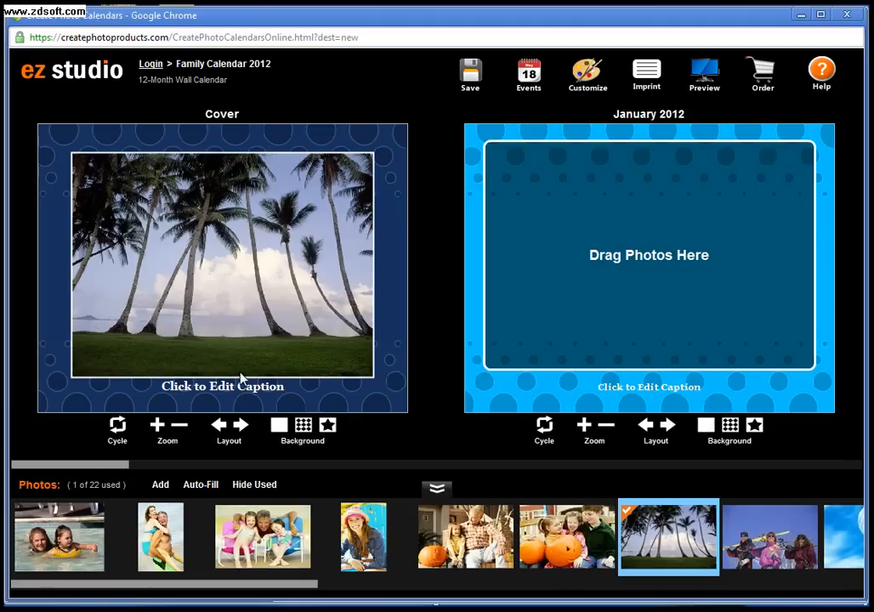
mouse_move(260, 427)
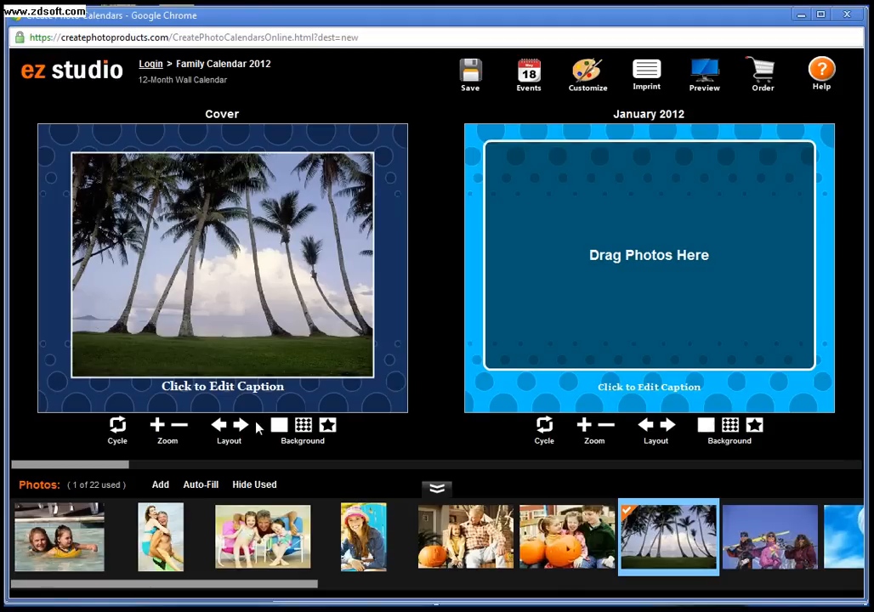
left_click(240, 425)
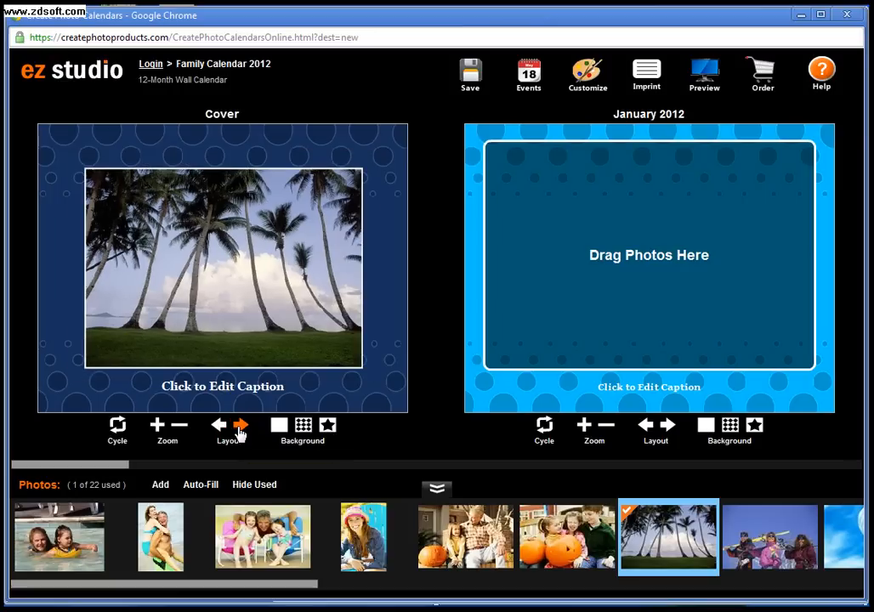
left_click(241, 424)
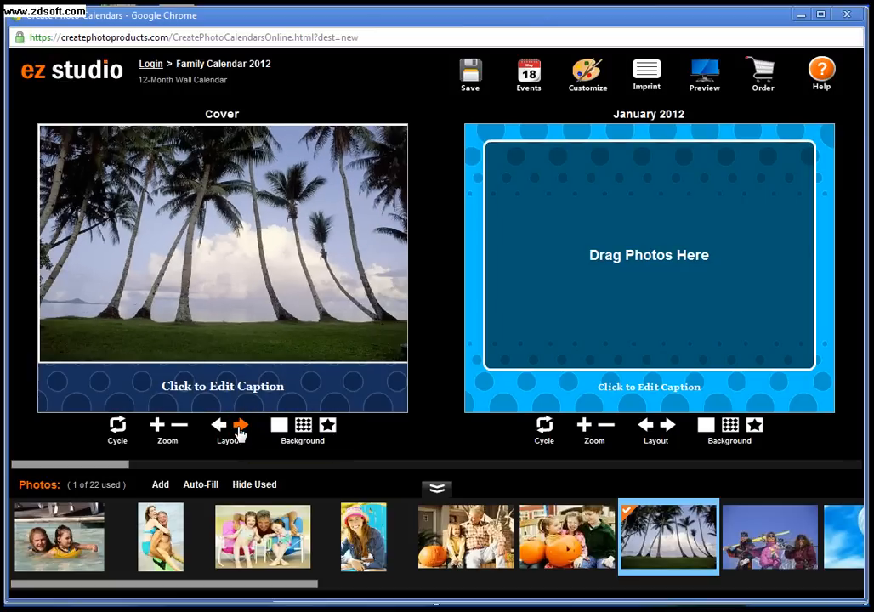
left_click(240, 424)
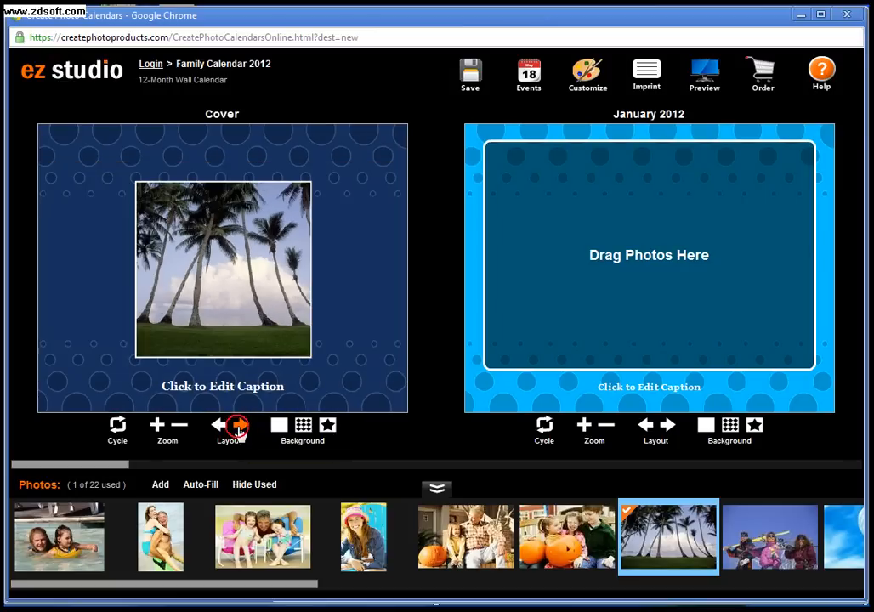
left_click(238, 427)
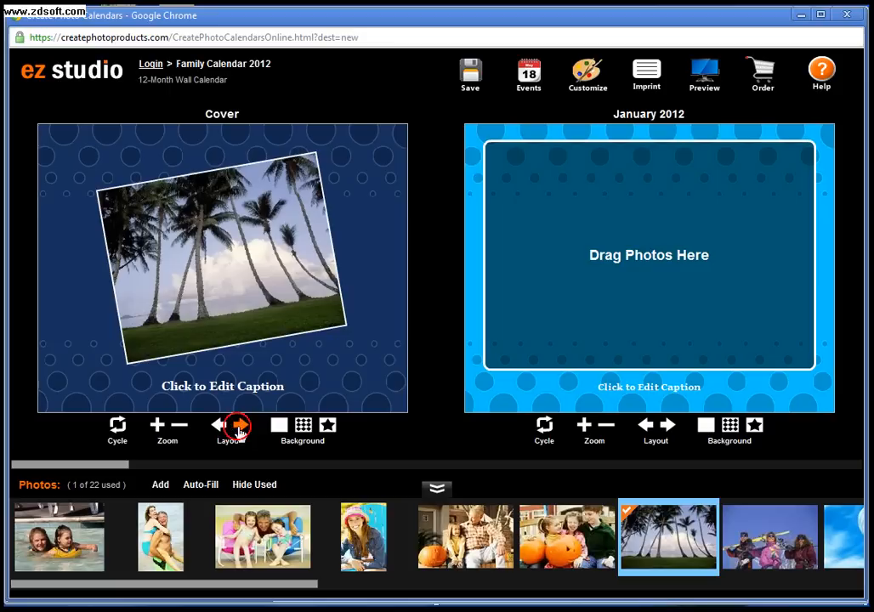
left_click(237, 426)
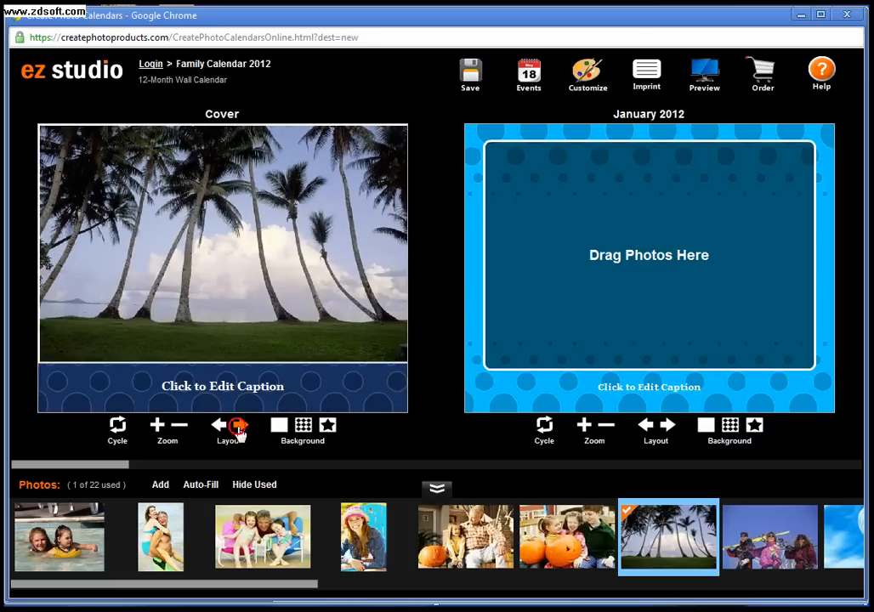
left_click(239, 424)
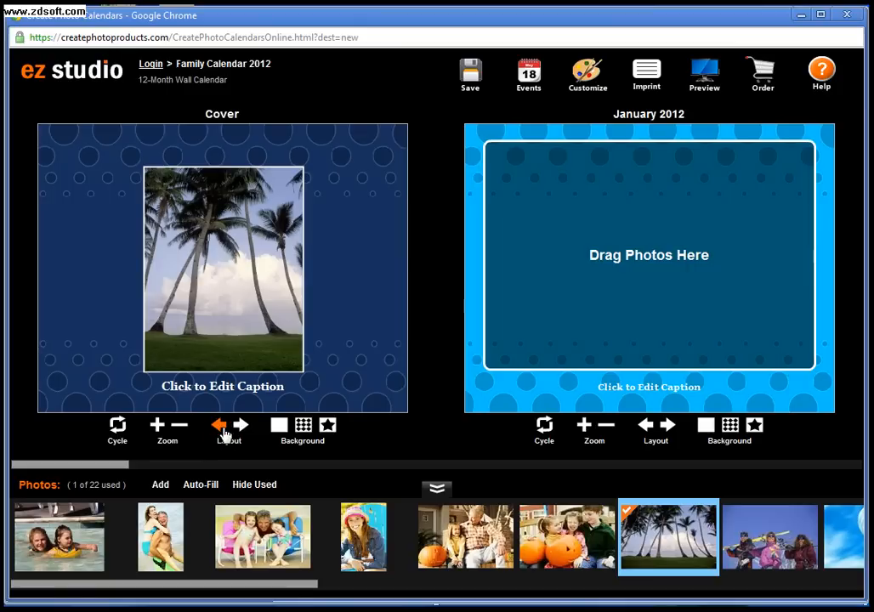
mouse_move(241, 428)
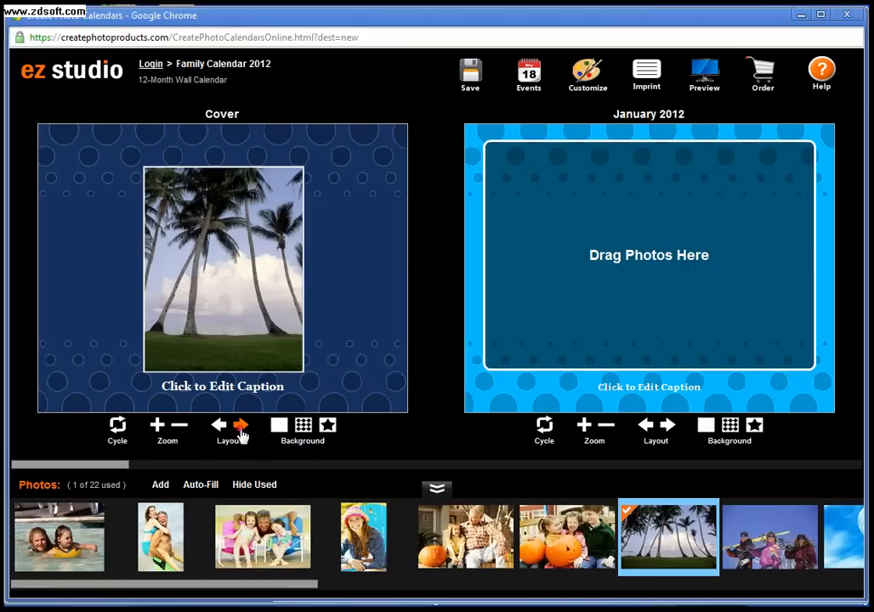
left_click(219, 424)
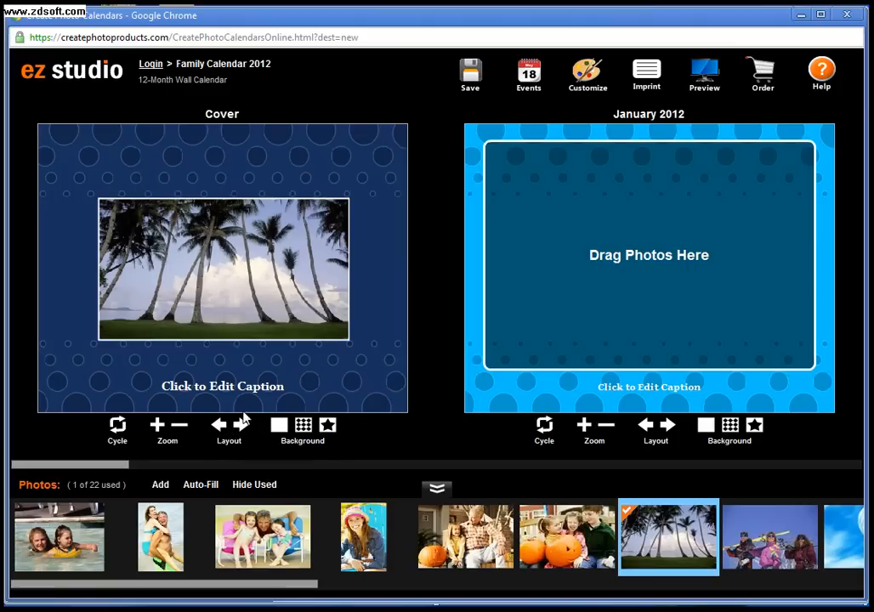
- Set the cover caption to 'Our Family Calendar 2012' and save it
left_click(222, 386)
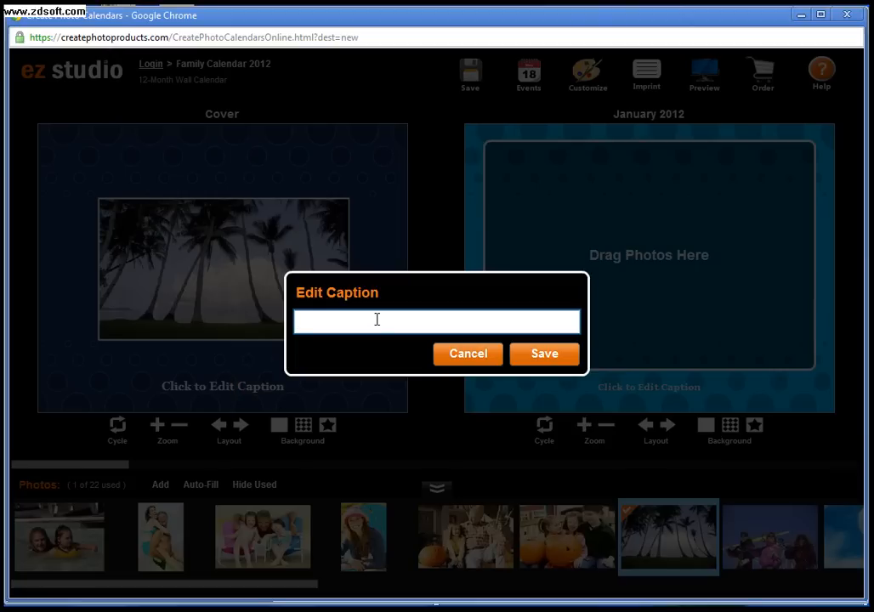
type("Our Family Calendar 2")
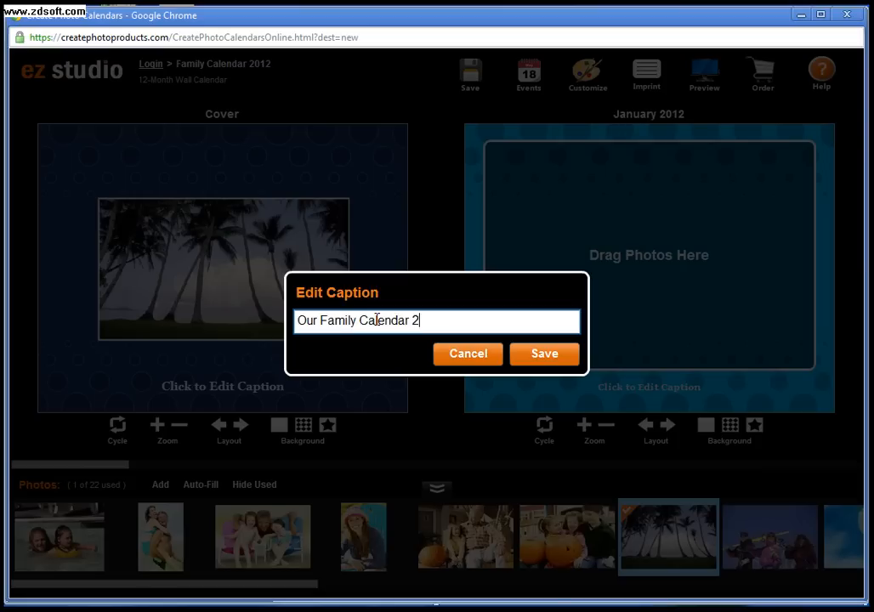
left_click(543, 354)
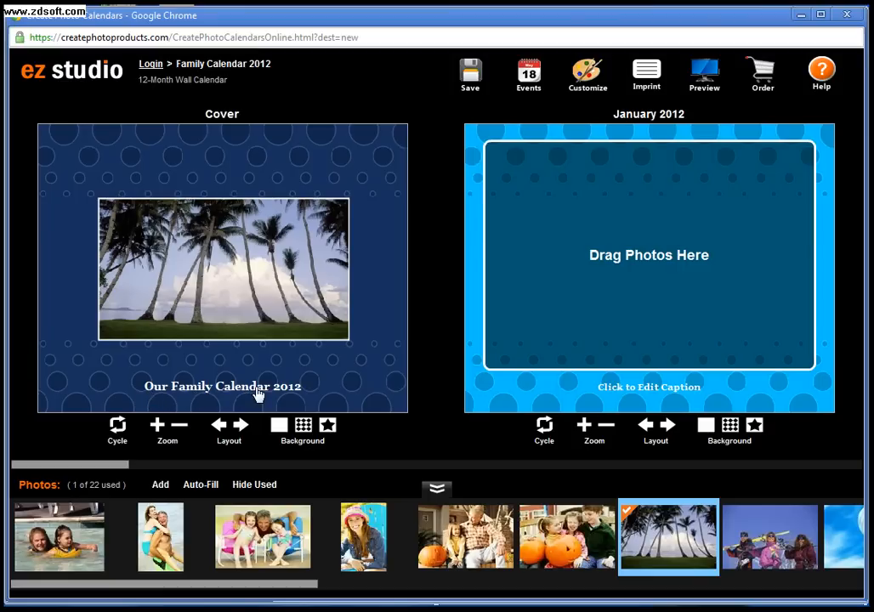
mouse_move(314, 397)
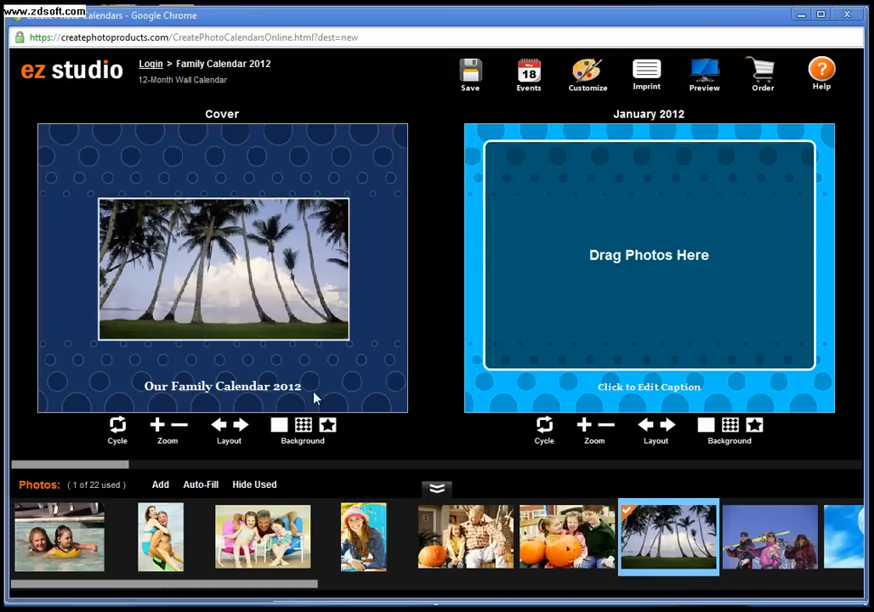
mouse_move(607, 265)
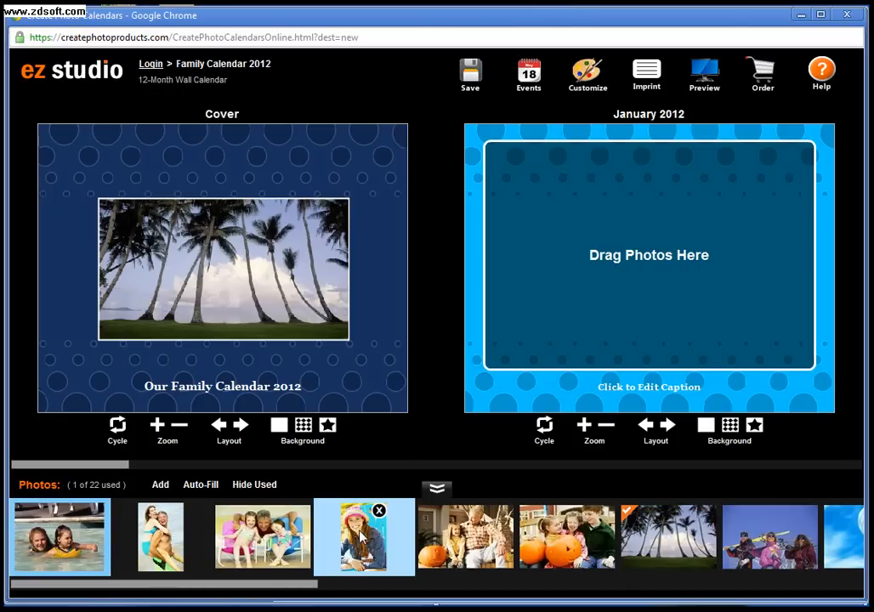
- Put the pink-hat woman, pool and beach couple photos on January and adjust the beach photo
left_click(59, 537)
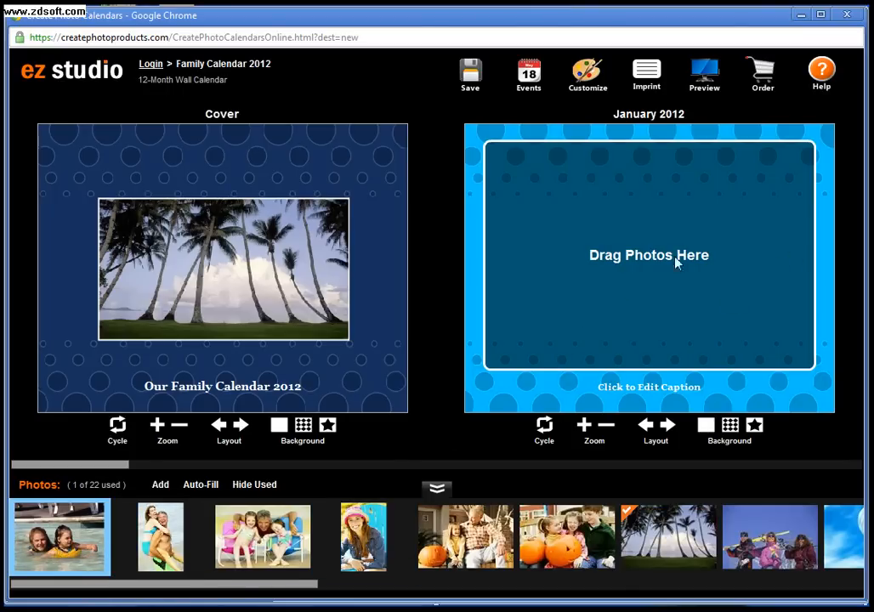
mouse_move(272, 472)
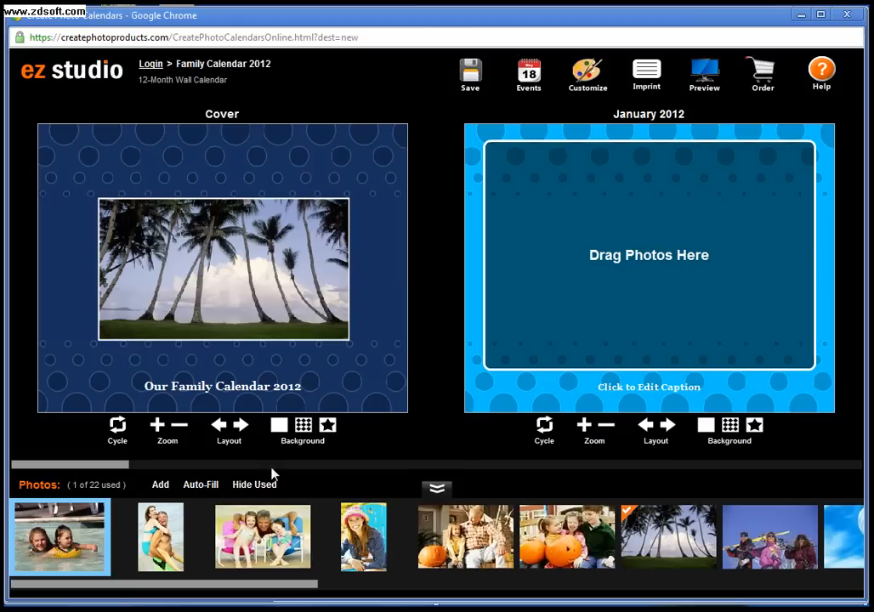
left_click(160, 537)
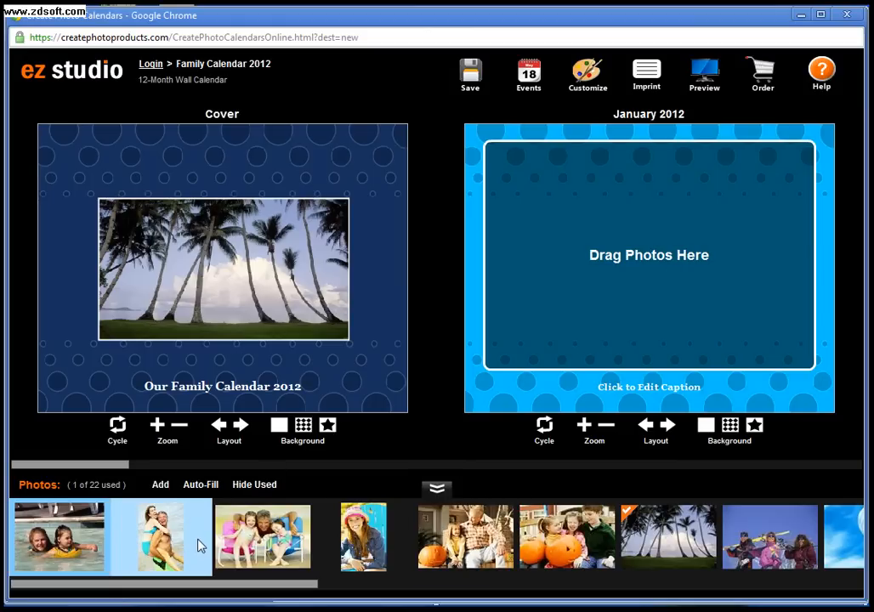
left_click(364, 536)
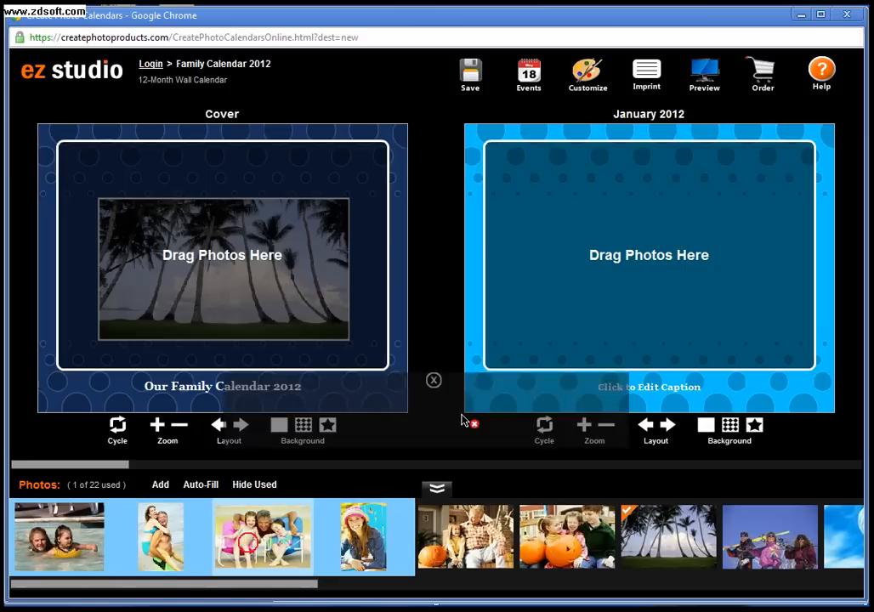
left_click(201, 485)
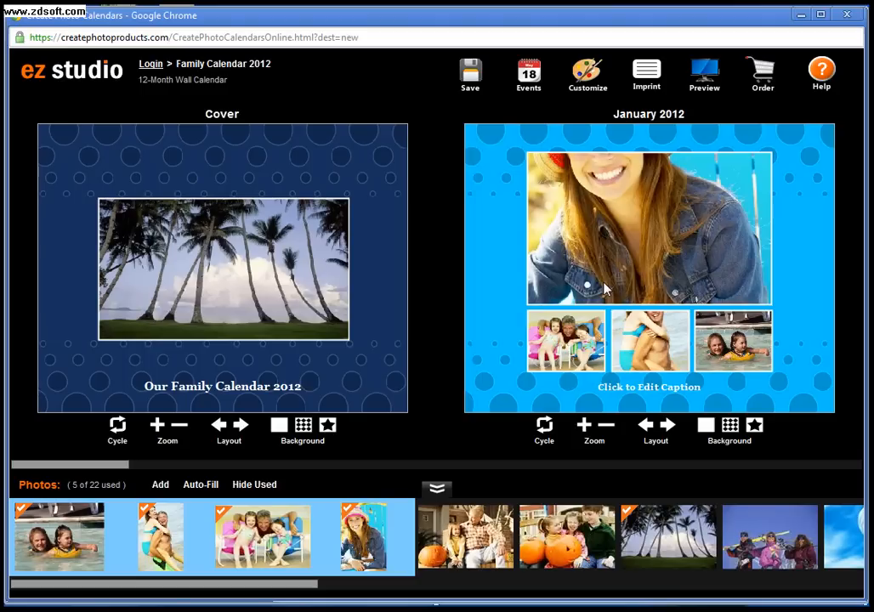
mouse_move(600, 290)
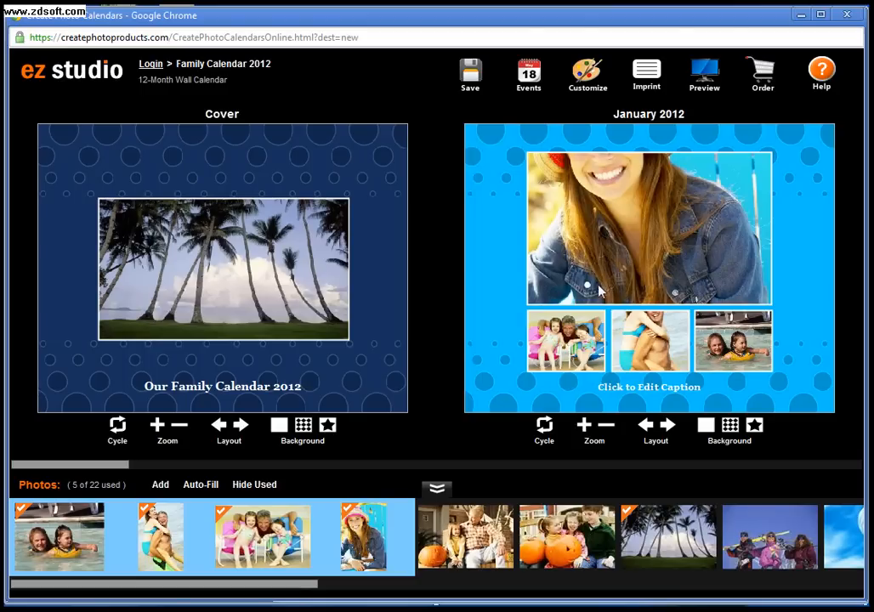
mouse_move(663, 217)
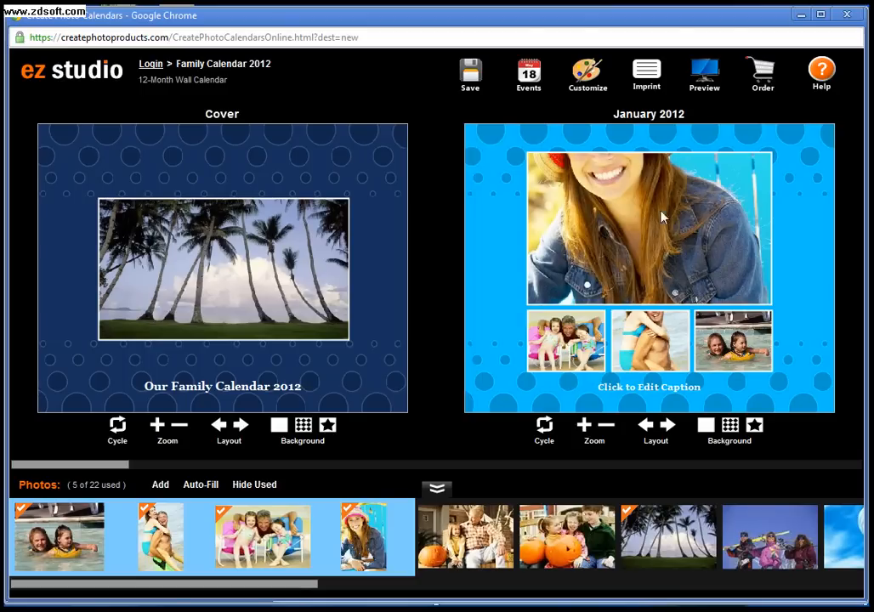
mouse_move(667, 195)
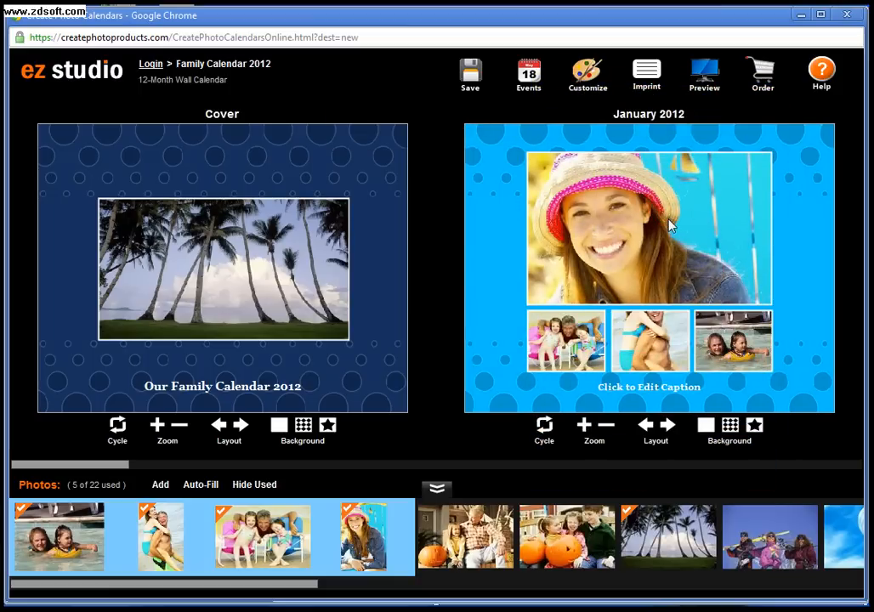
left_click(649, 340)
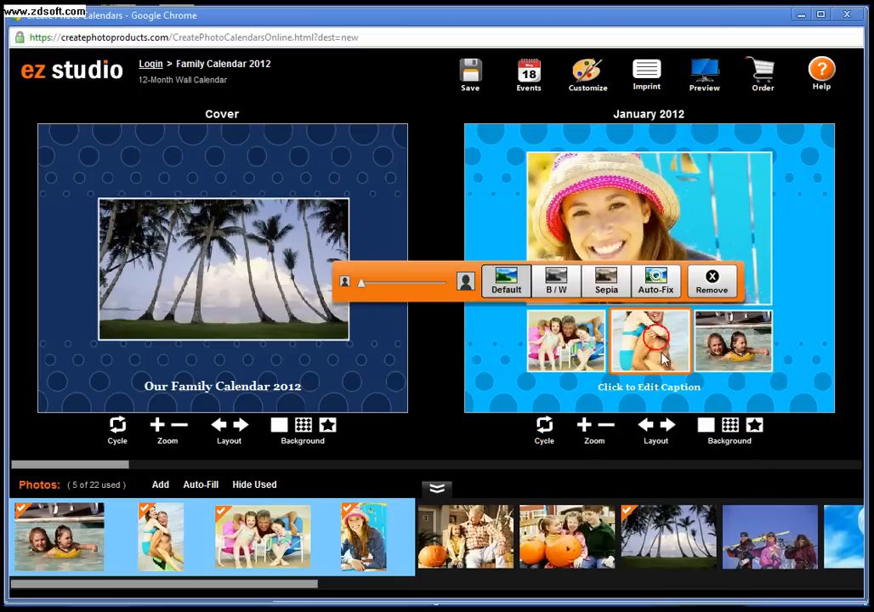
left_click(649, 340)
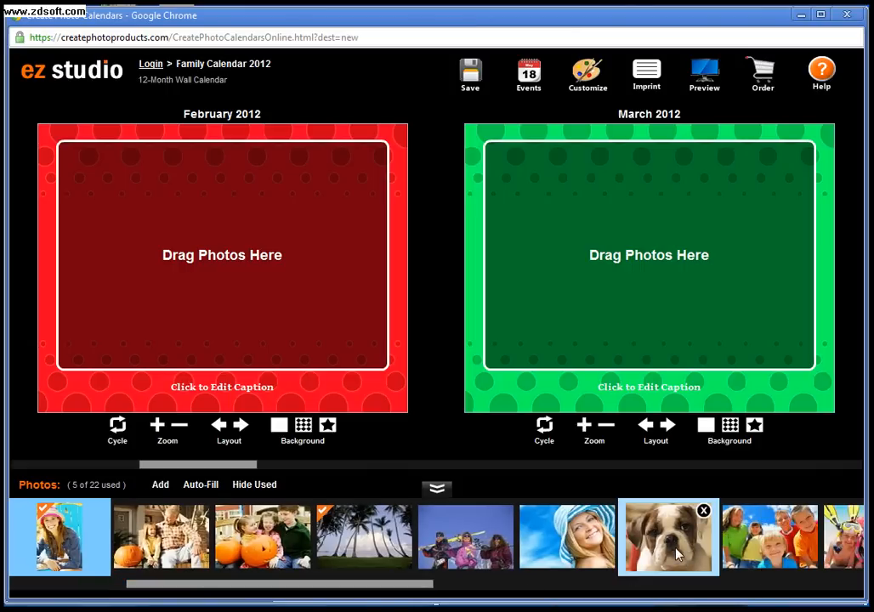
- Drag the bulldog puppy photo onto the February 2012 page
left_click_drag(669, 537, 222, 255)
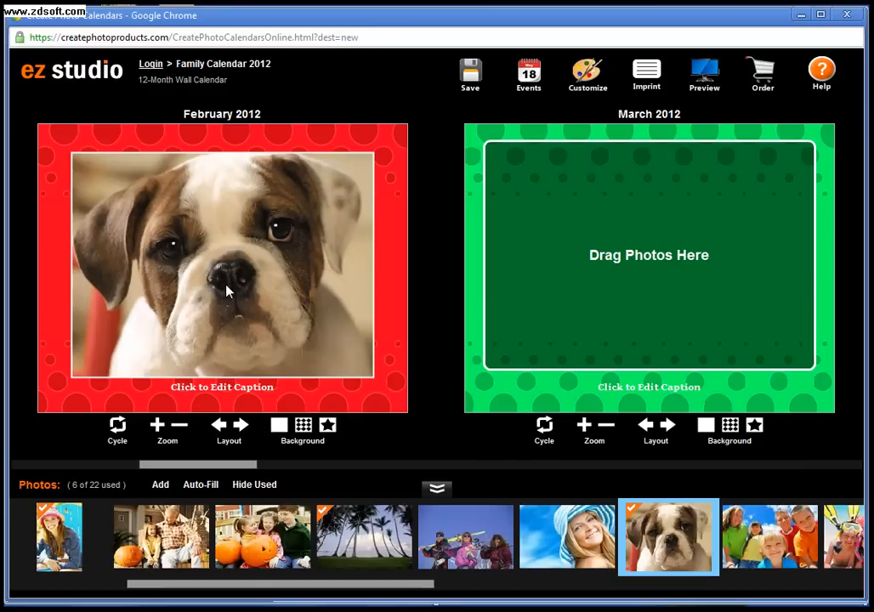
mouse_move(353, 317)
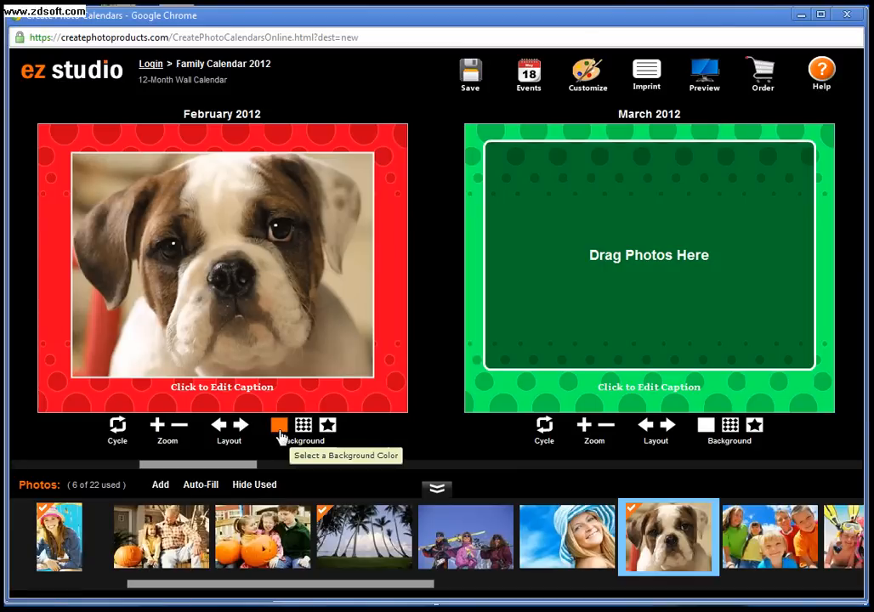
mouse_move(303, 425)
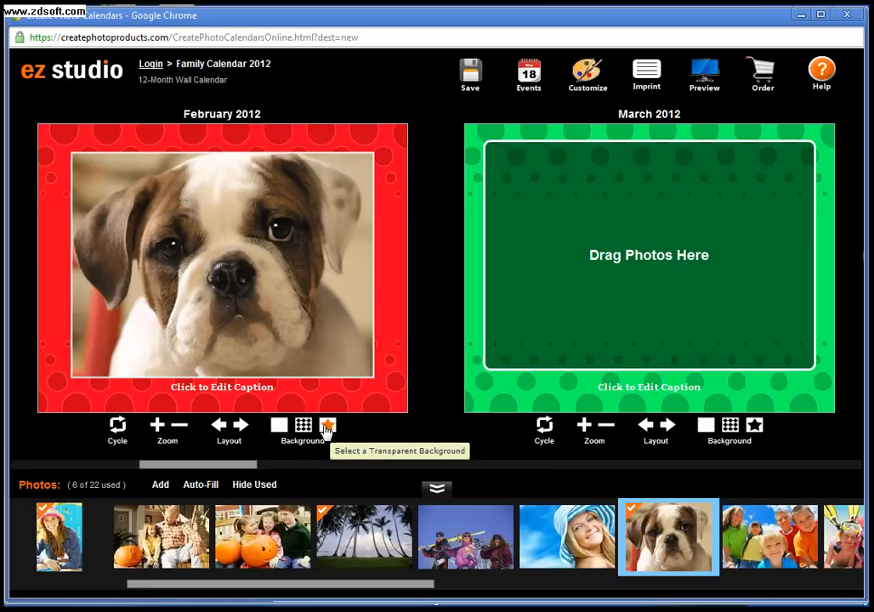
- Give February the left-stripe background design in brown sampled from the bulldog's fur
left_click(327, 424)
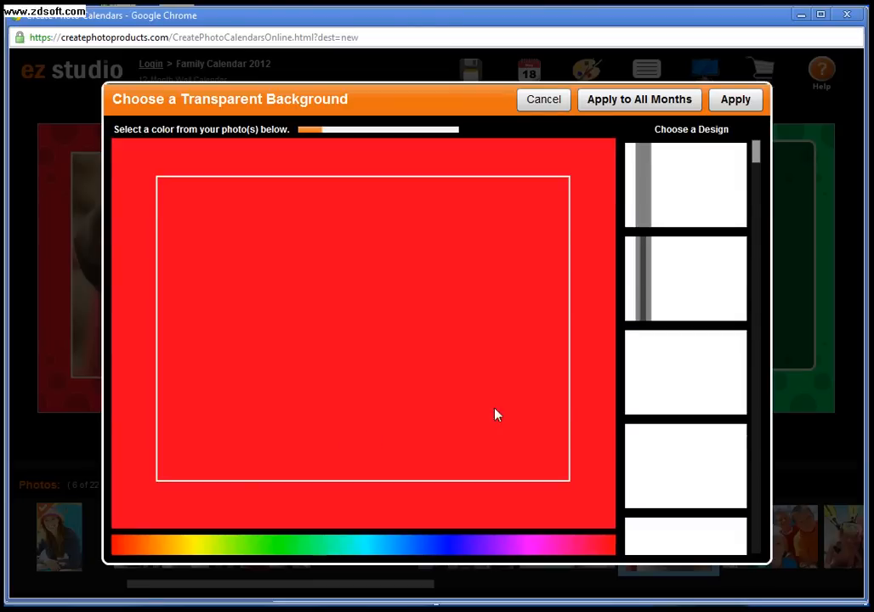
left_click(684, 185)
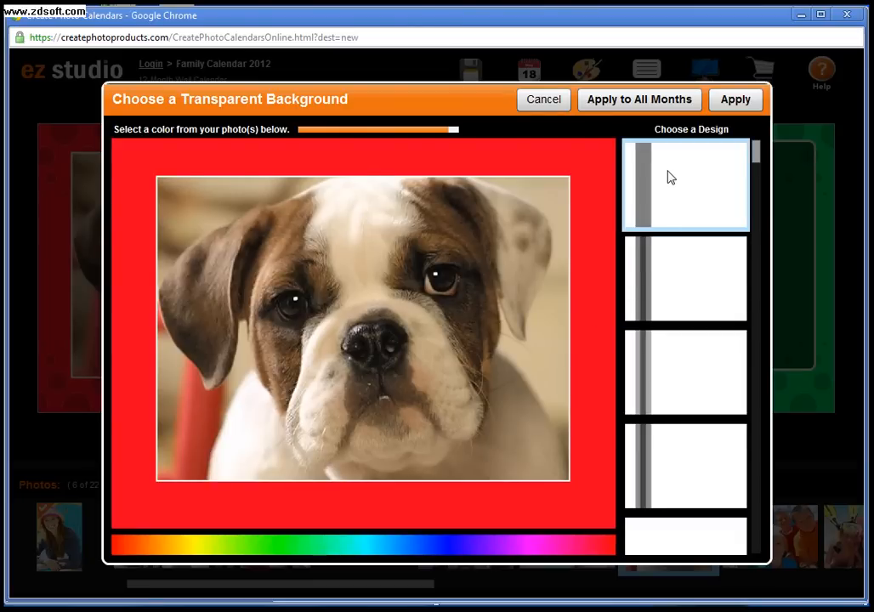
left_click(685, 465)
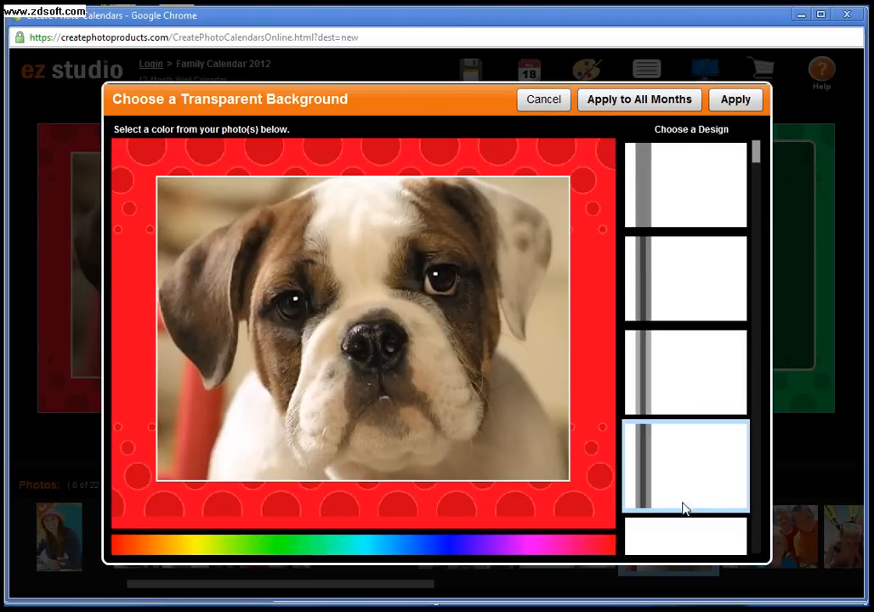
left_click(684, 184)
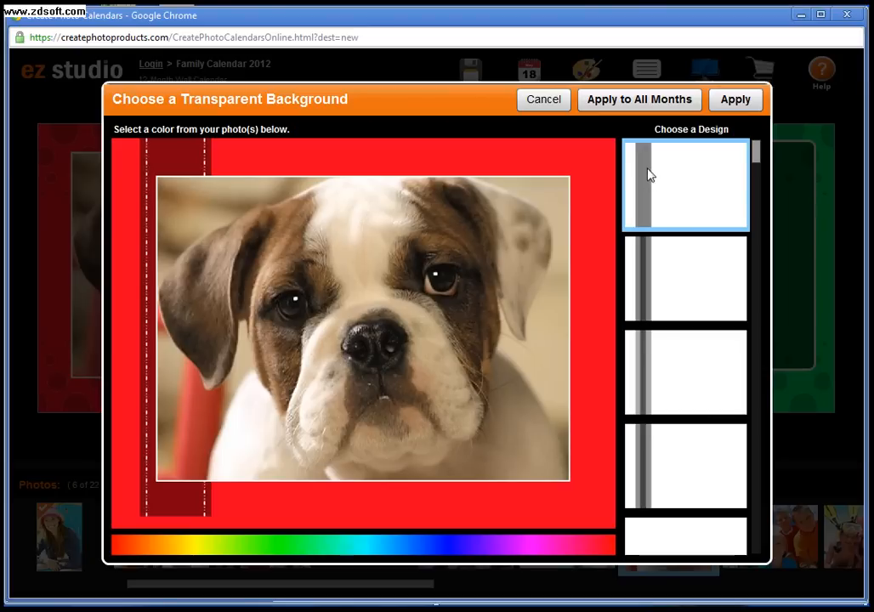
left_click(685, 279)
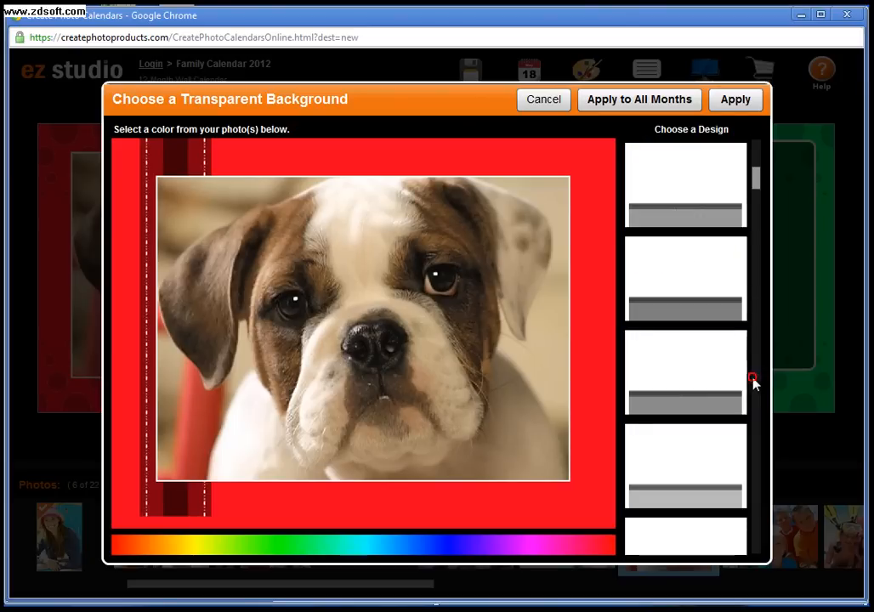
left_click(685, 371)
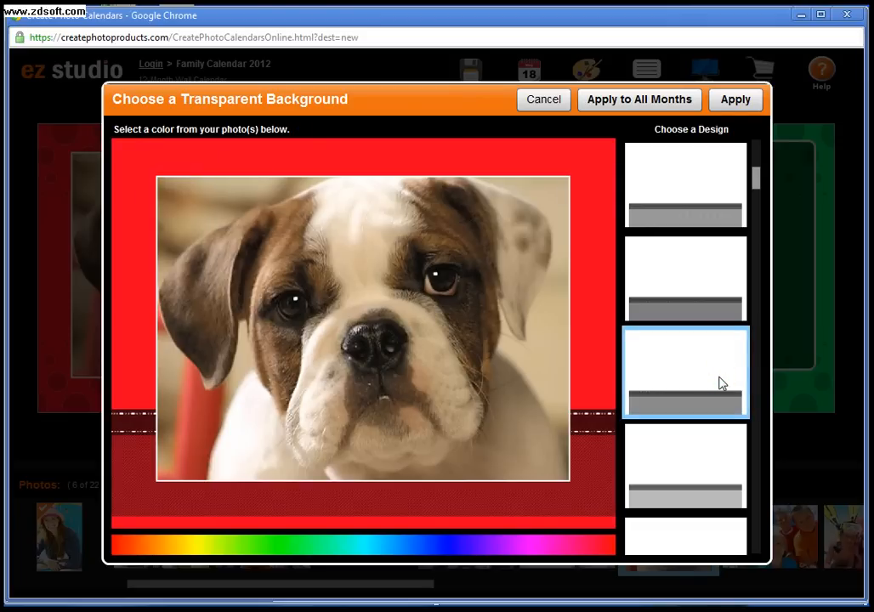
left_click(706, 182)
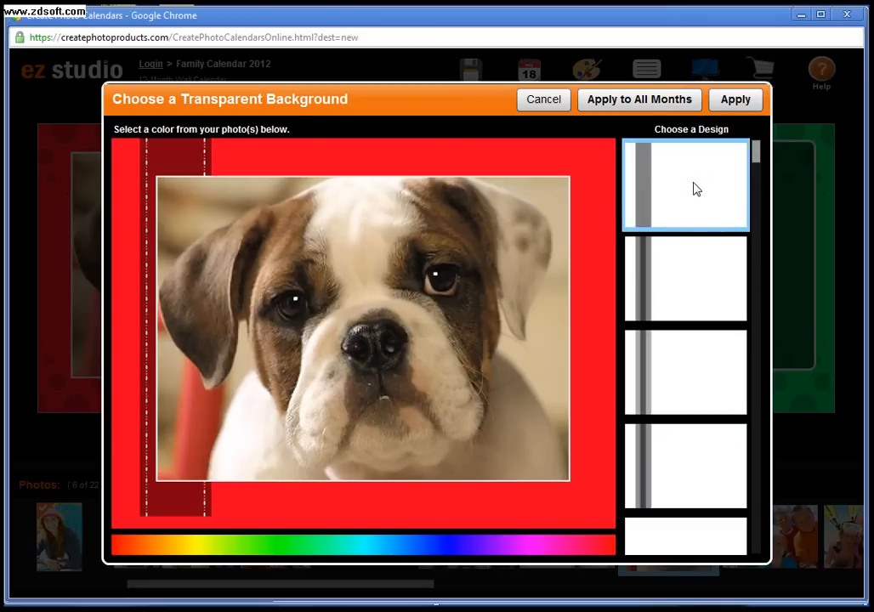
left_click(549, 222)
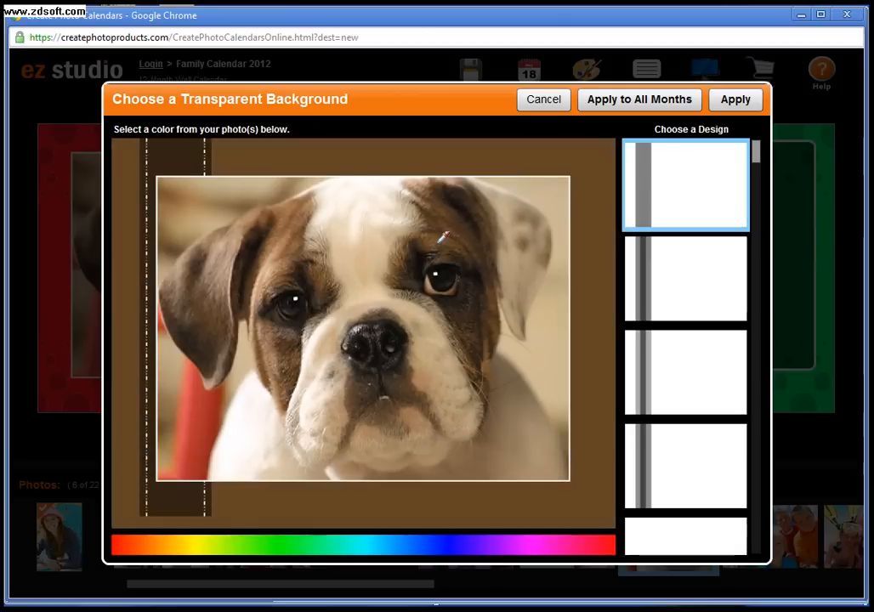
mouse_move(444, 234)
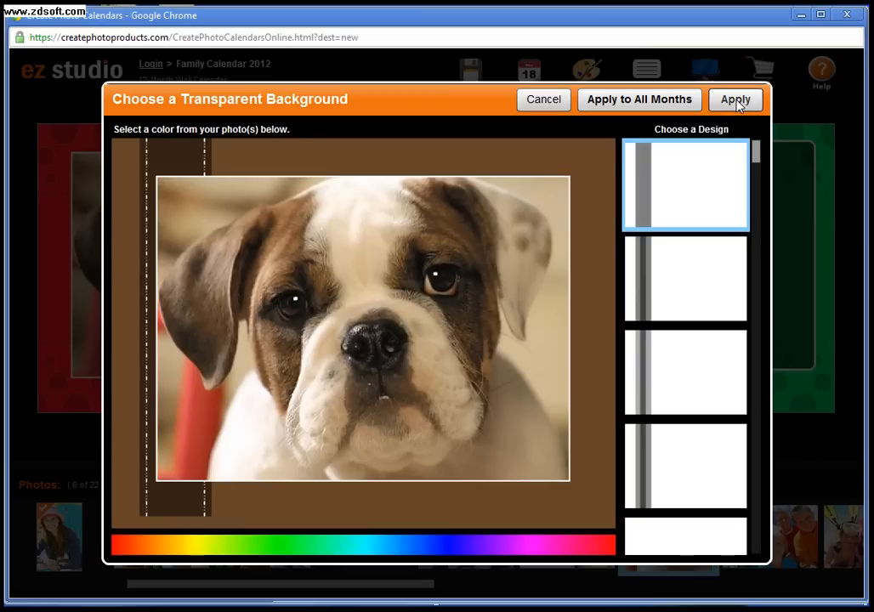
left_click(734, 99)
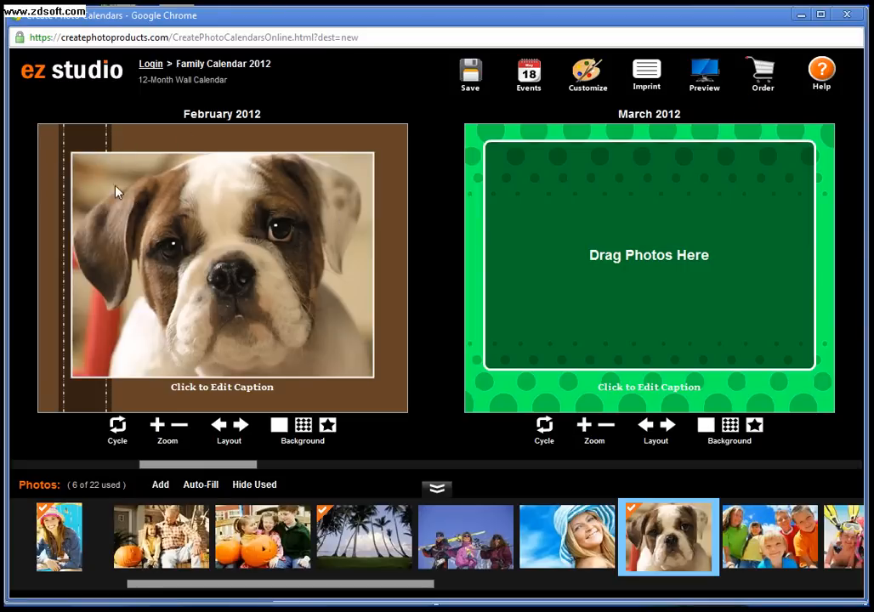
mouse_move(336, 499)
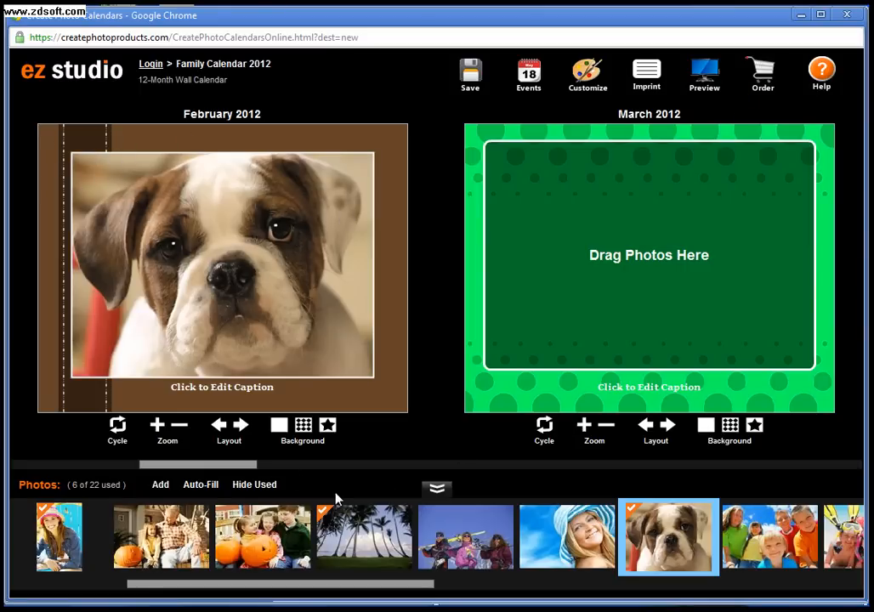
- Add three photos of children and dogs to March and switch to the next layout
left_click(263, 537)
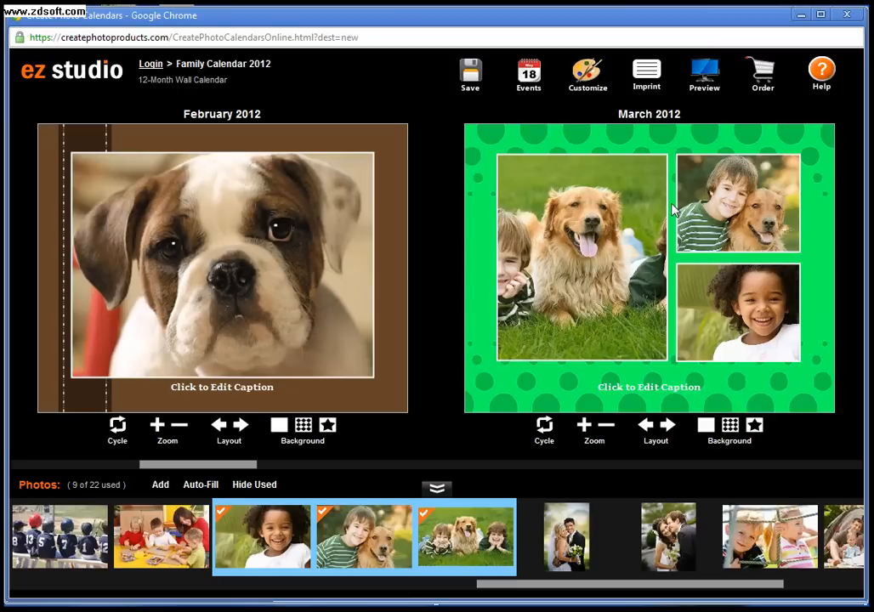
mouse_move(667, 425)
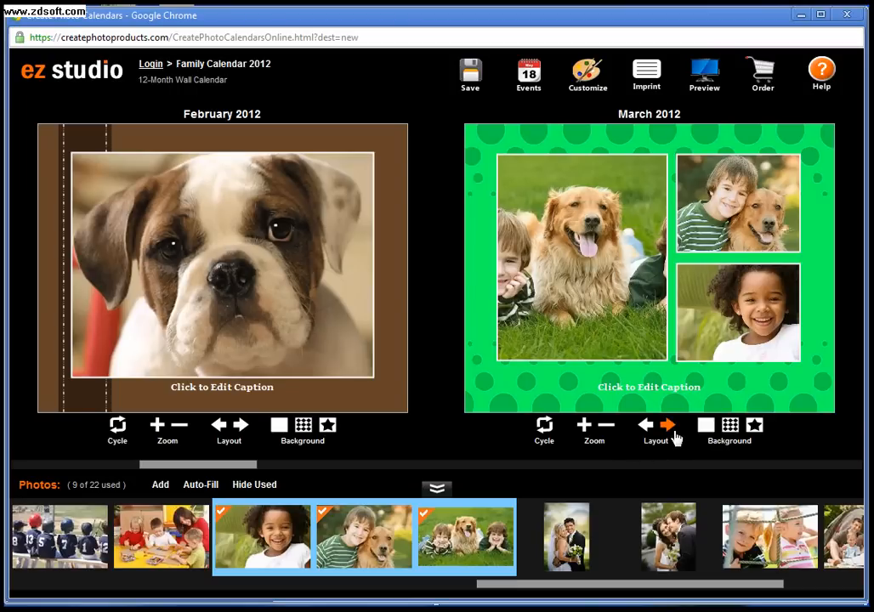
mouse_move(619, 271)
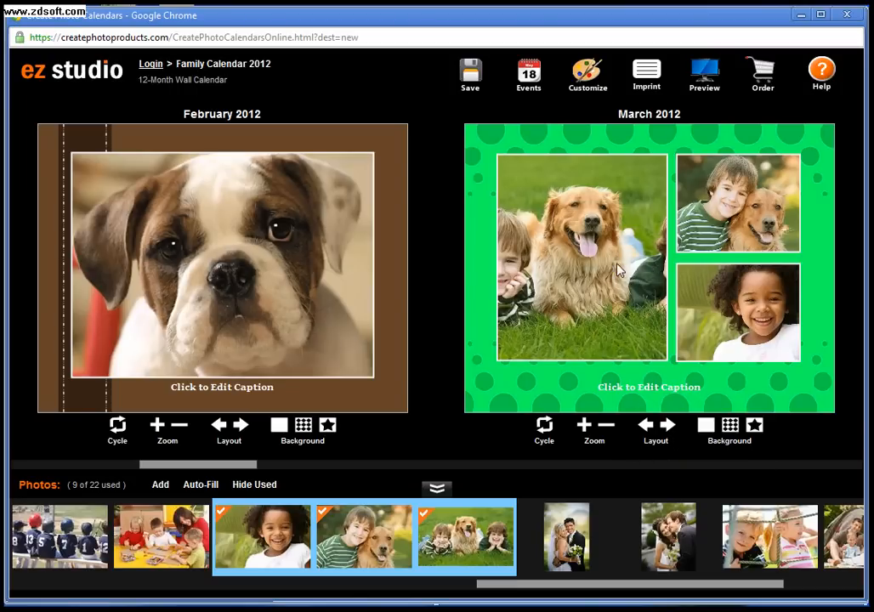
mouse_move(667, 425)
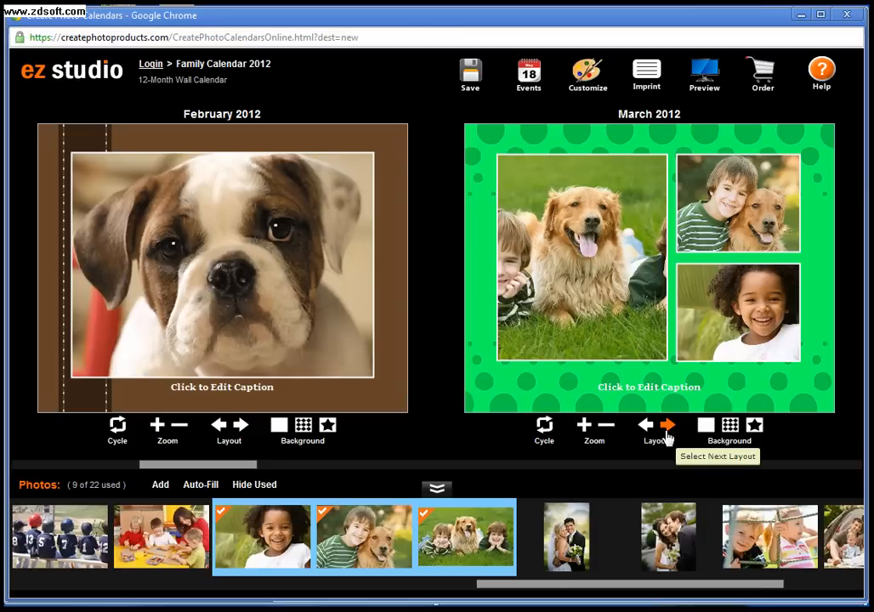
left_click(666, 424)
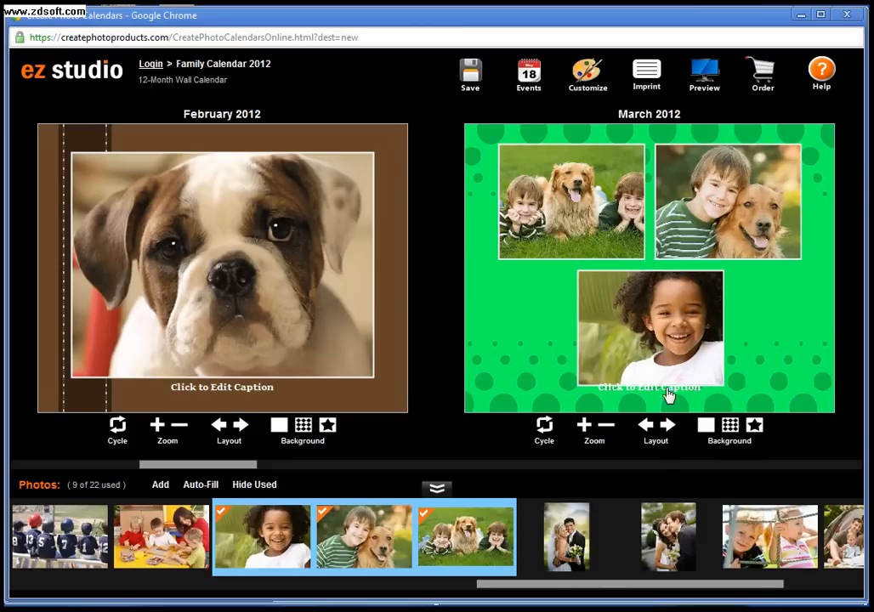
- Give March the wide-top, two-tilted photo layout and open its background color chooser
left_click(656, 425)
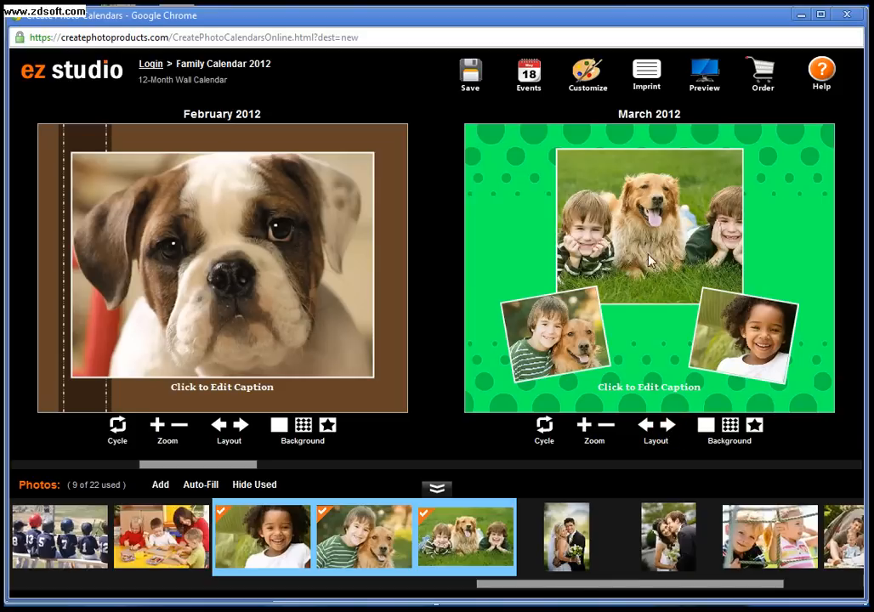
left_click(667, 425)
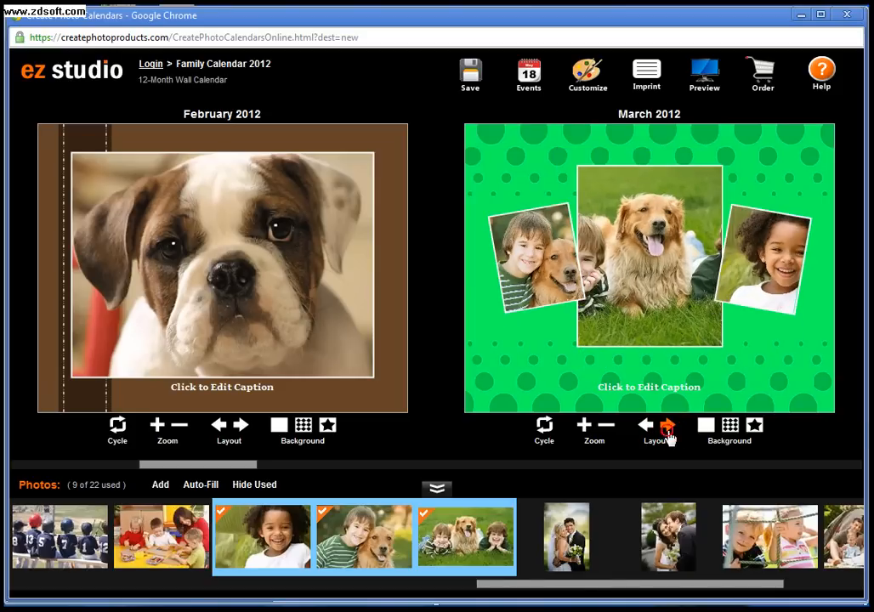
left_click(666, 424)
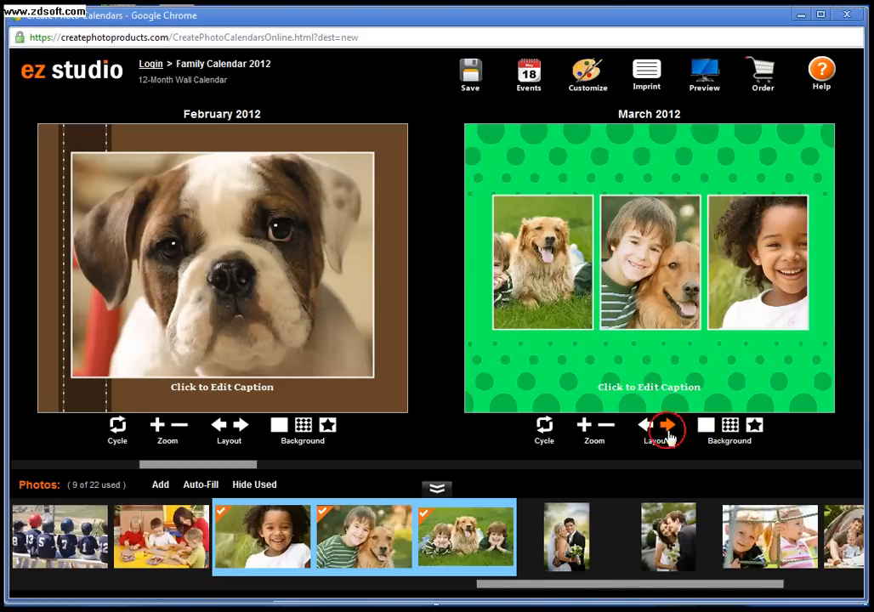
left_click(663, 429)
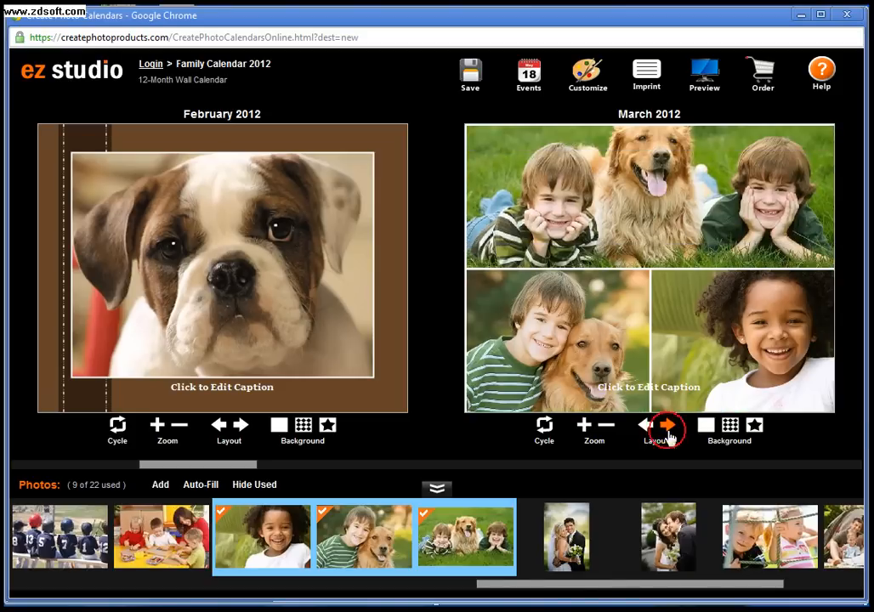
left_click(666, 425)
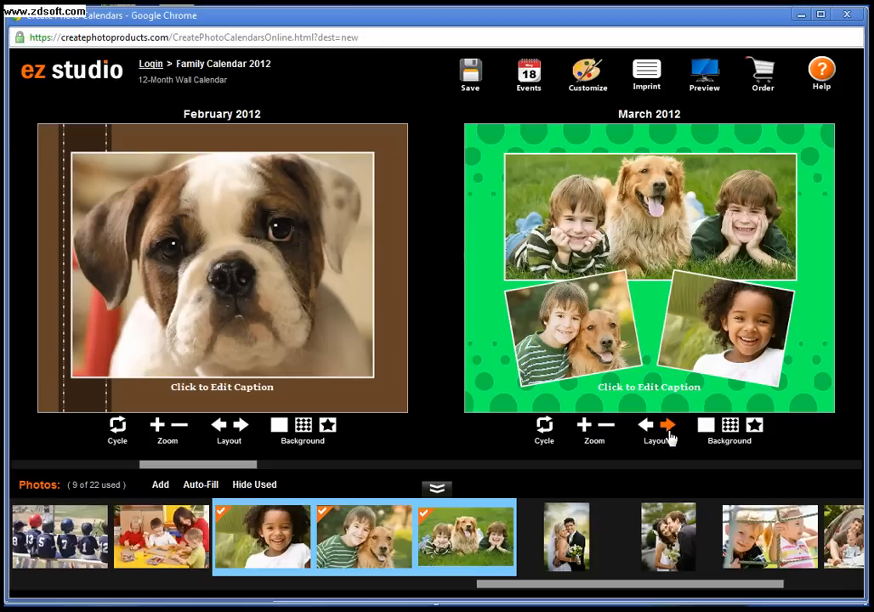
mouse_move(695, 202)
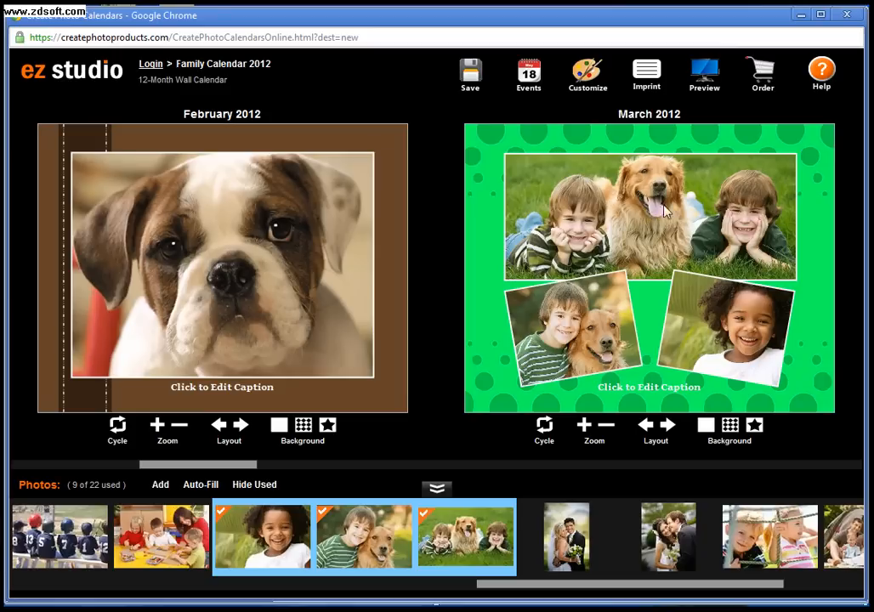
mouse_move(653, 215)
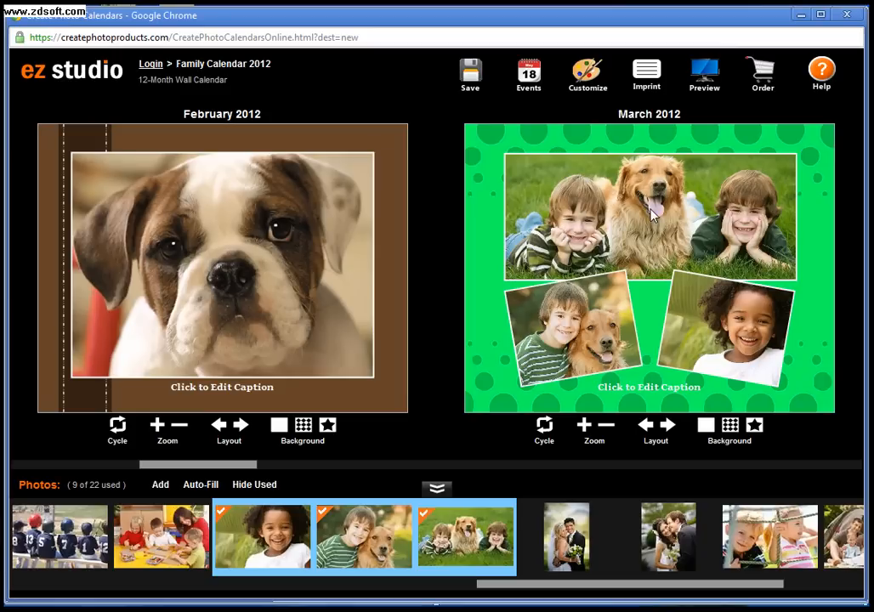
mouse_move(666, 376)
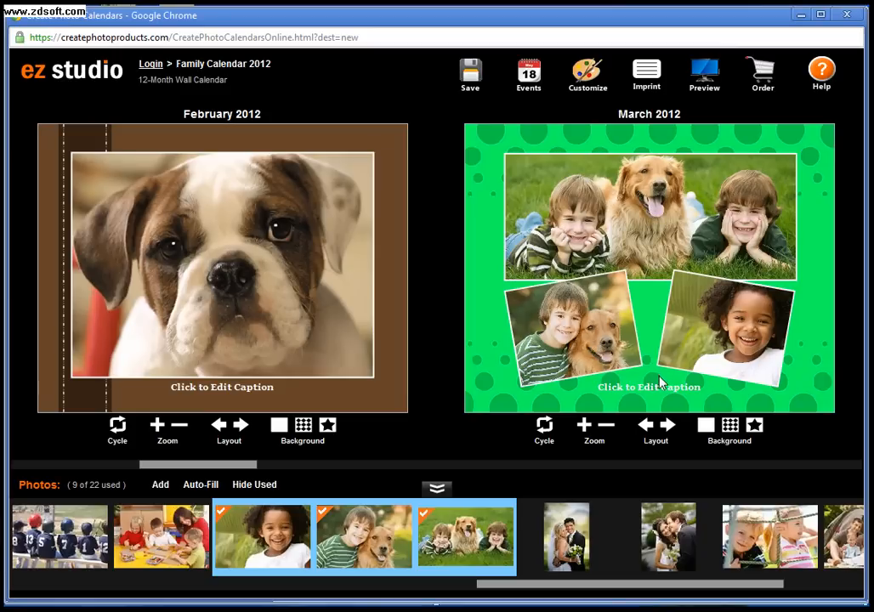
mouse_move(765, 317)
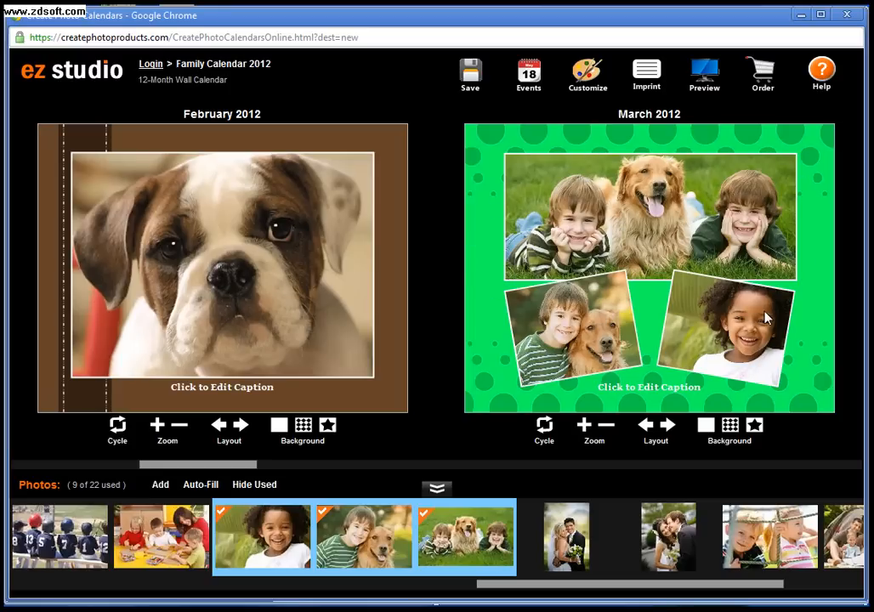
mouse_move(722, 253)
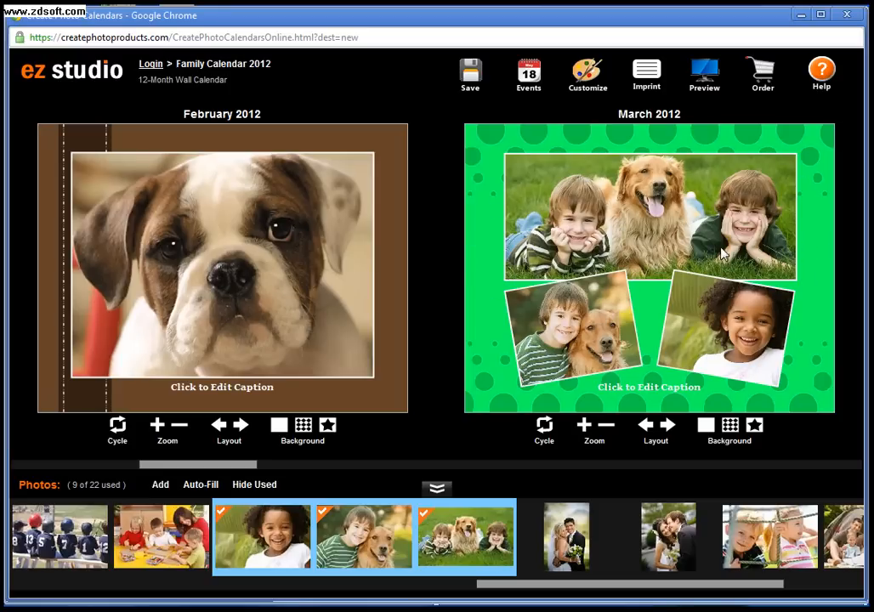
mouse_move(753, 415)
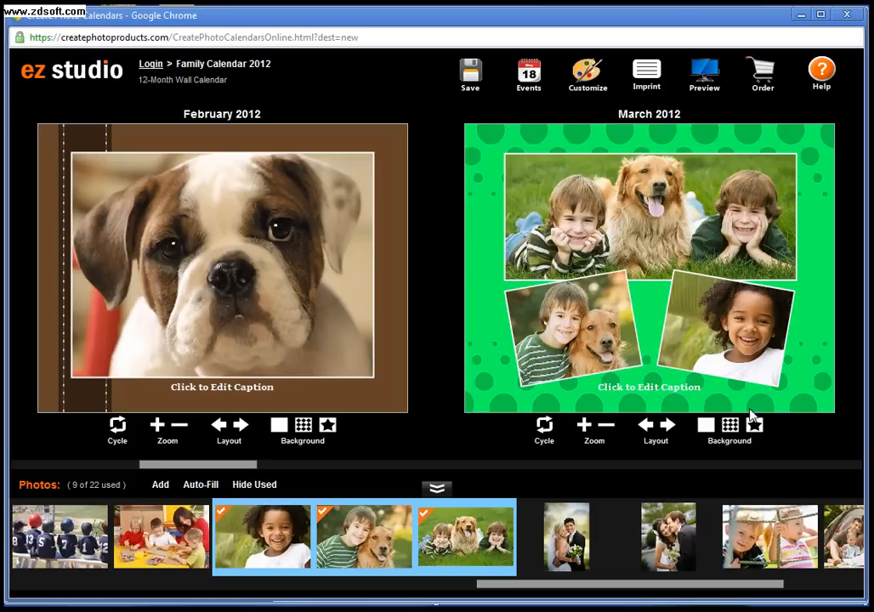
left_click(728, 429)
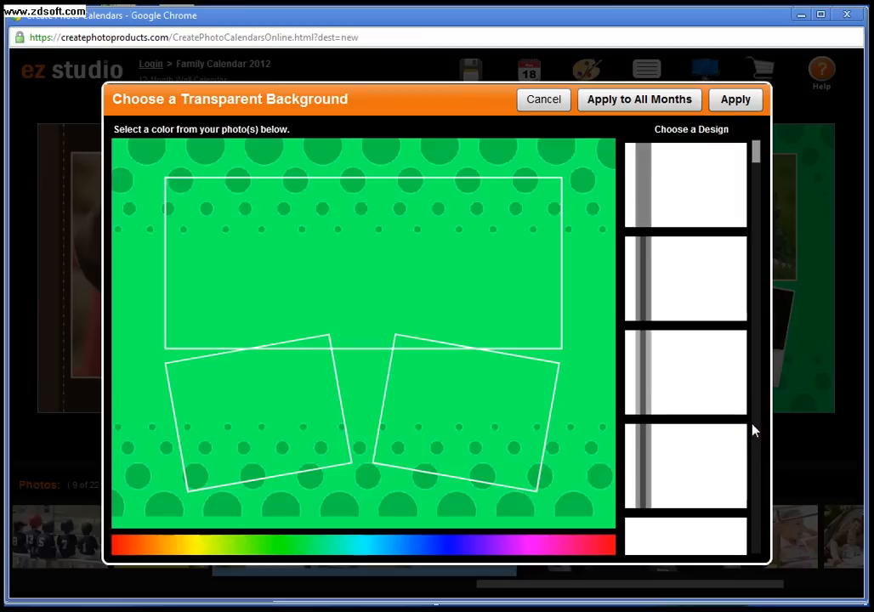
- Recolor March's dotted background with a muted grey-green picked from its photos
left_click(685, 278)
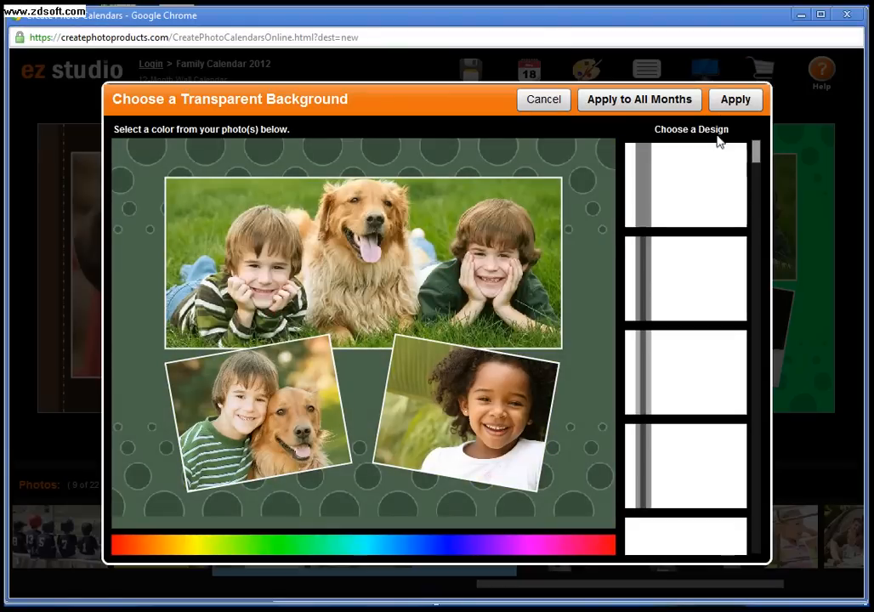
left_click(543, 100)
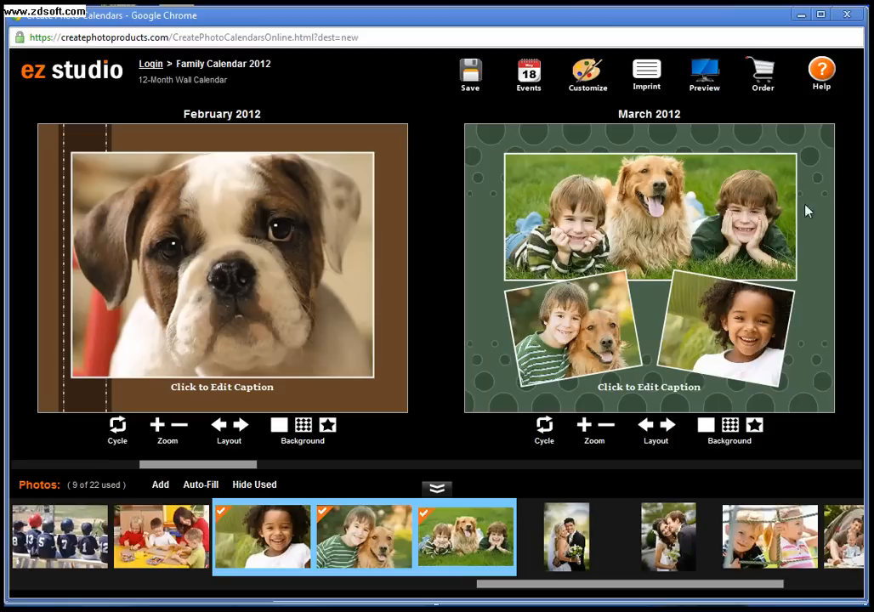
mouse_move(808, 241)
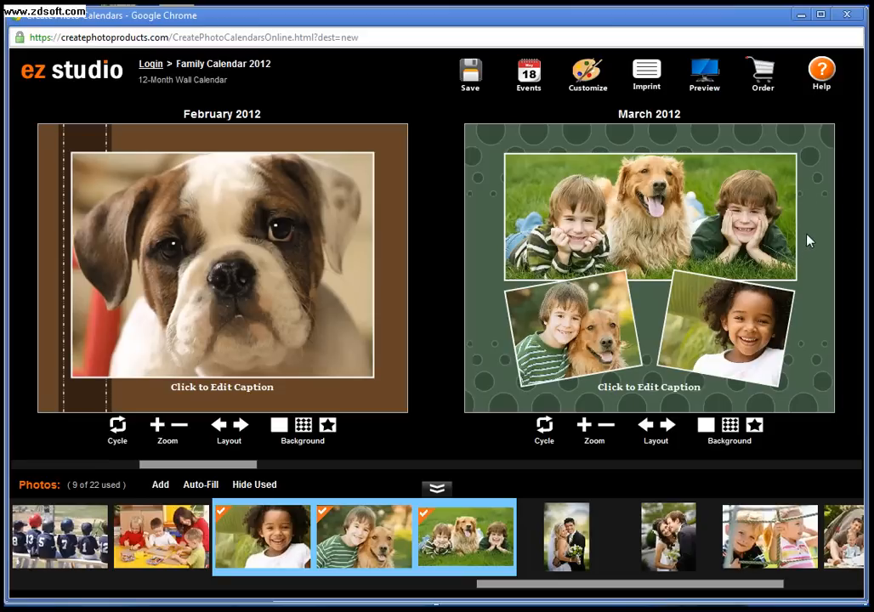
mouse_move(221, 485)
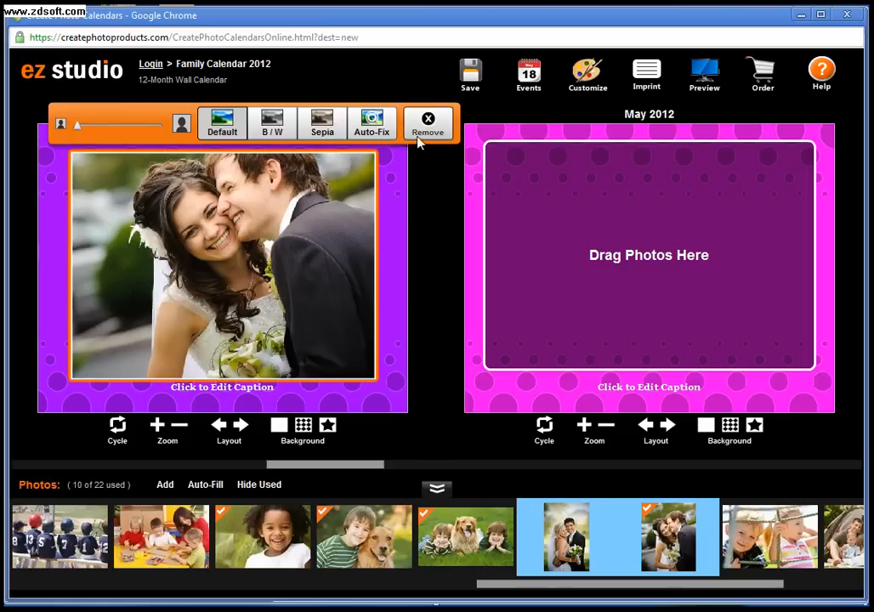
- Replace April's photo with two bride-and-groom photos placed side by side
left_click(428, 119)
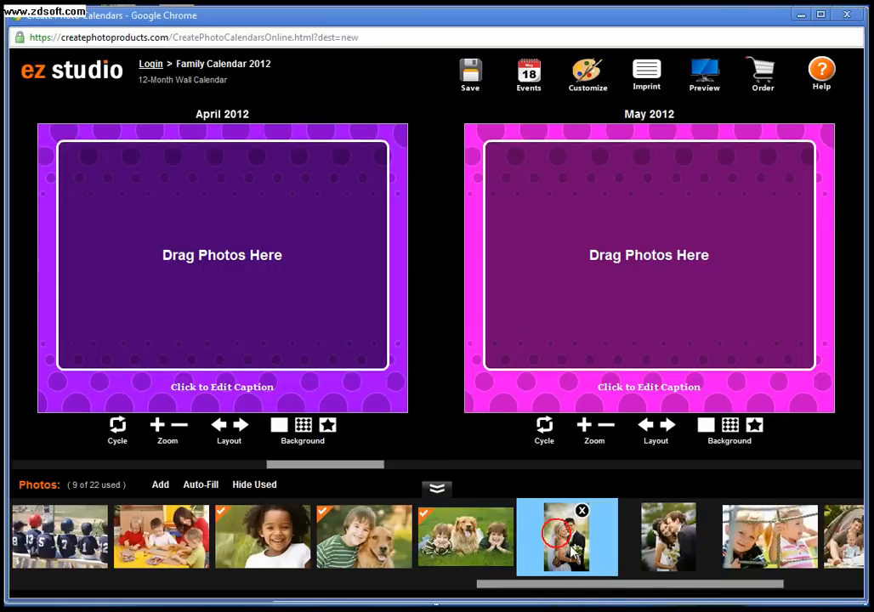
left_click_drag(567, 536, 221, 255)
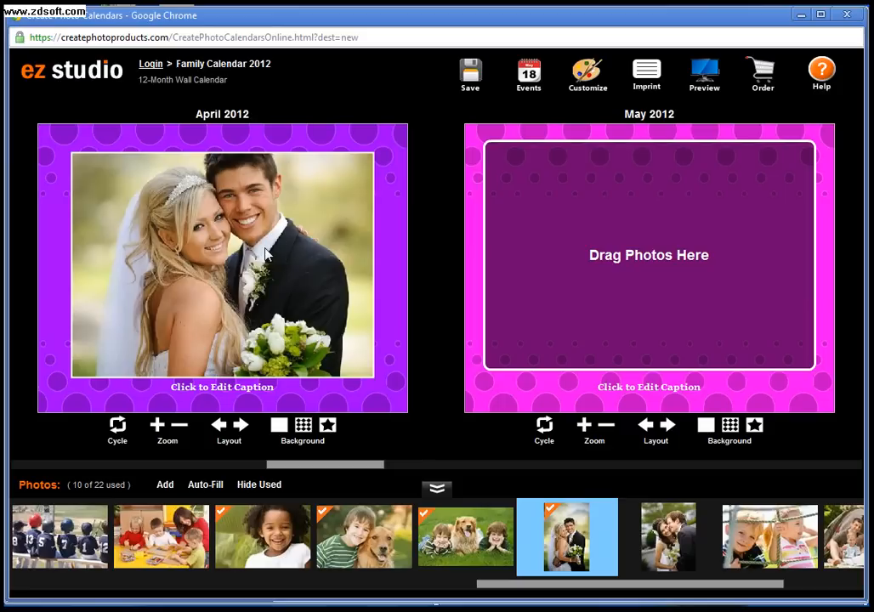
left_click(668, 536)
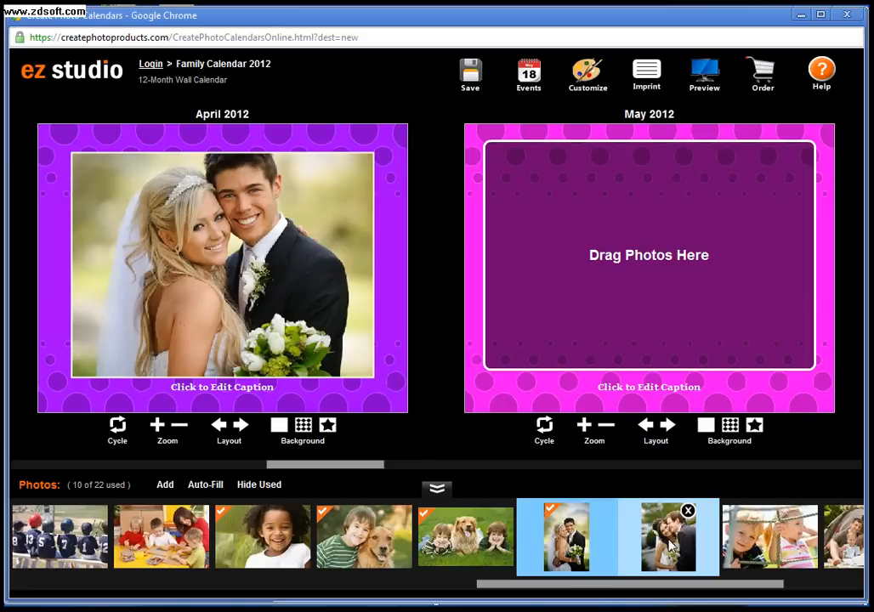
left_click_drag(667, 536, 293, 268)
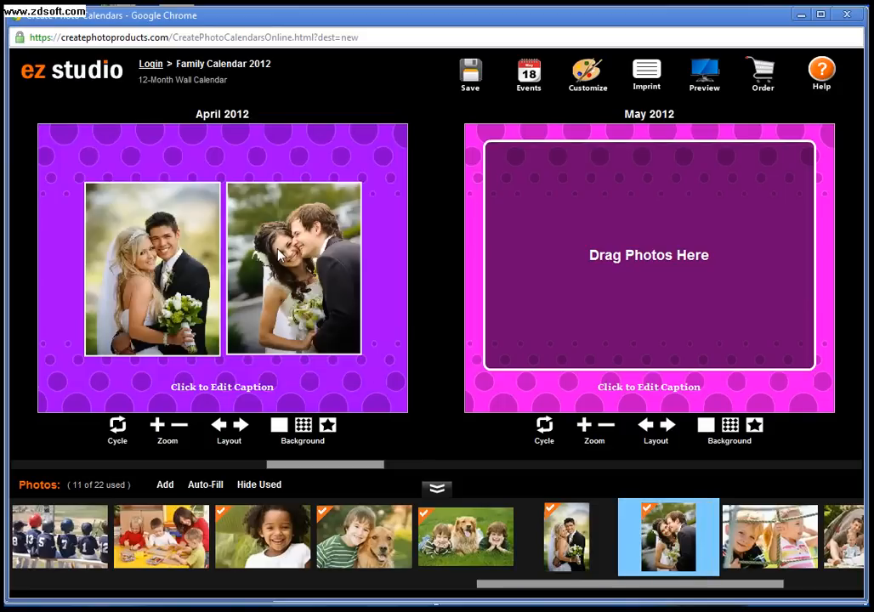
mouse_move(227, 260)
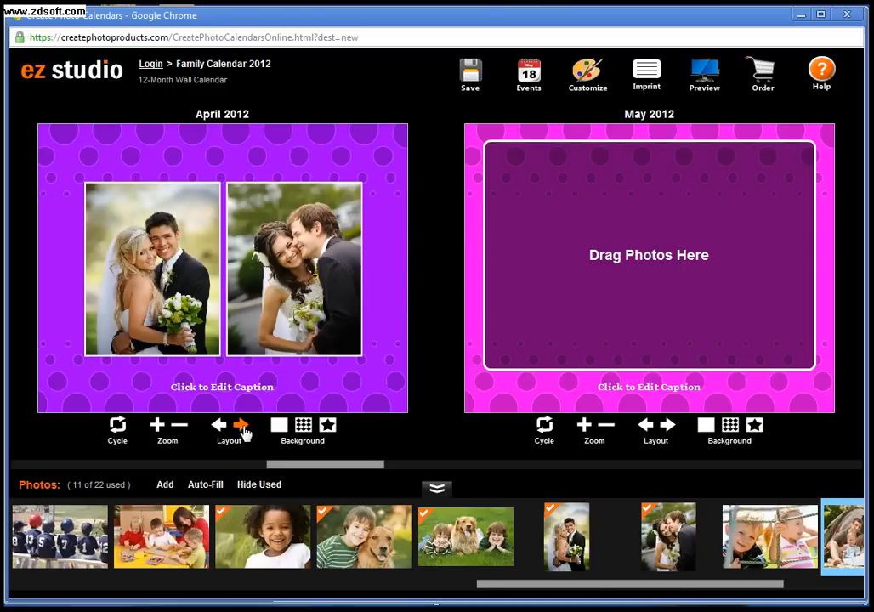
- Arrange April's wedding photos as a tilted overlapping pair, slightly enlarged and swapped
left_click(240, 425)
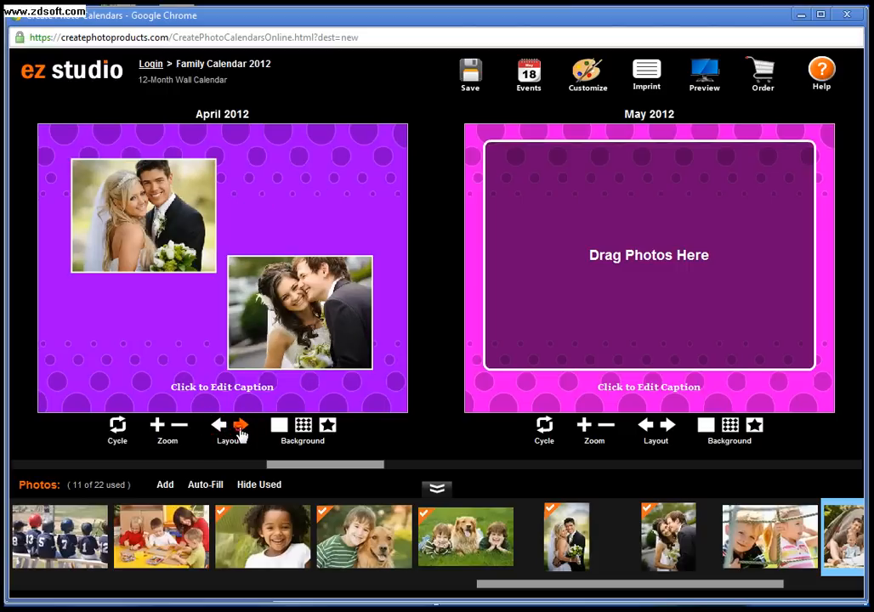
left_click(228, 425)
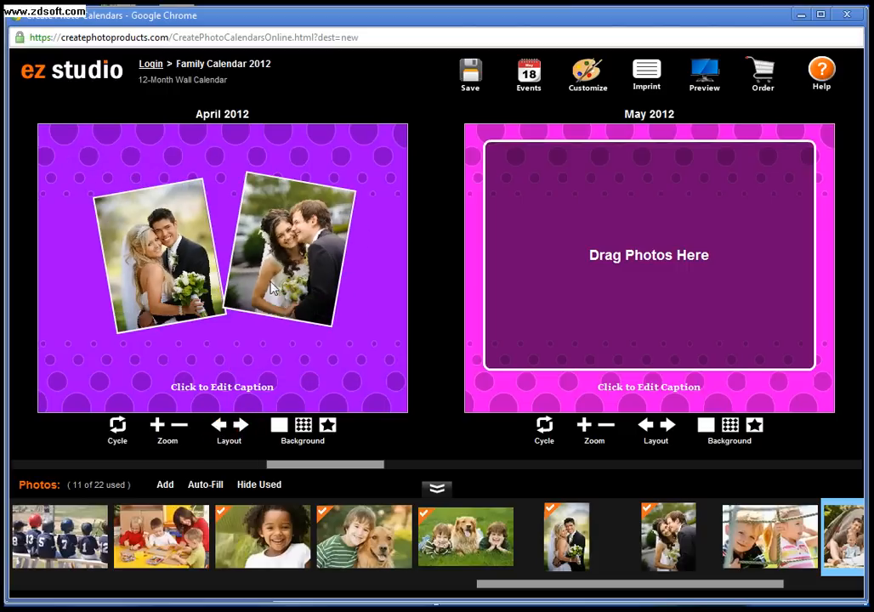
mouse_move(282, 279)
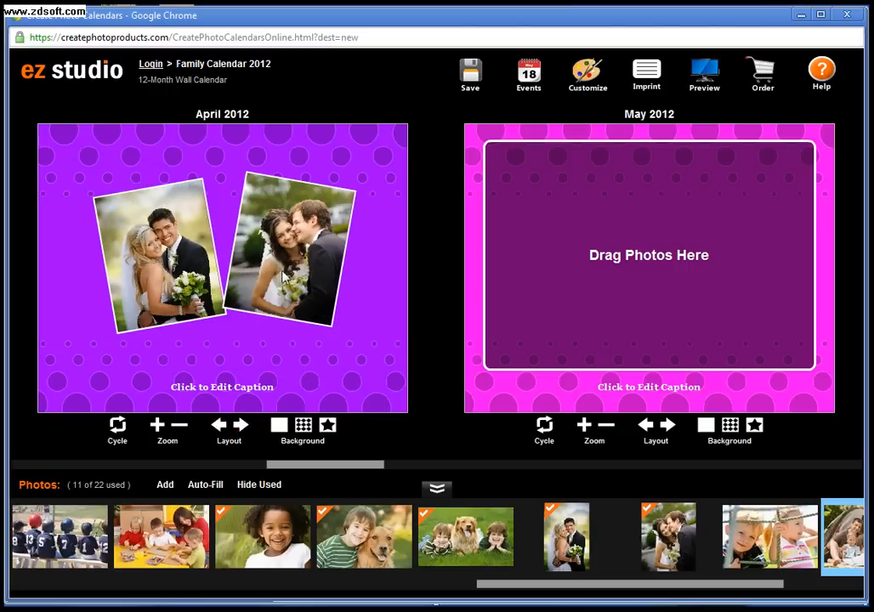
mouse_move(157, 425)
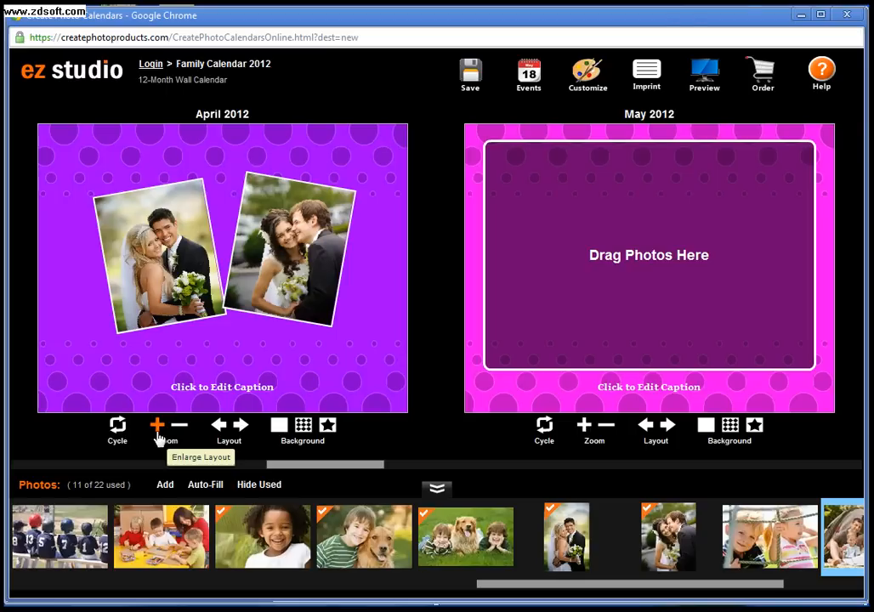
left_click(156, 425)
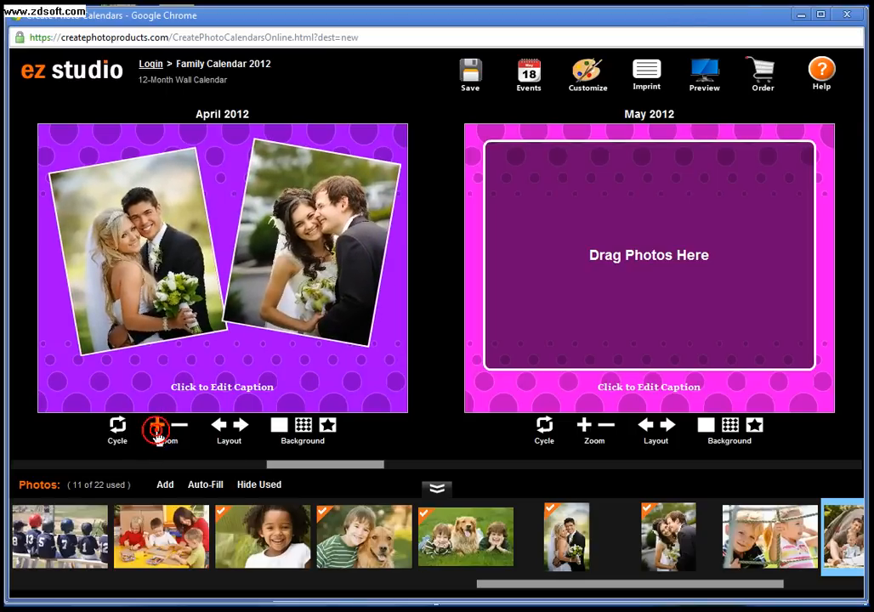
left_click(158, 425)
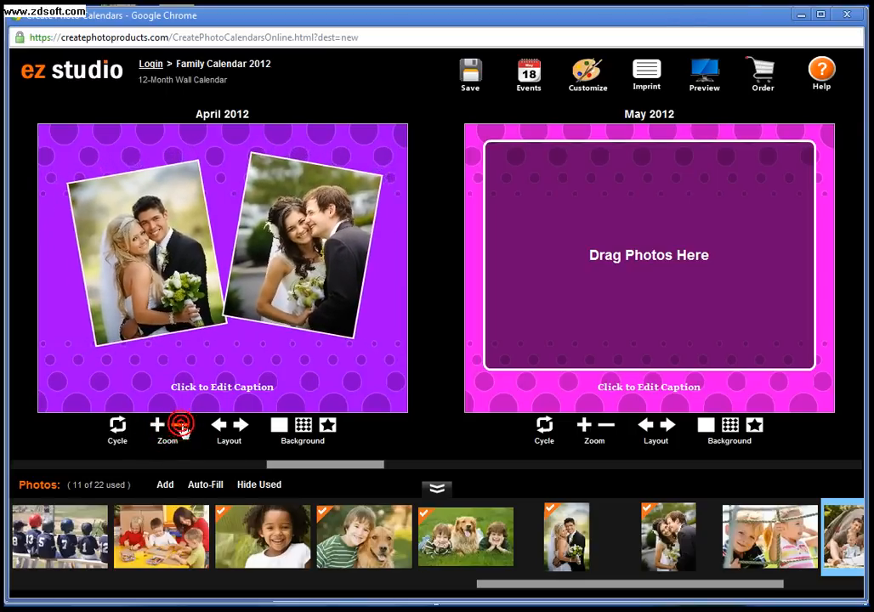
left_click(156, 424)
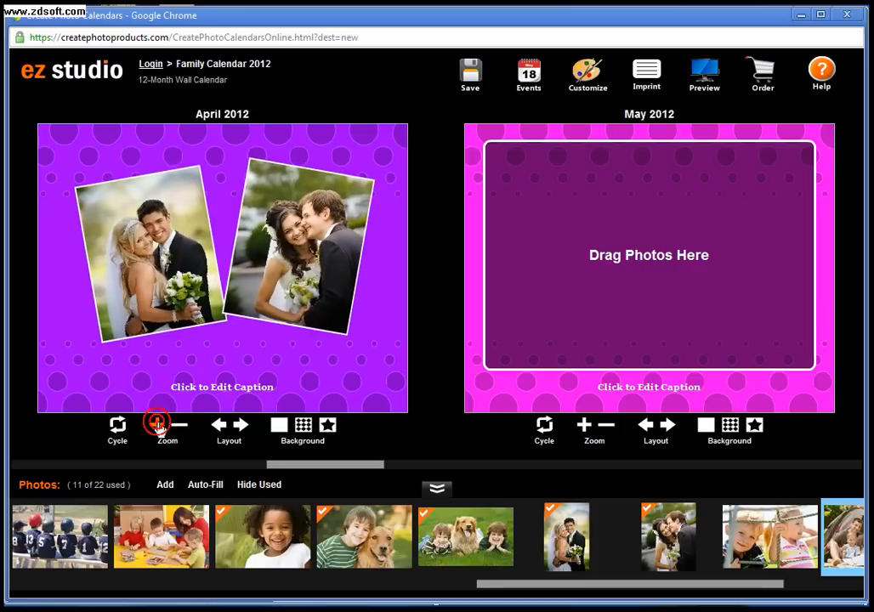
left_click(157, 424)
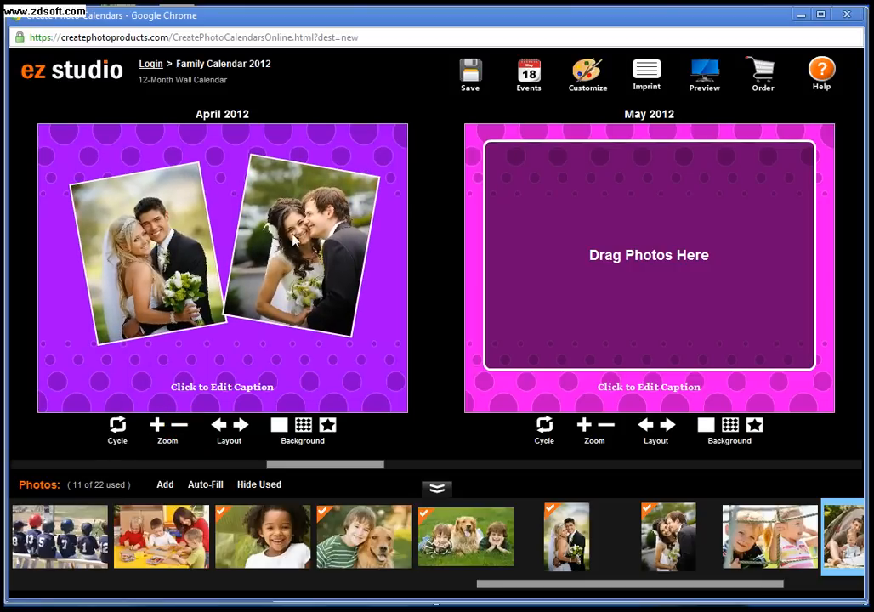
left_click(116, 425)
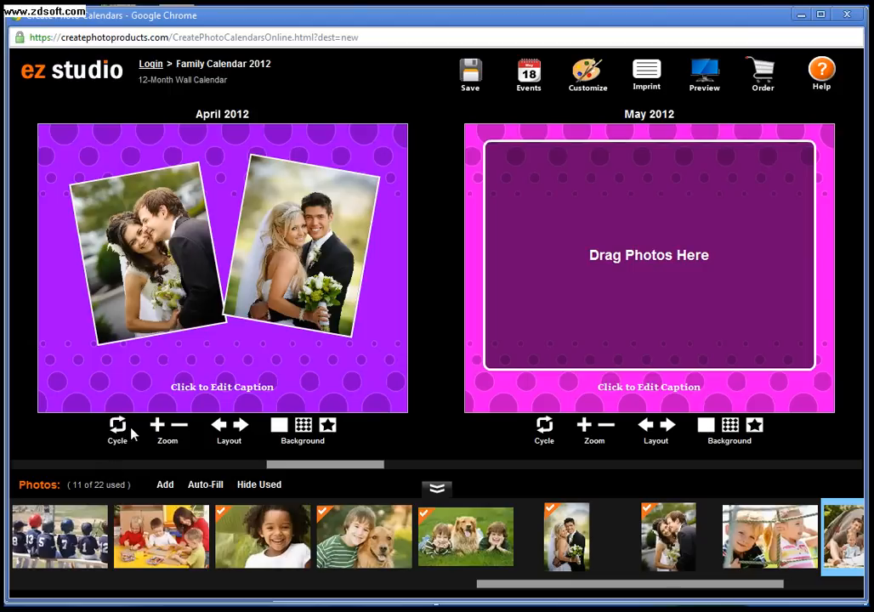
left_click(117, 428)
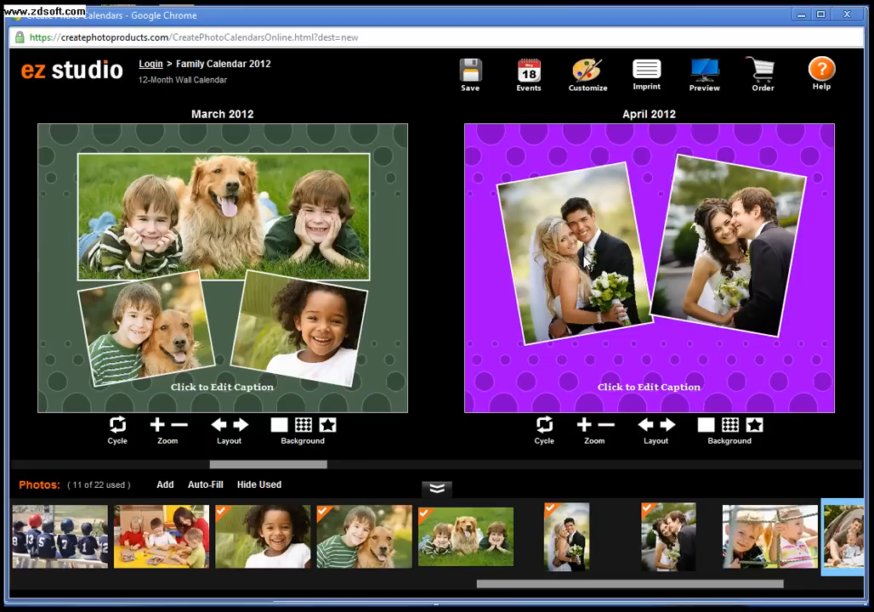
mouse_move(574, 270)
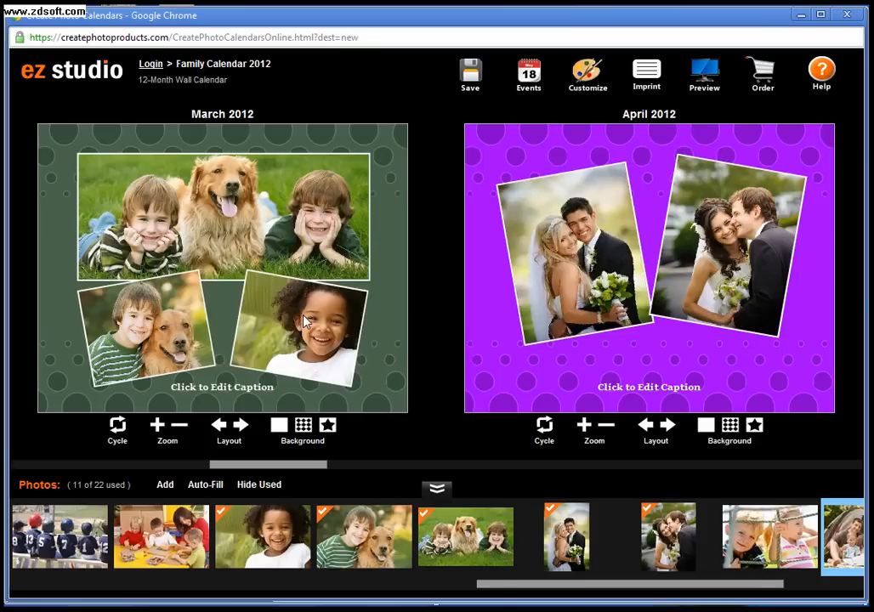
mouse_move(754, 425)
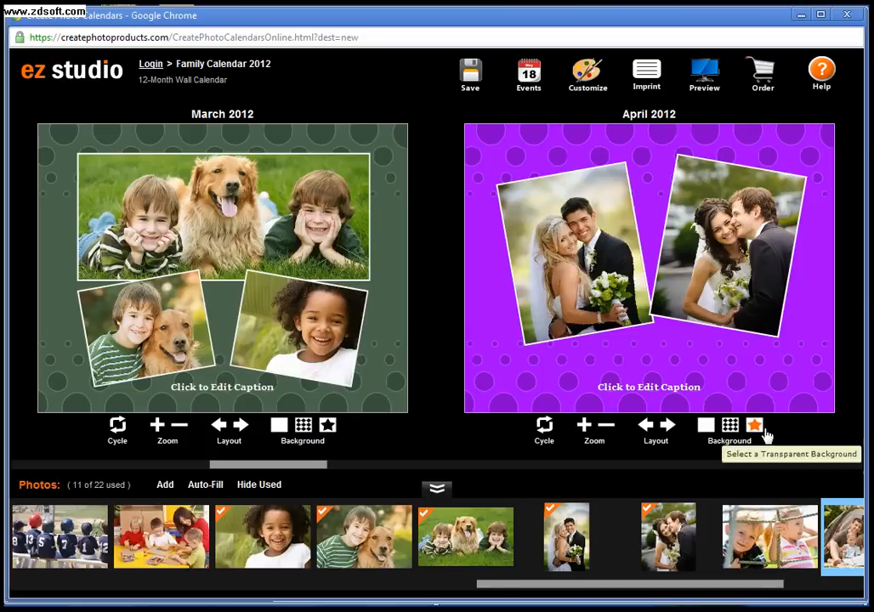
mouse_move(775, 400)
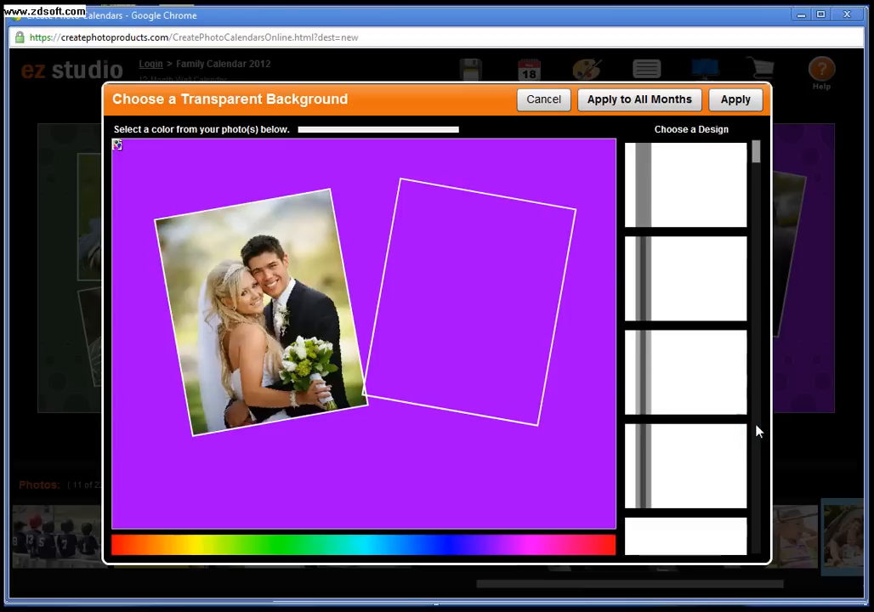
- Apply the dark green second stripe design as April's background
left_click(685, 278)
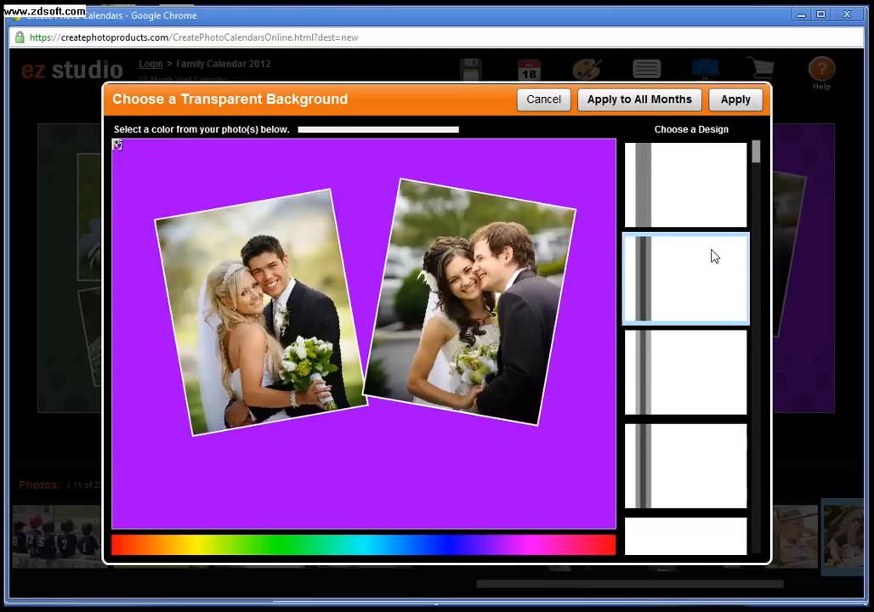
left_click(695, 277)
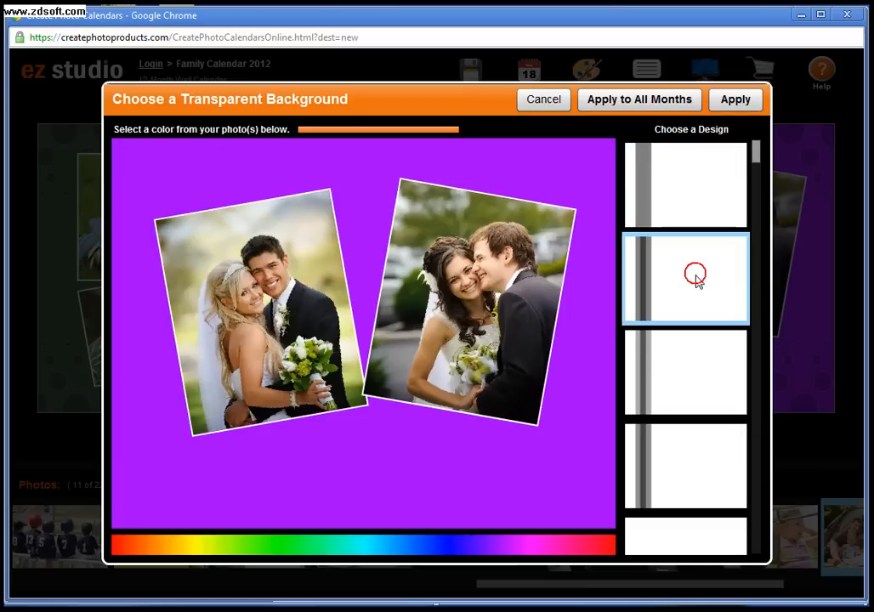
left_click(686, 277)
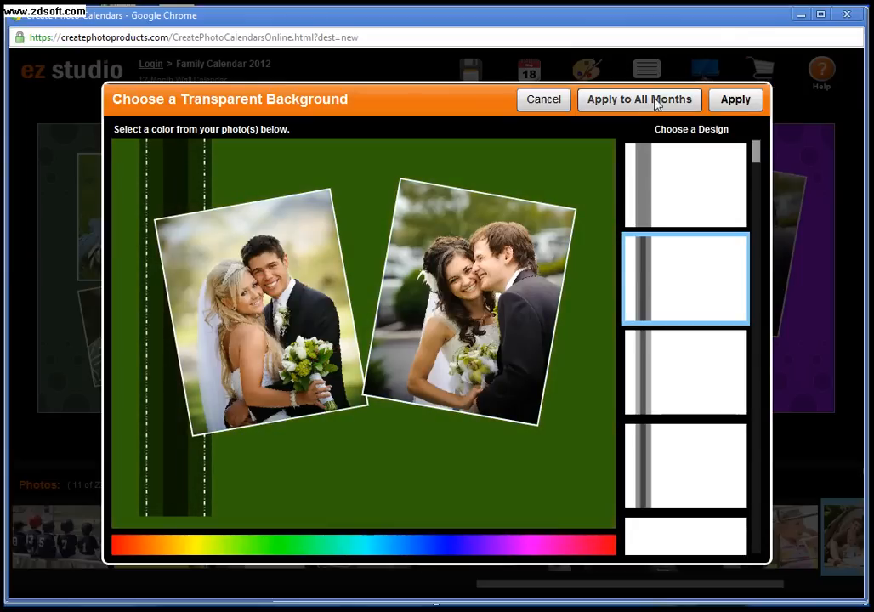
left_click(734, 100)
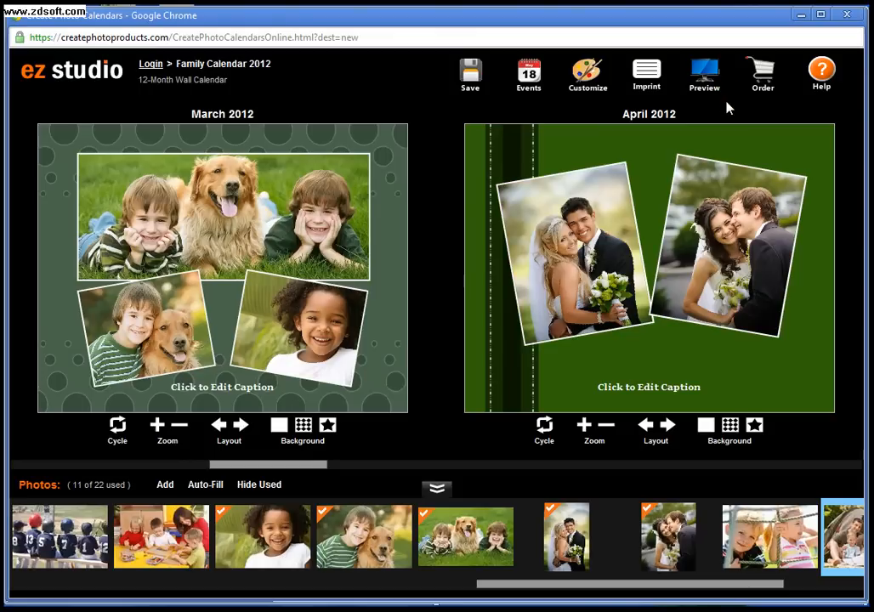
mouse_move(616, 304)
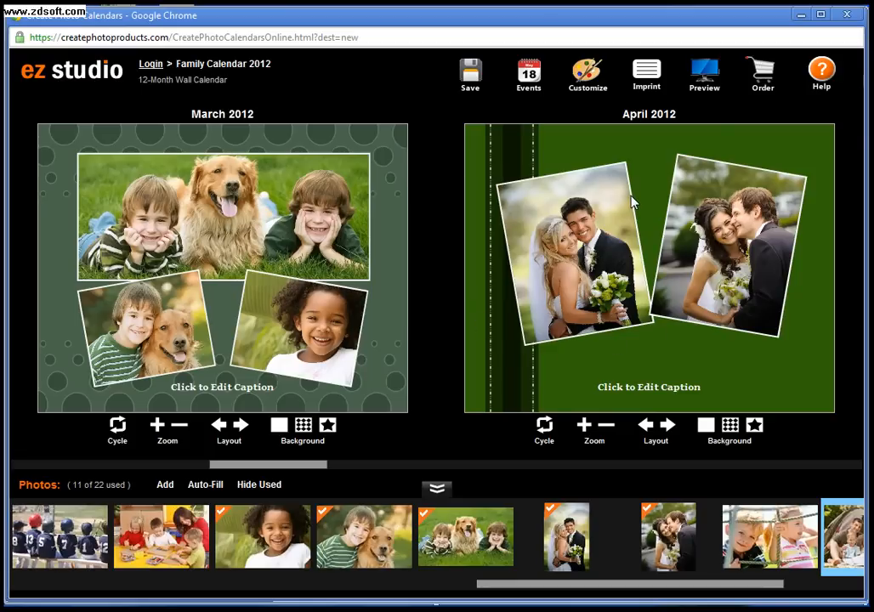
mouse_move(667, 196)
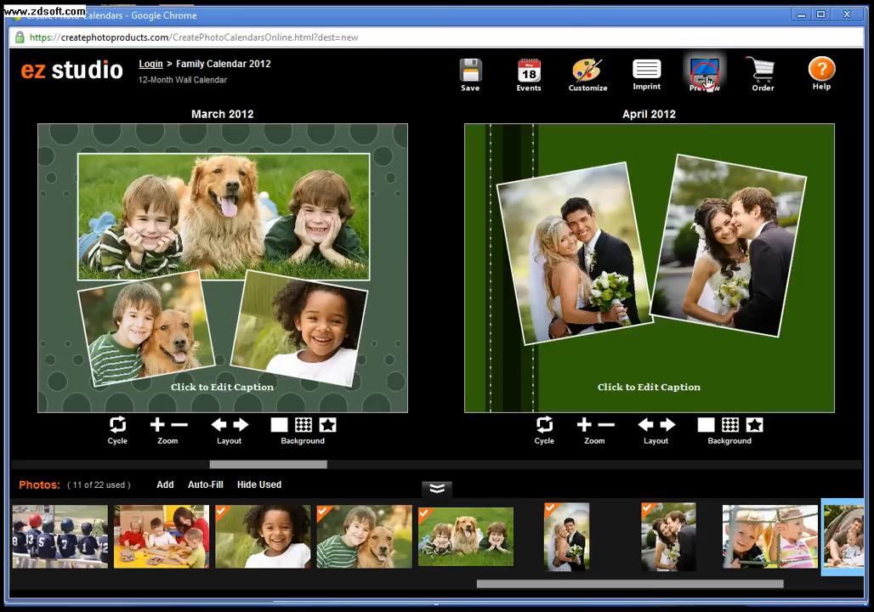
- Preview the calendar, paging through March, February and January, ending on February
left_click(704, 72)
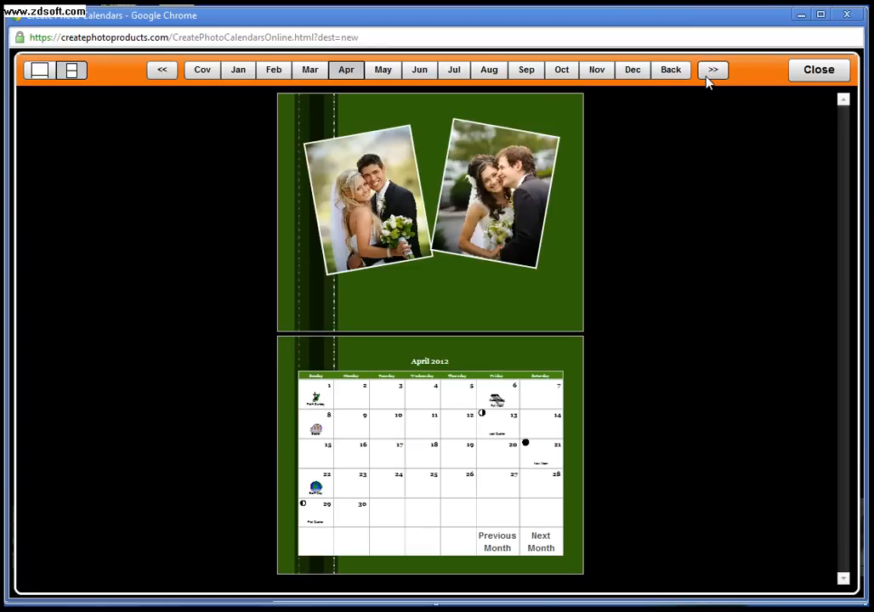
mouse_move(700, 146)
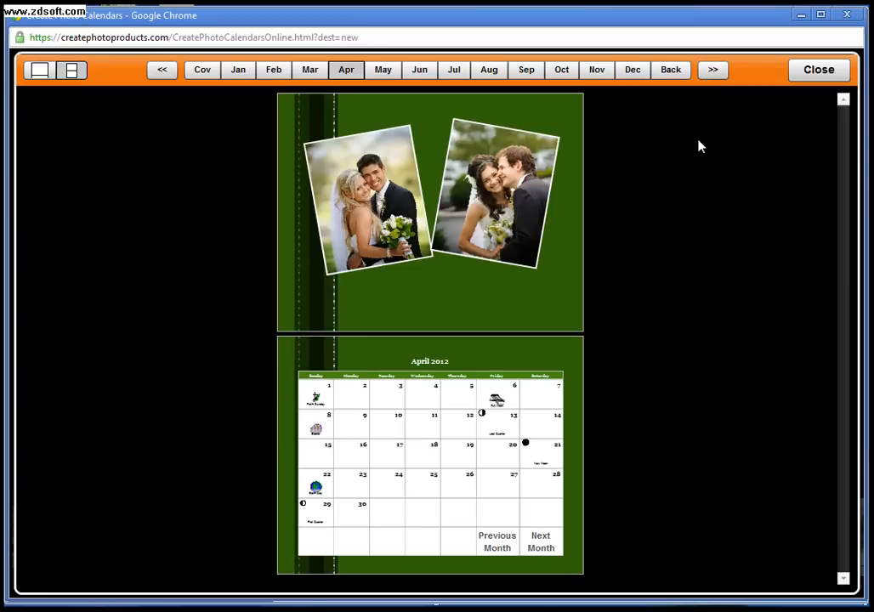
mouse_move(440, 308)
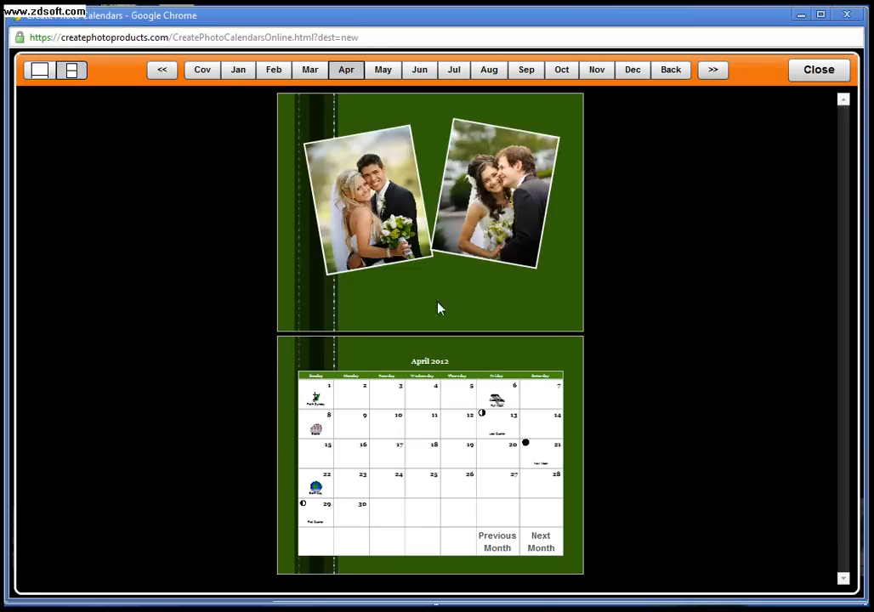
mouse_move(482, 418)
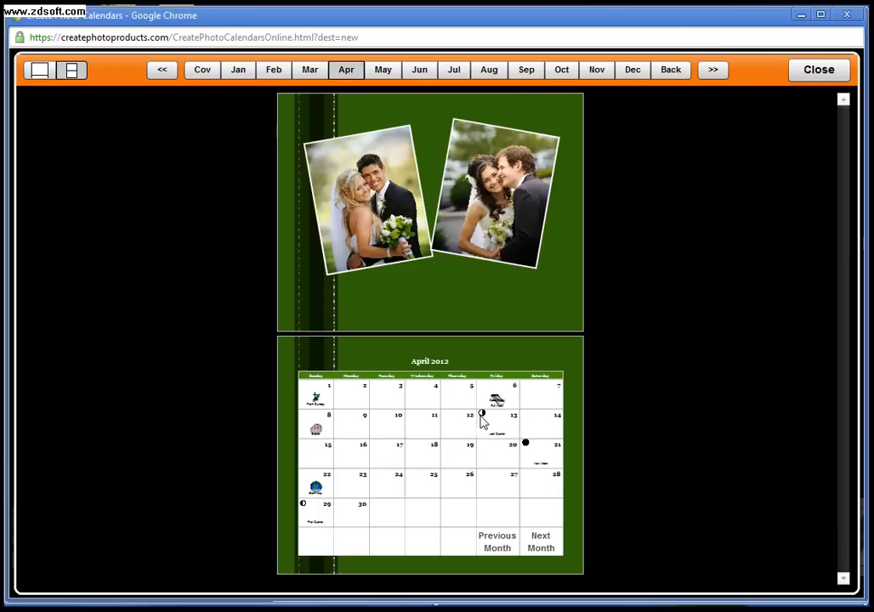
mouse_move(323, 400)
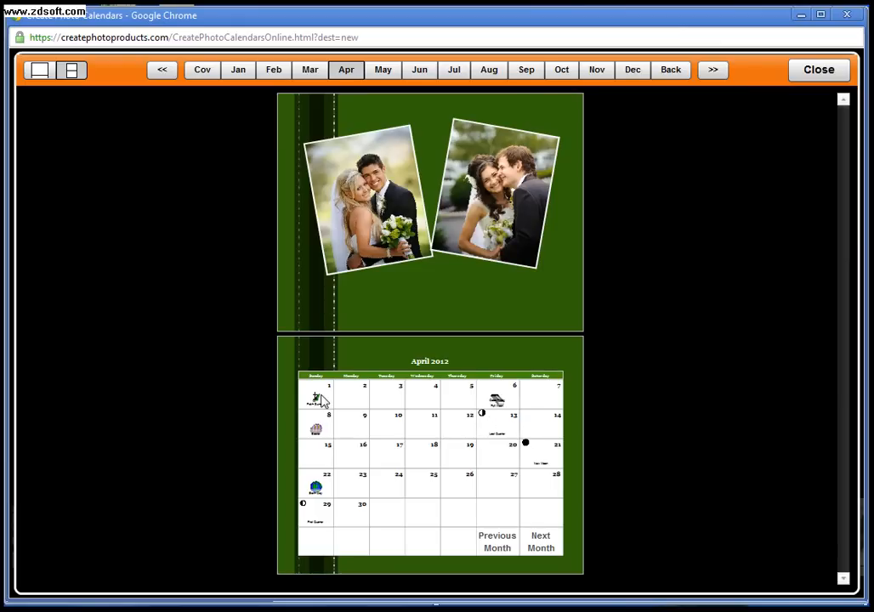
mouse_move(318, 399)
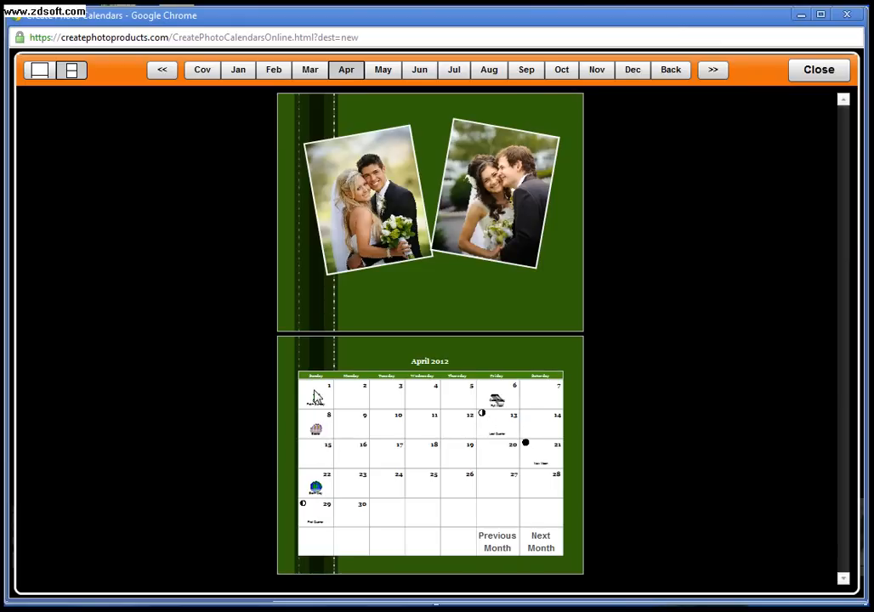
mouse_move(478, 422)
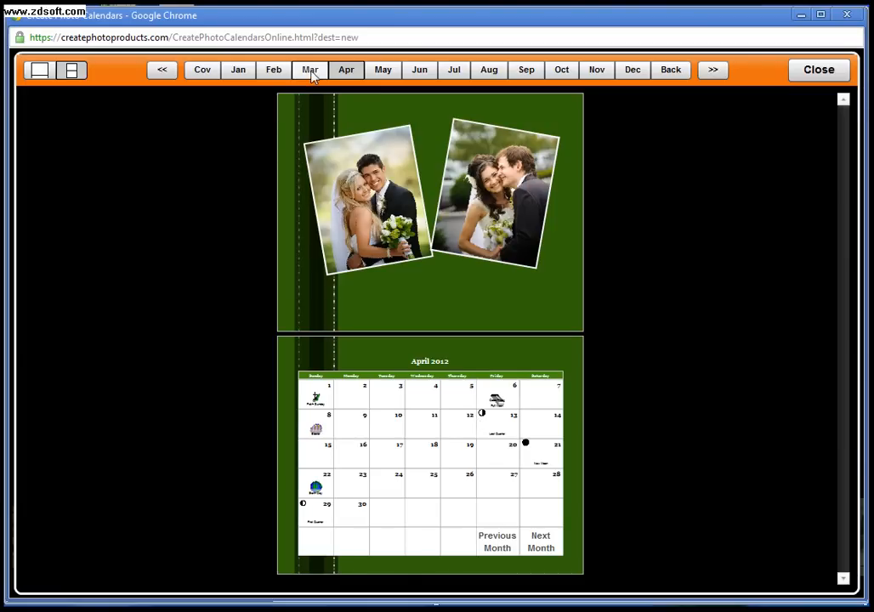
left_click(308, 69)
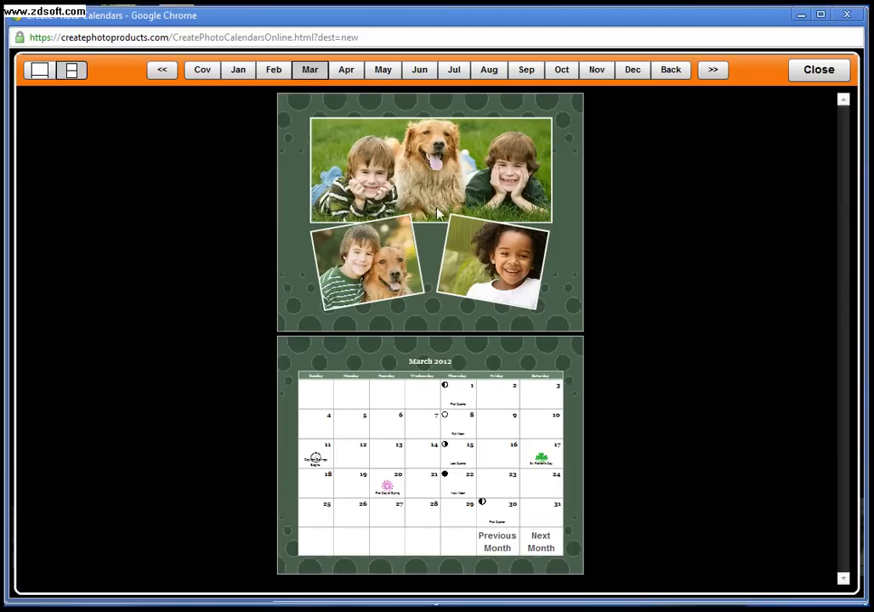
mouse_move(267, 93)
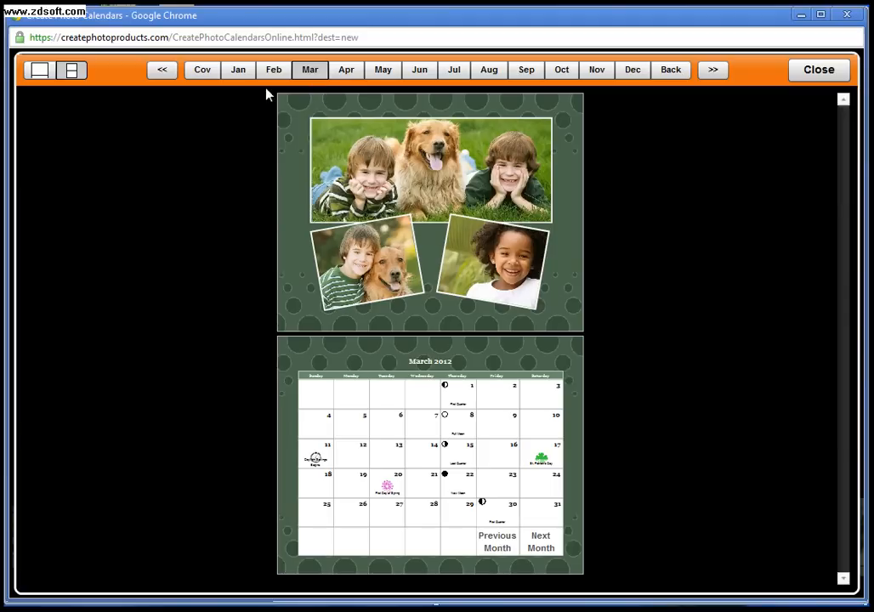
left_click(273, 69)
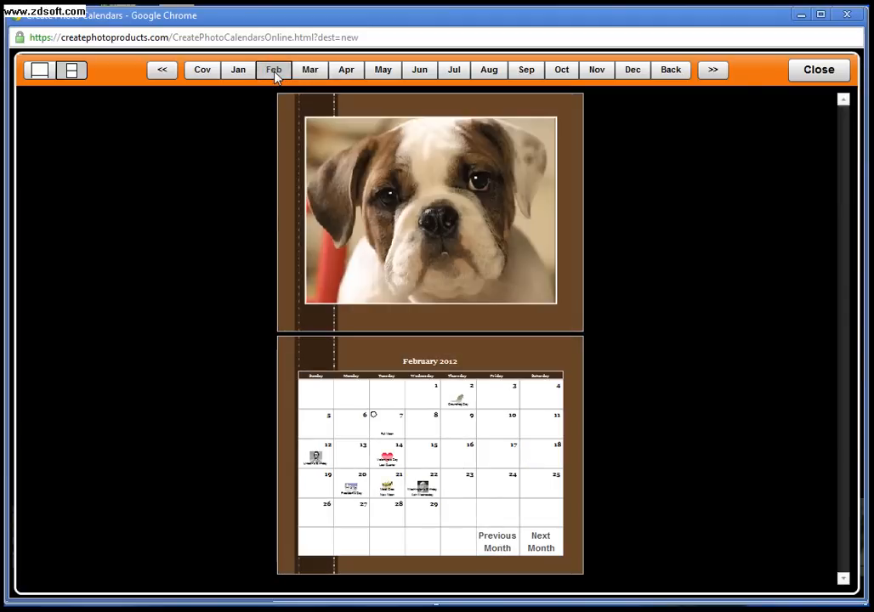
left_click(238, 69)
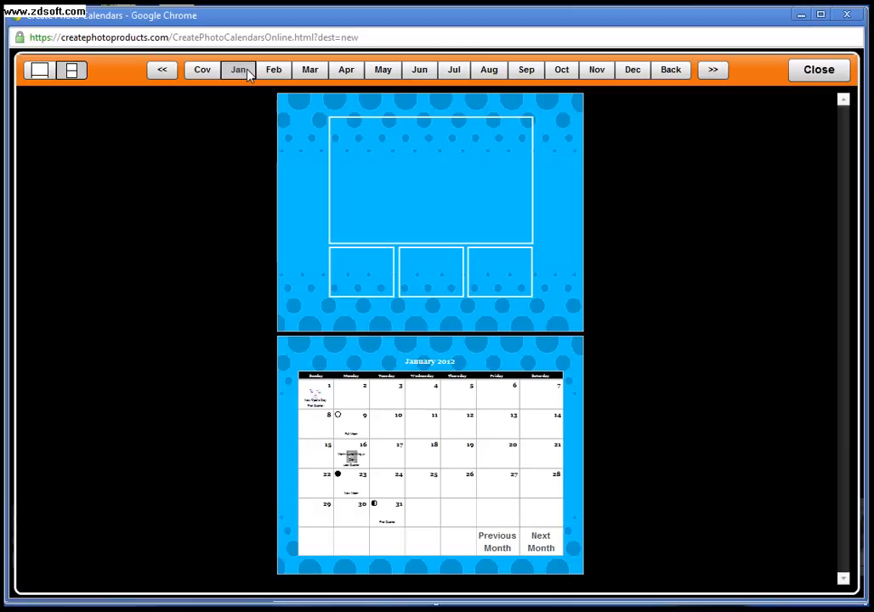
left_click(274, 70)
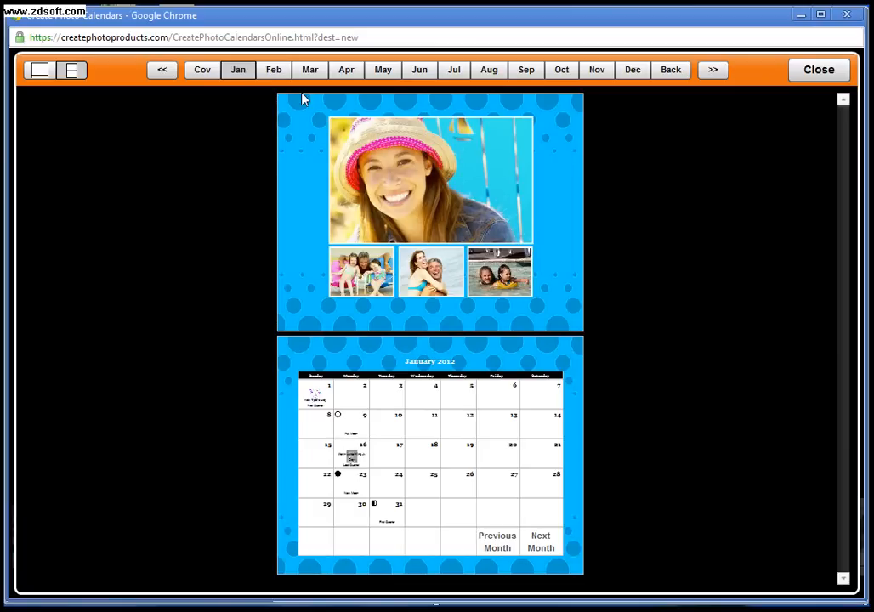
left_click(273, 70)
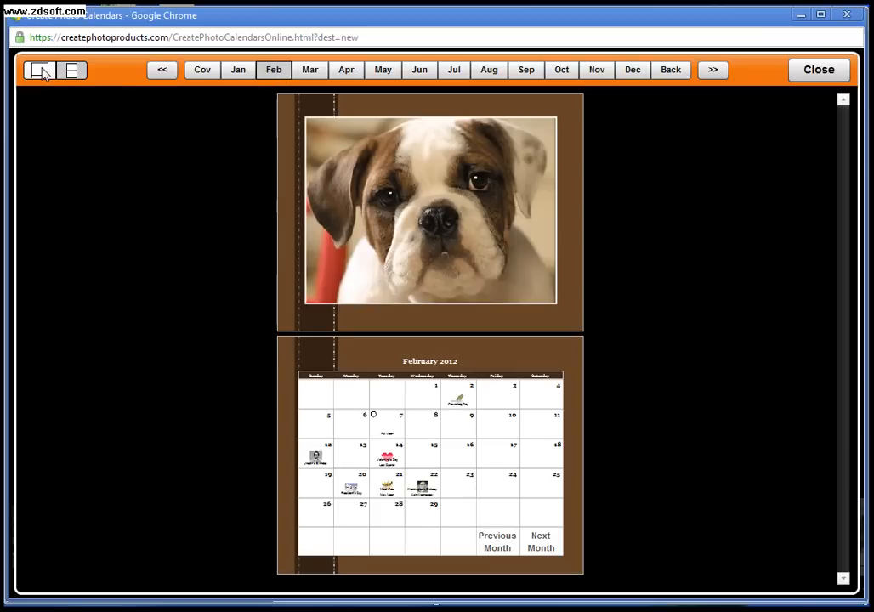
- View February enlarged in single-page mode, then close the preview
left_click(39, 70)
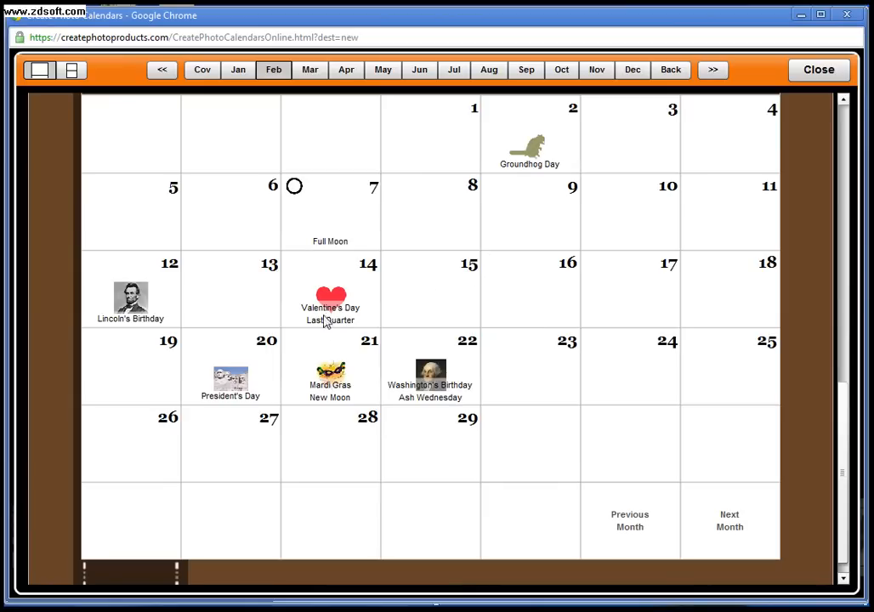
mouse_move(268, 365)
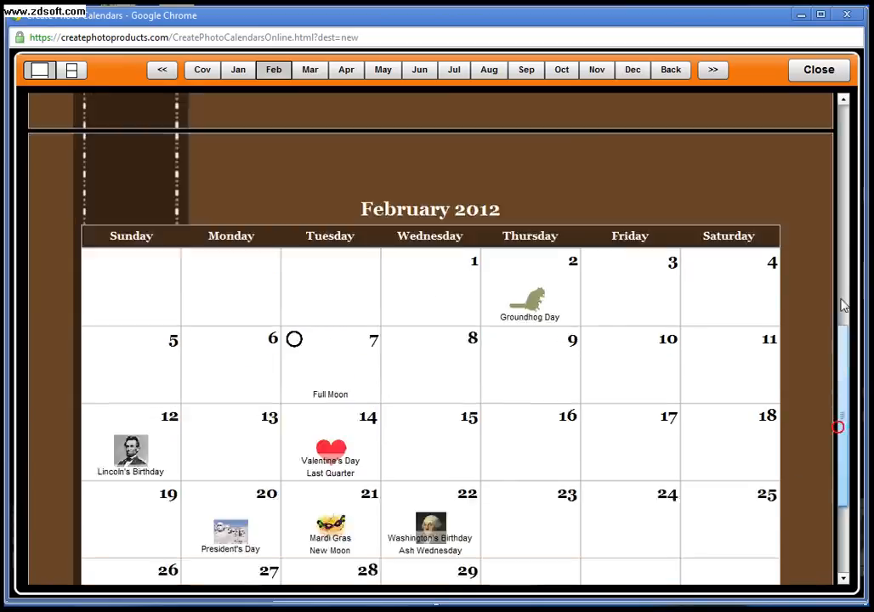
left_click(817, 70)
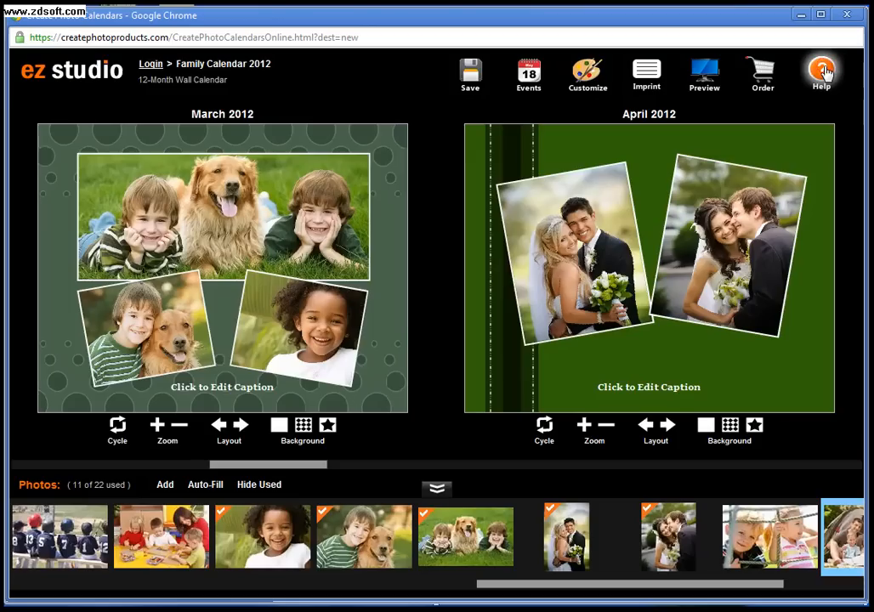
mouse_move(297, 128)
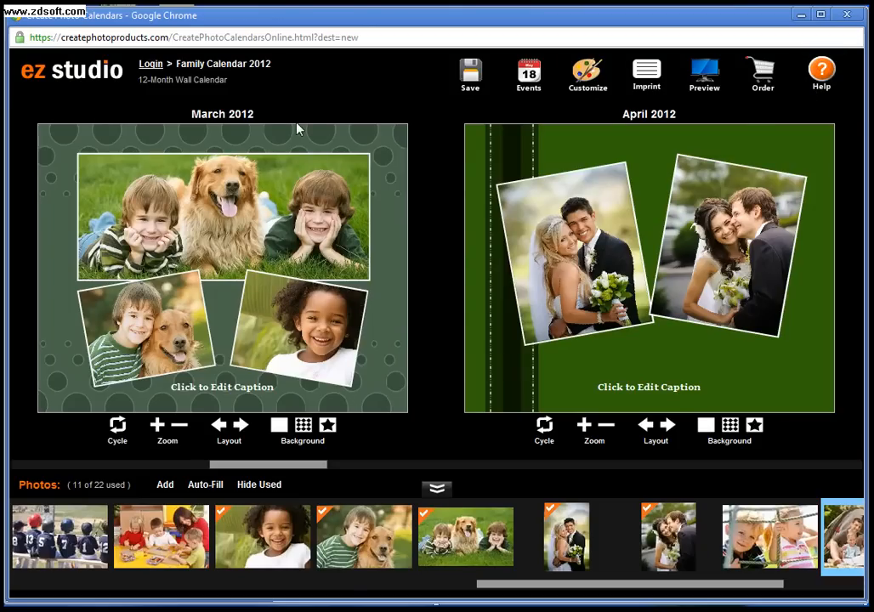
mouse_move(64, 80)
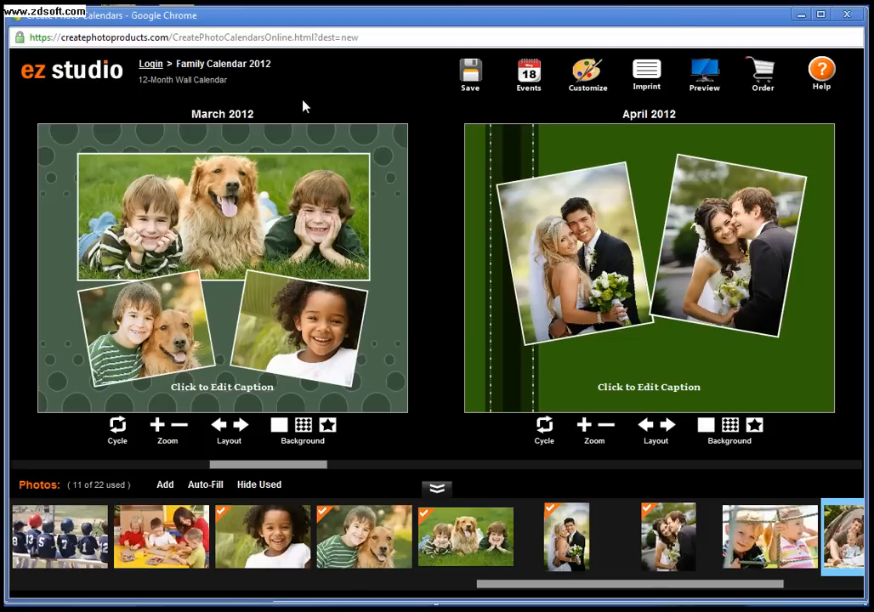
mouse_move(519, 325)
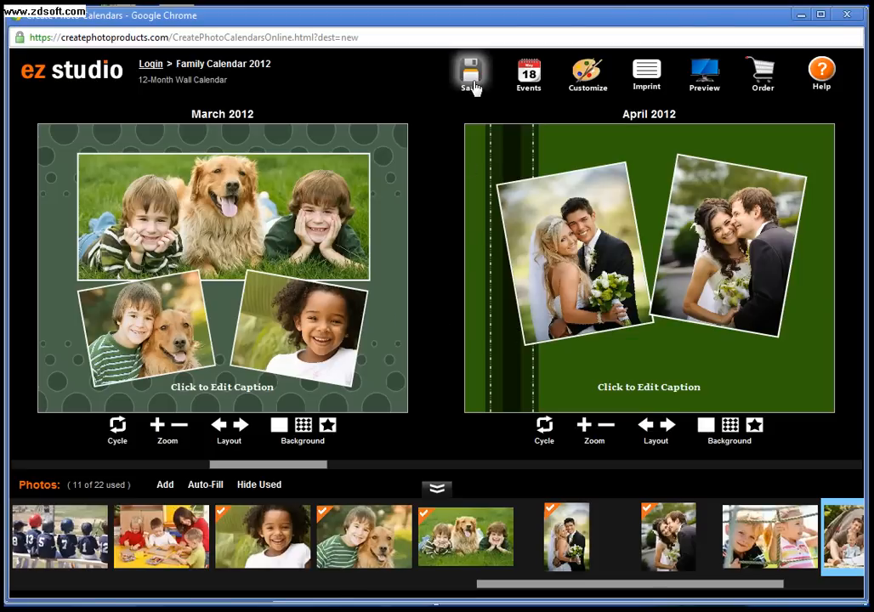
mouse_move(762, 75)
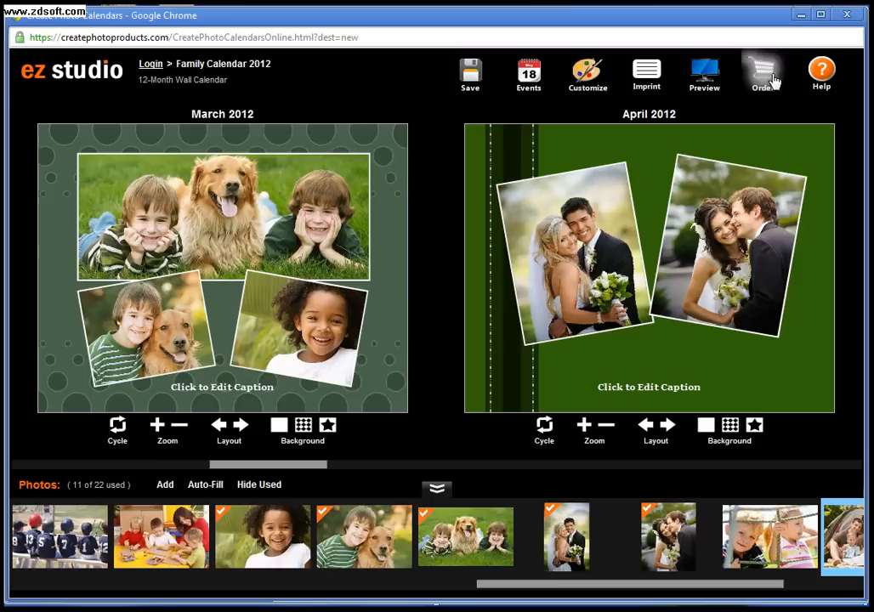